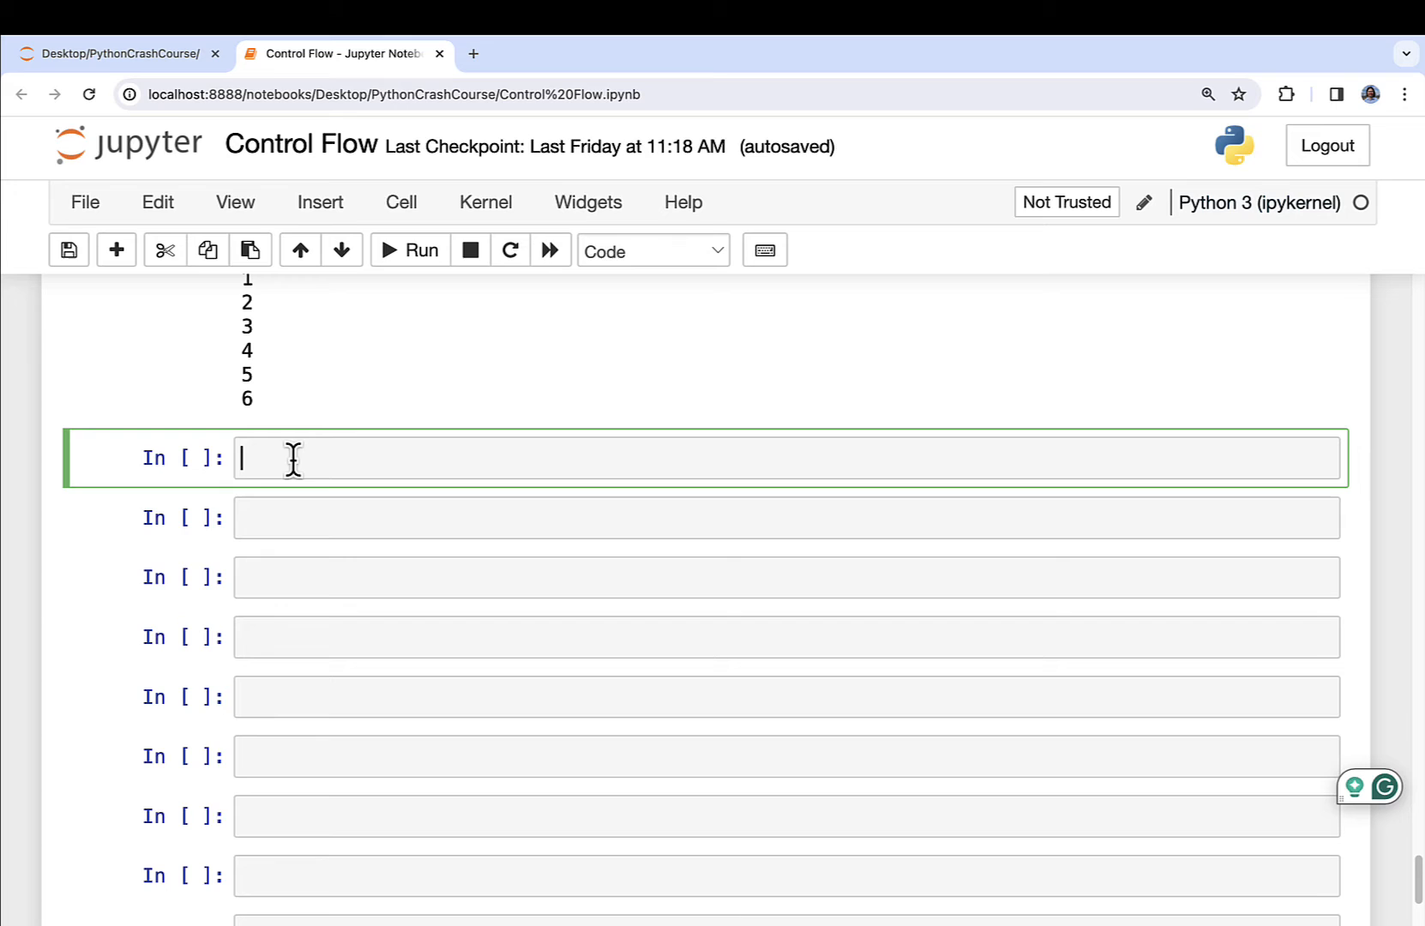
Make the empty cell Markdown and render a '## List Comprehensions' heading
left_click(650, 251)
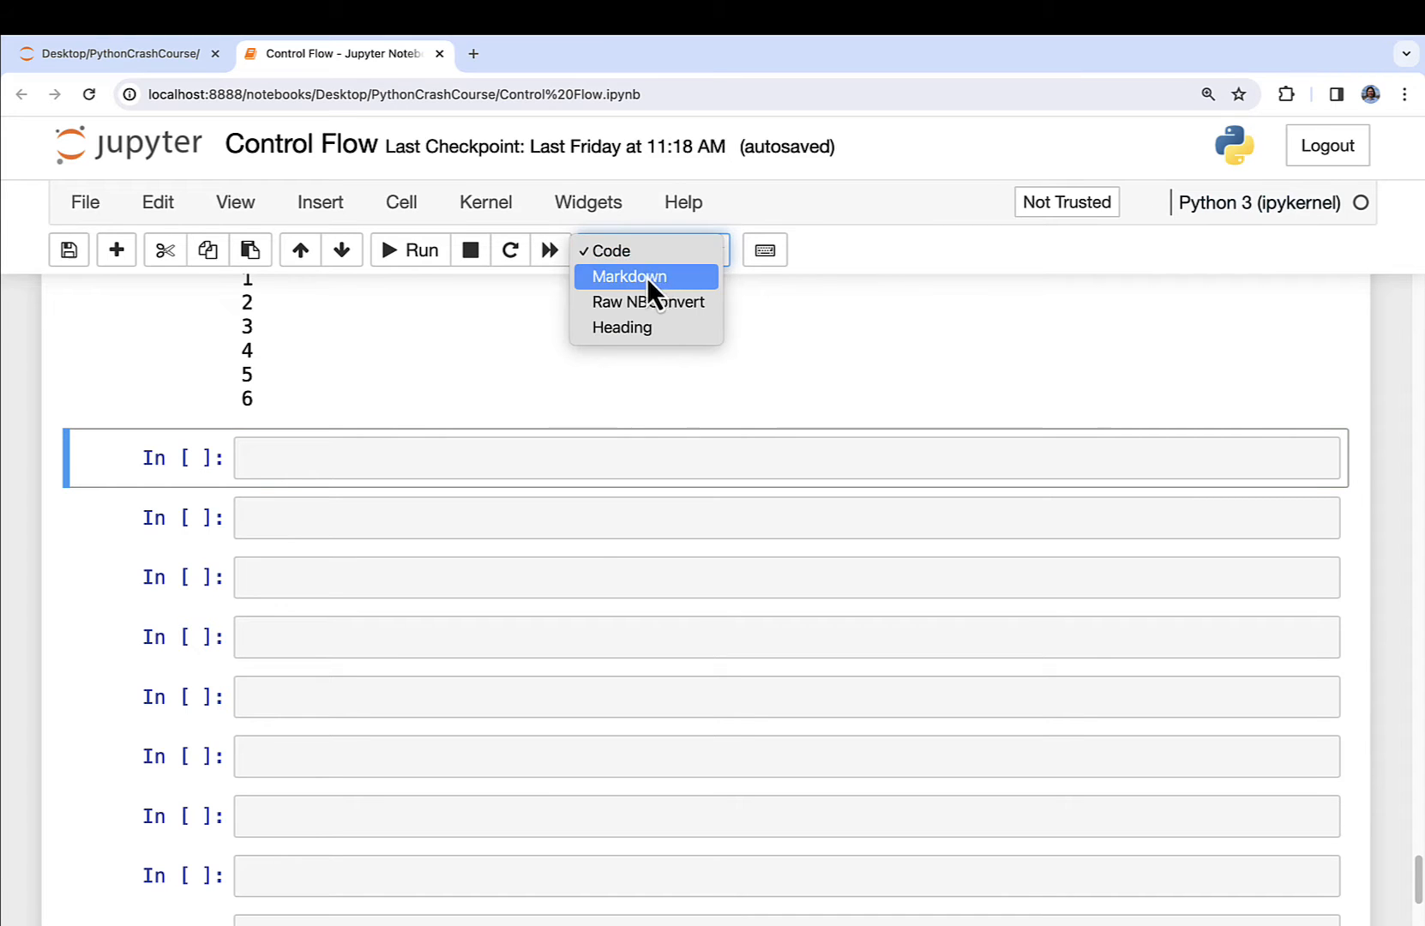
left_click(627, 276)
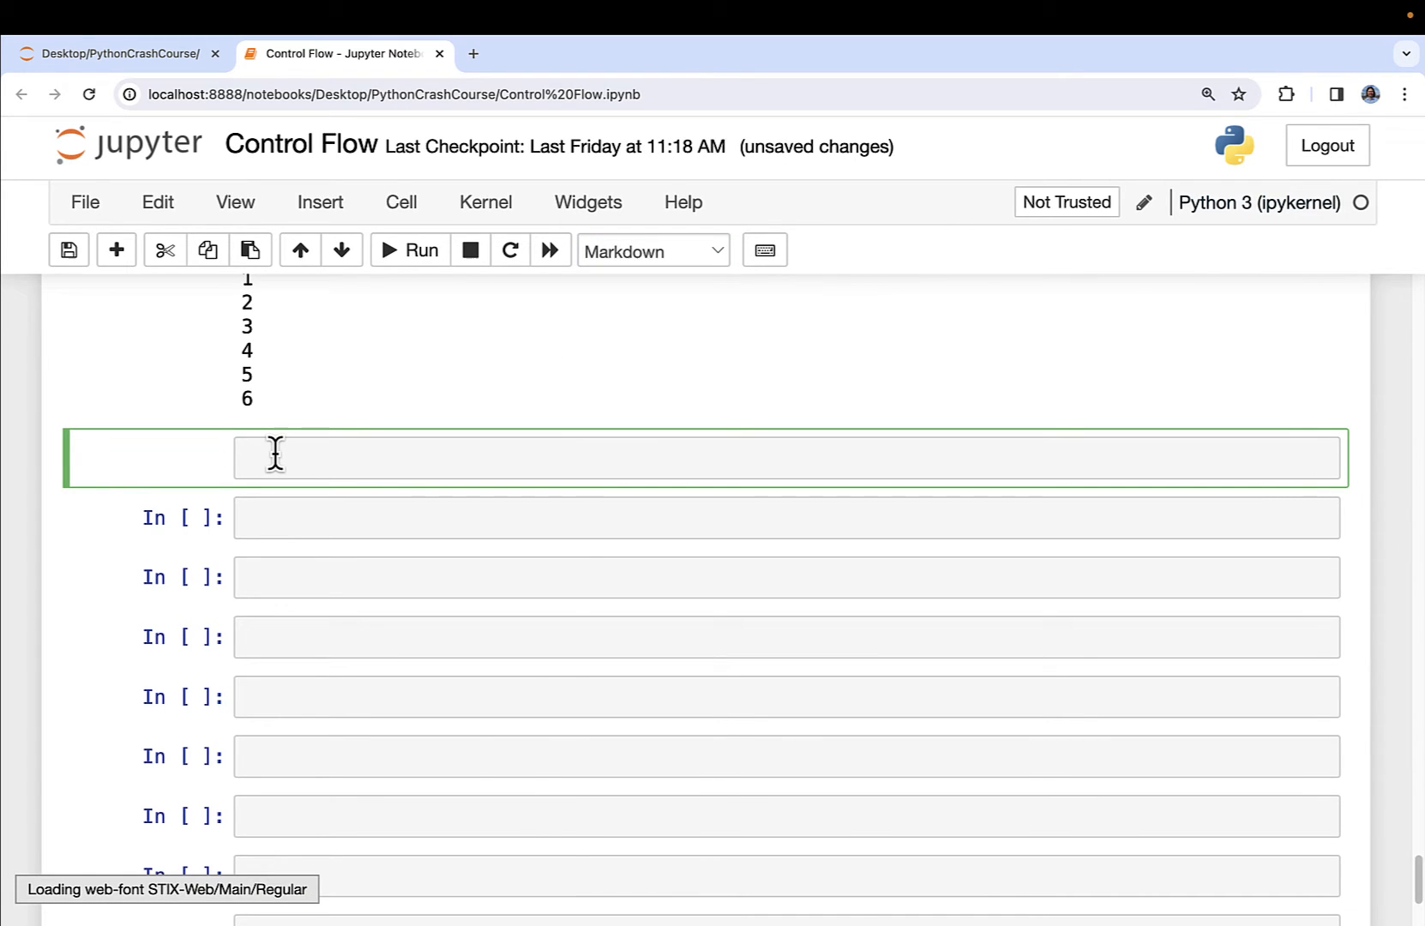
type("## List C")
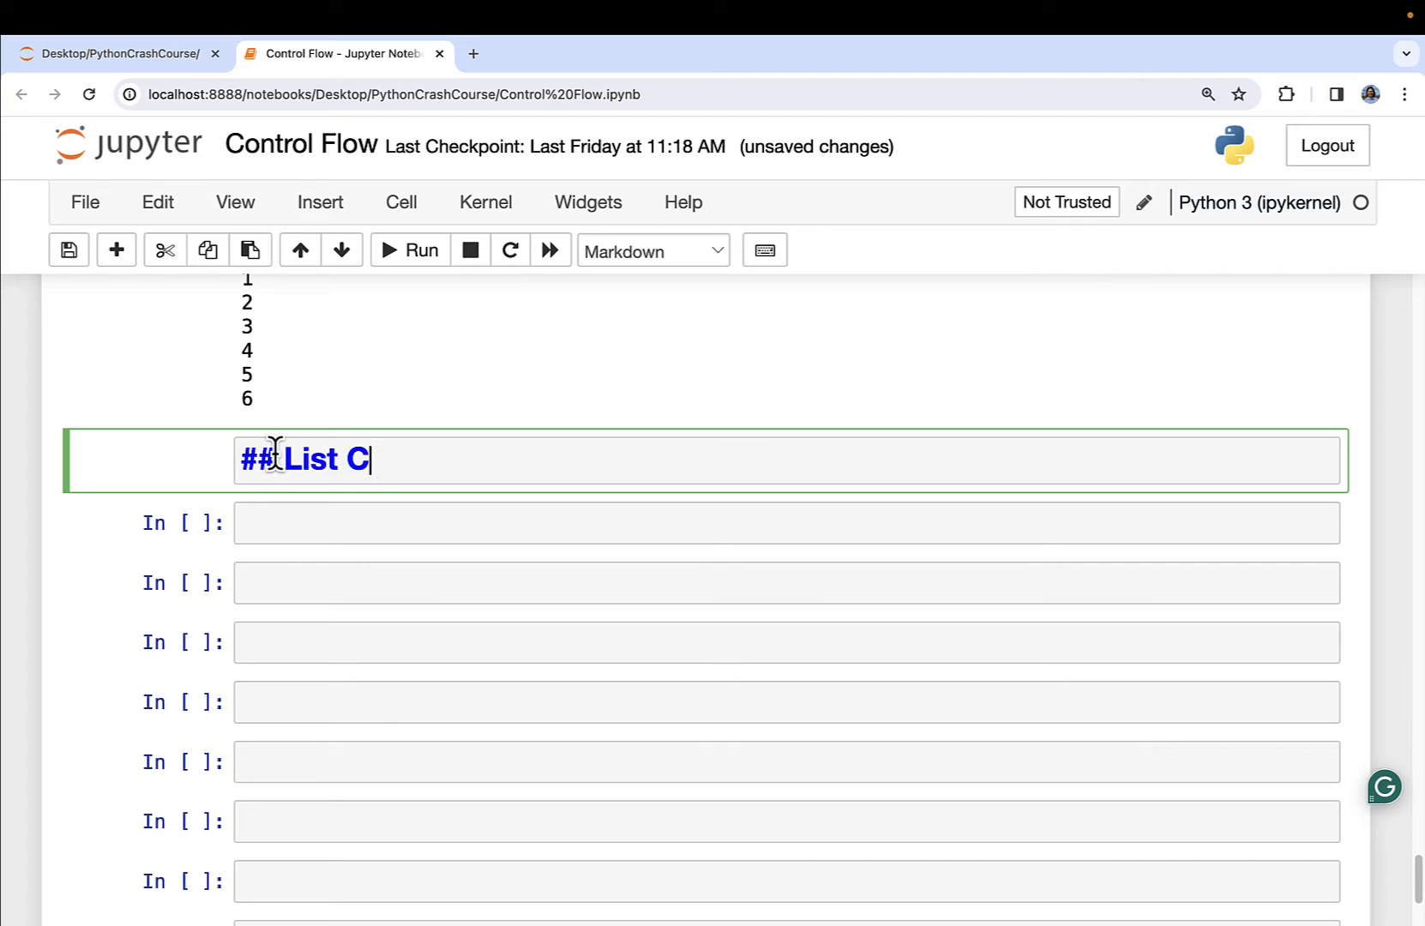
type("omprehensions")
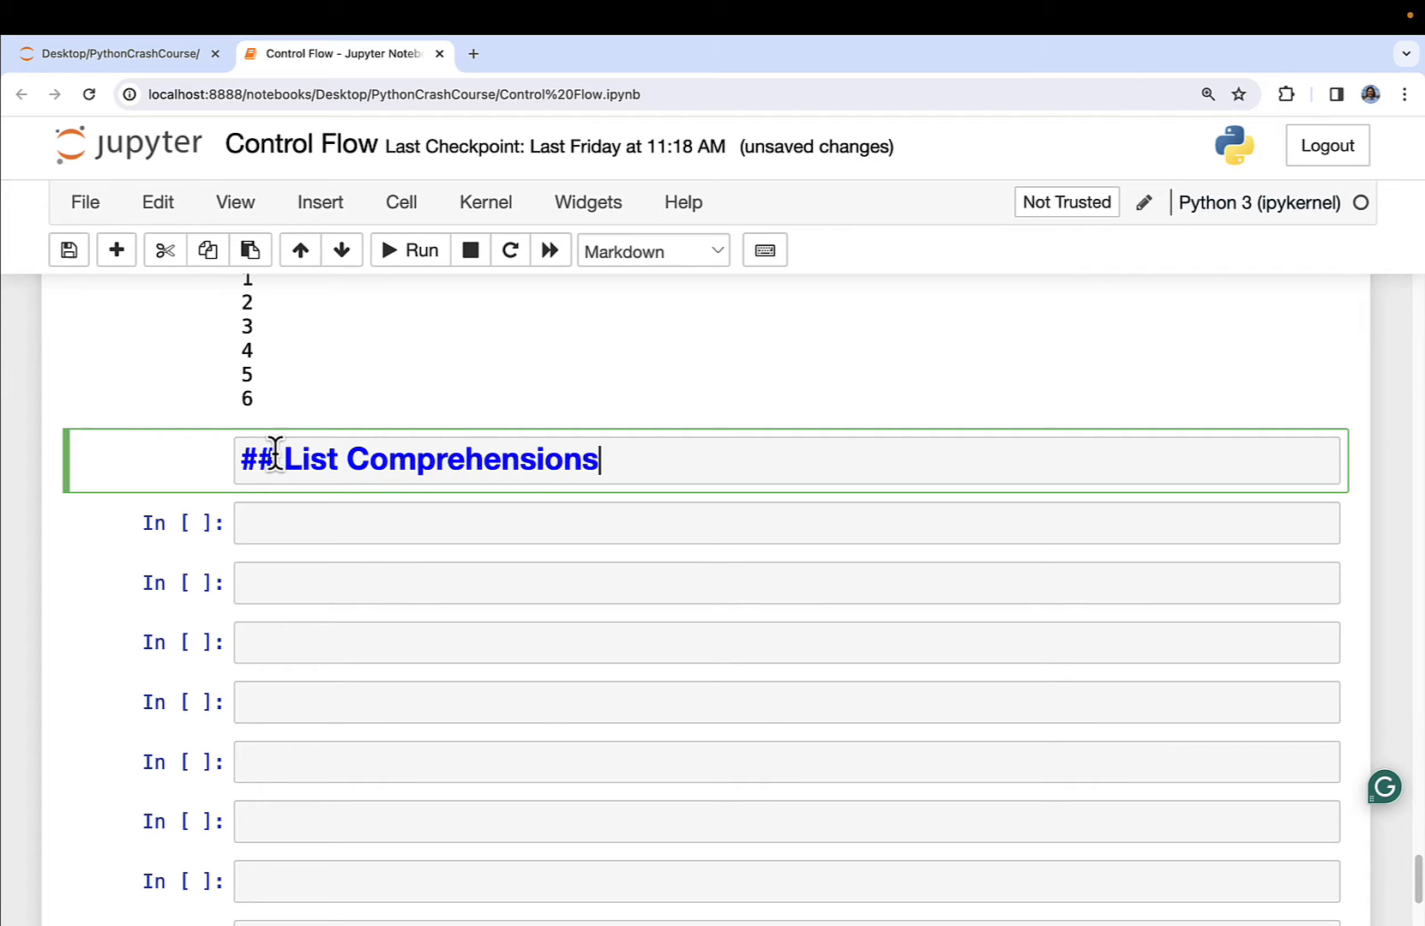
key("shift+Enter")
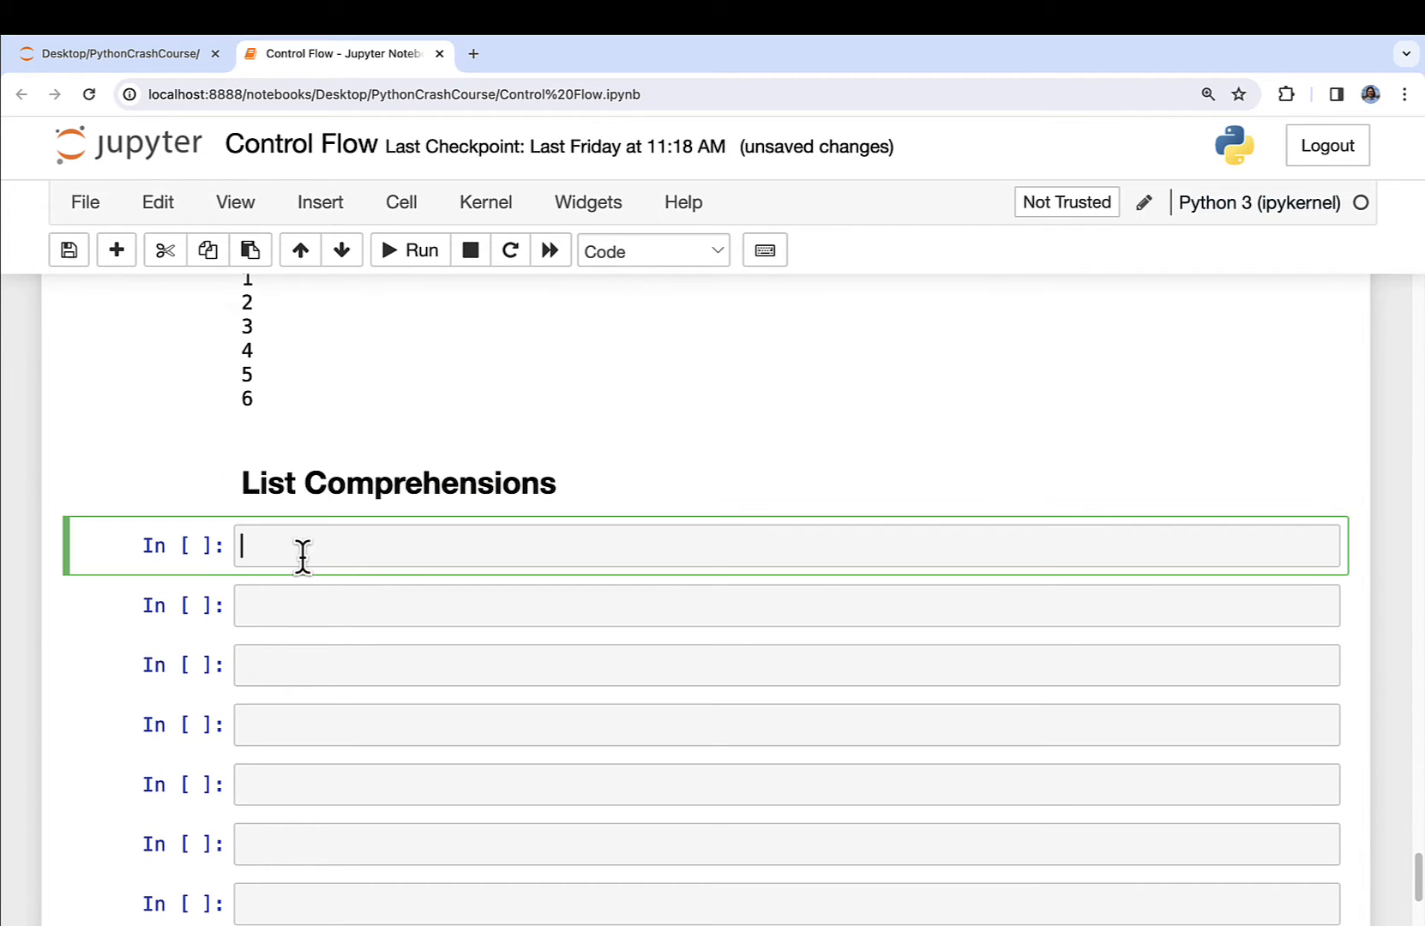
Write a commented cell with my_list = [1, 2, 3, 4, 5] and new_list = []
scroll("down", 3)
type("#")
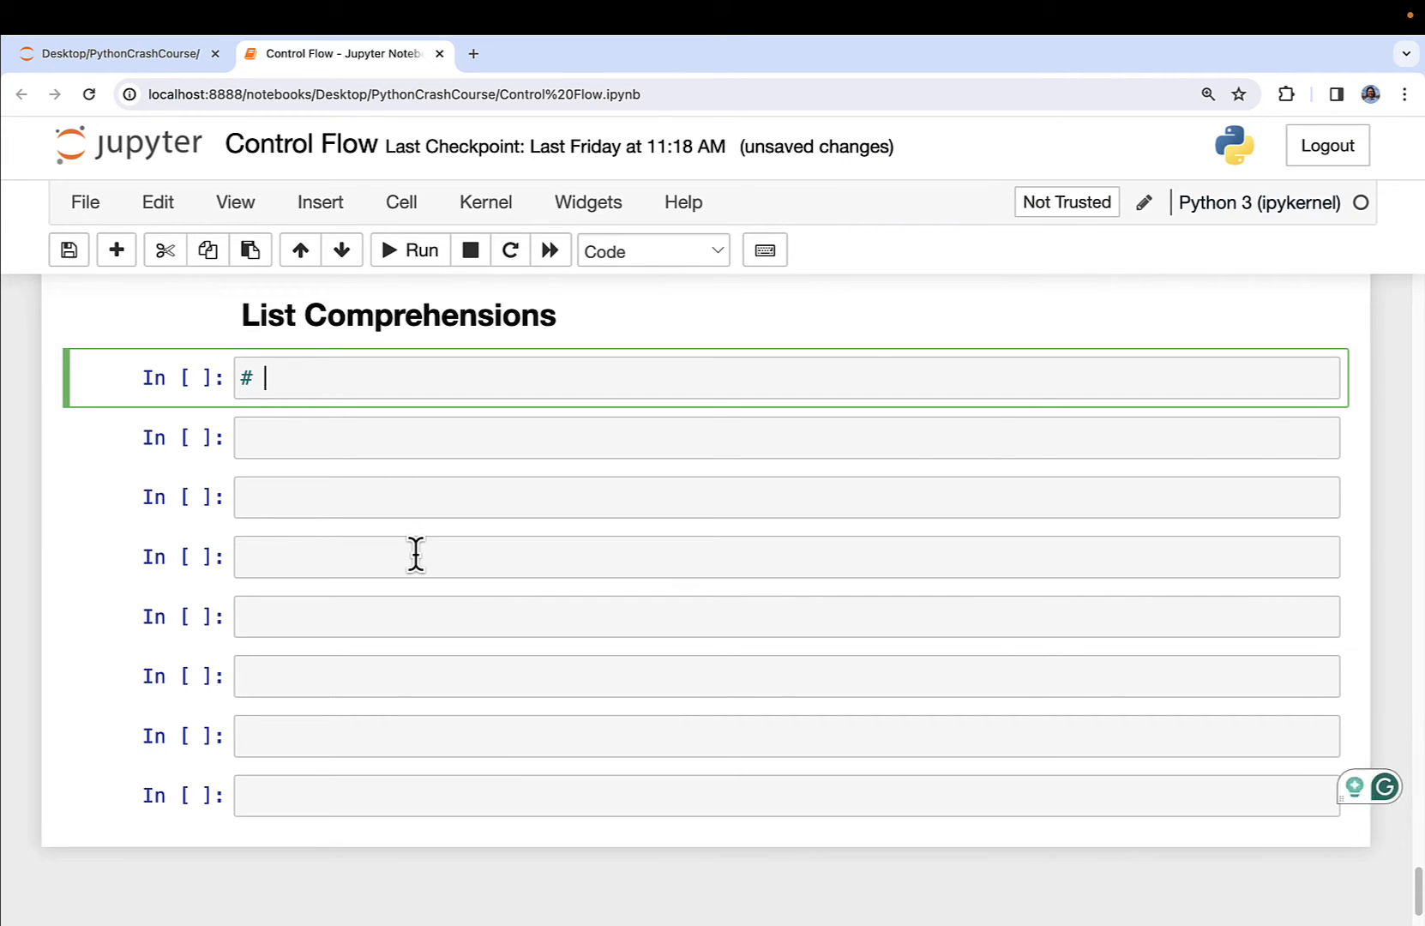
type("Build a new list from an existing list")
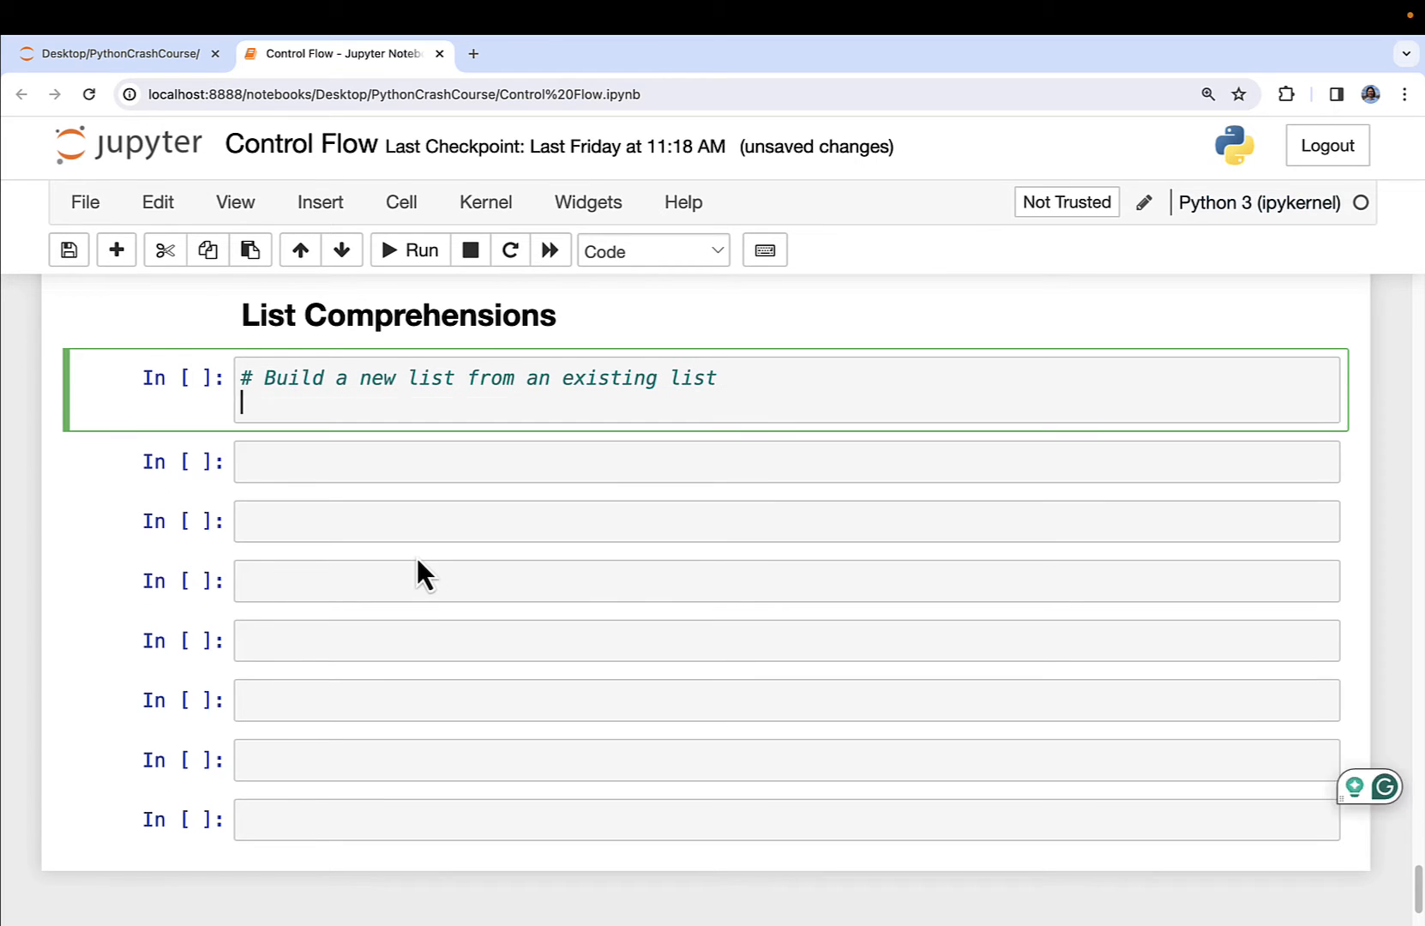
type("my_list = []")
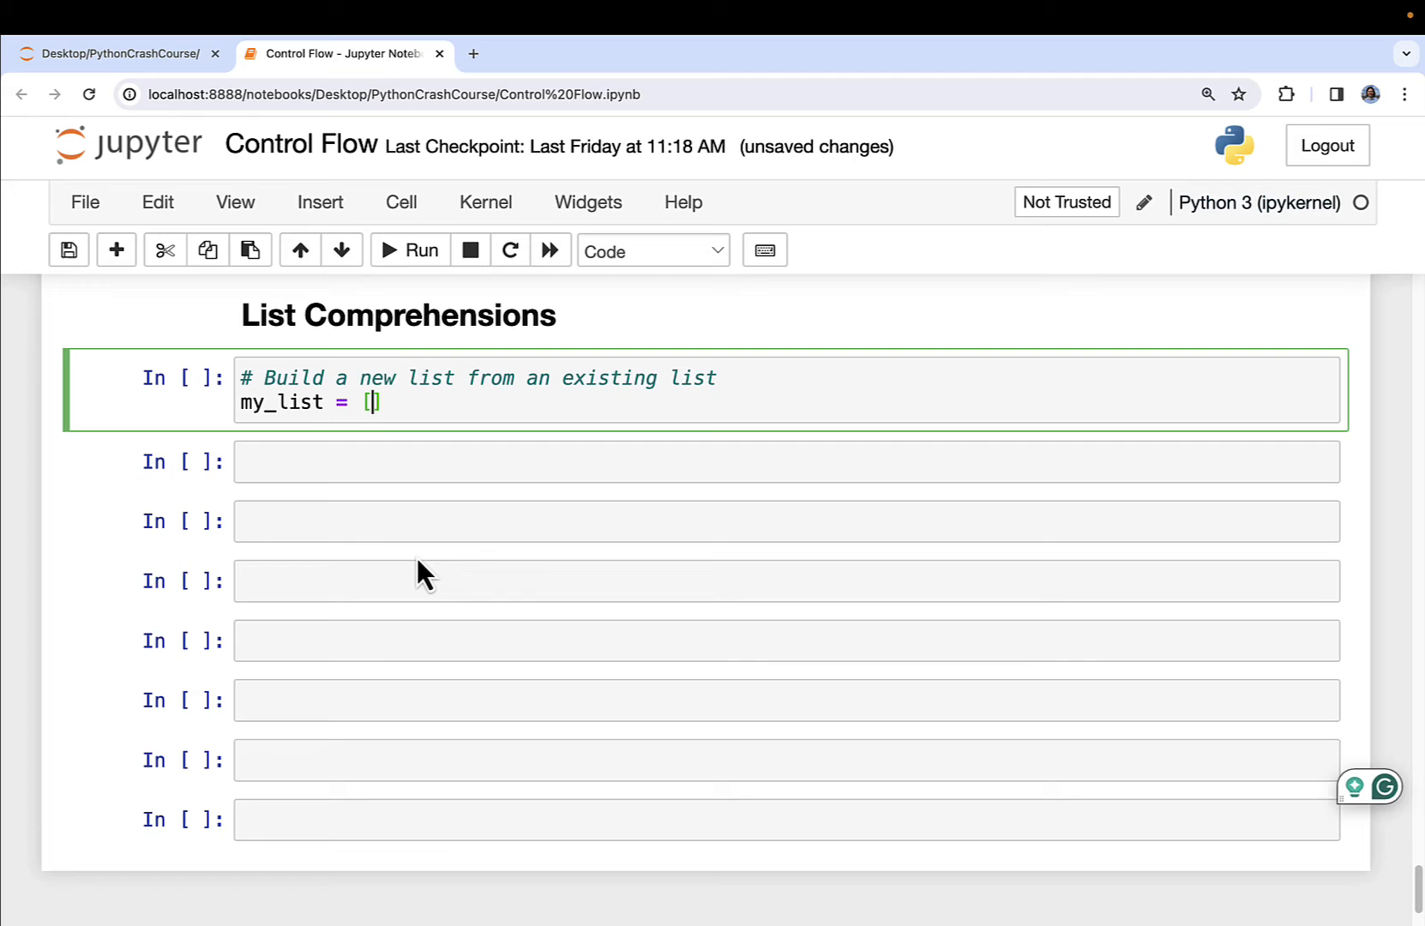
type("1, 2, 3, 4,")
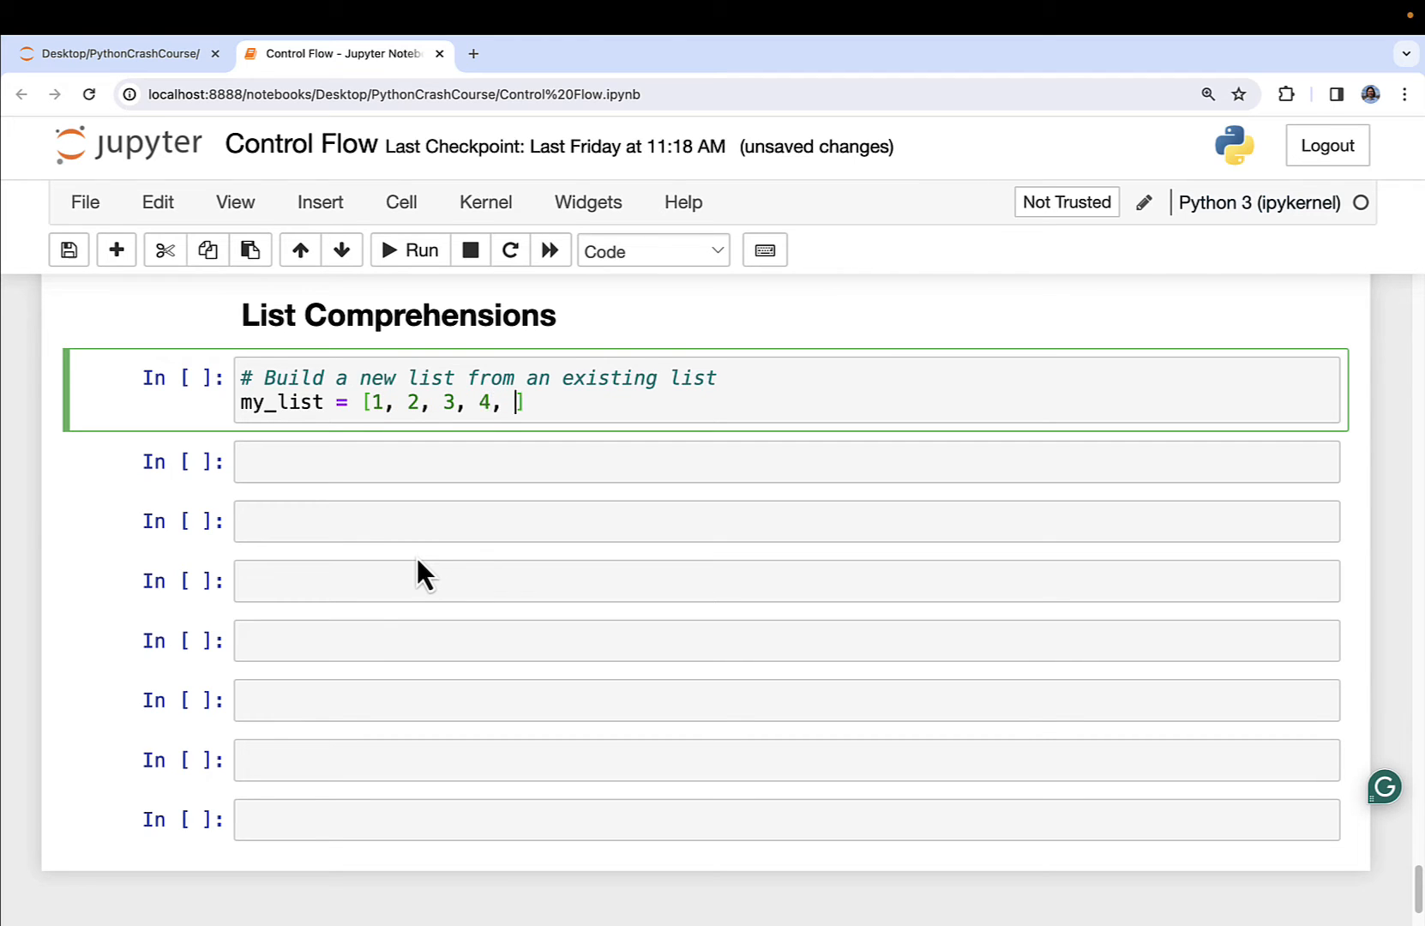
type("5")
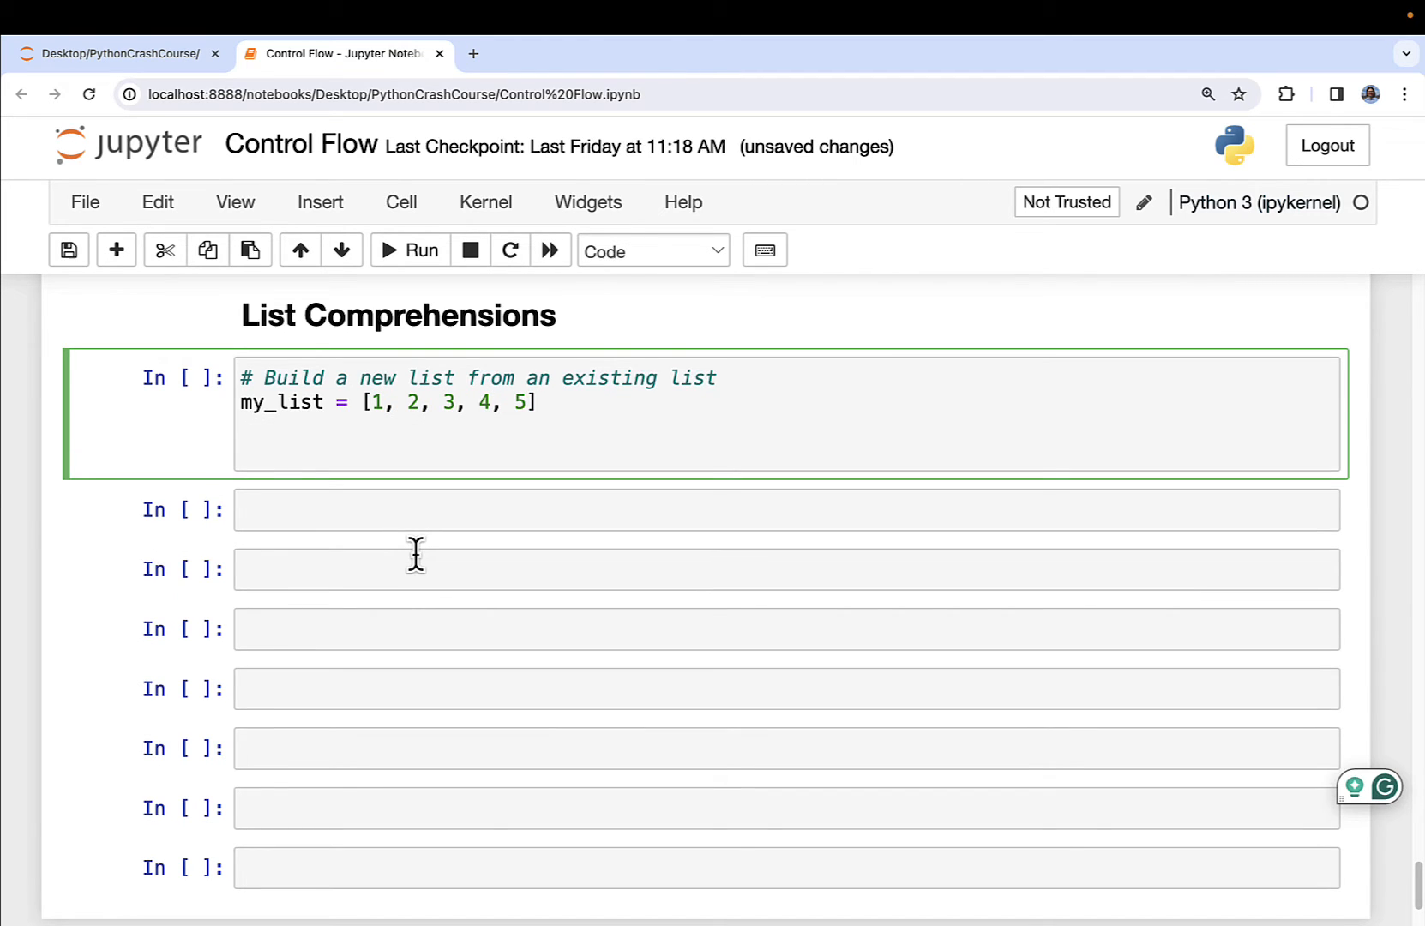
type("new_list")
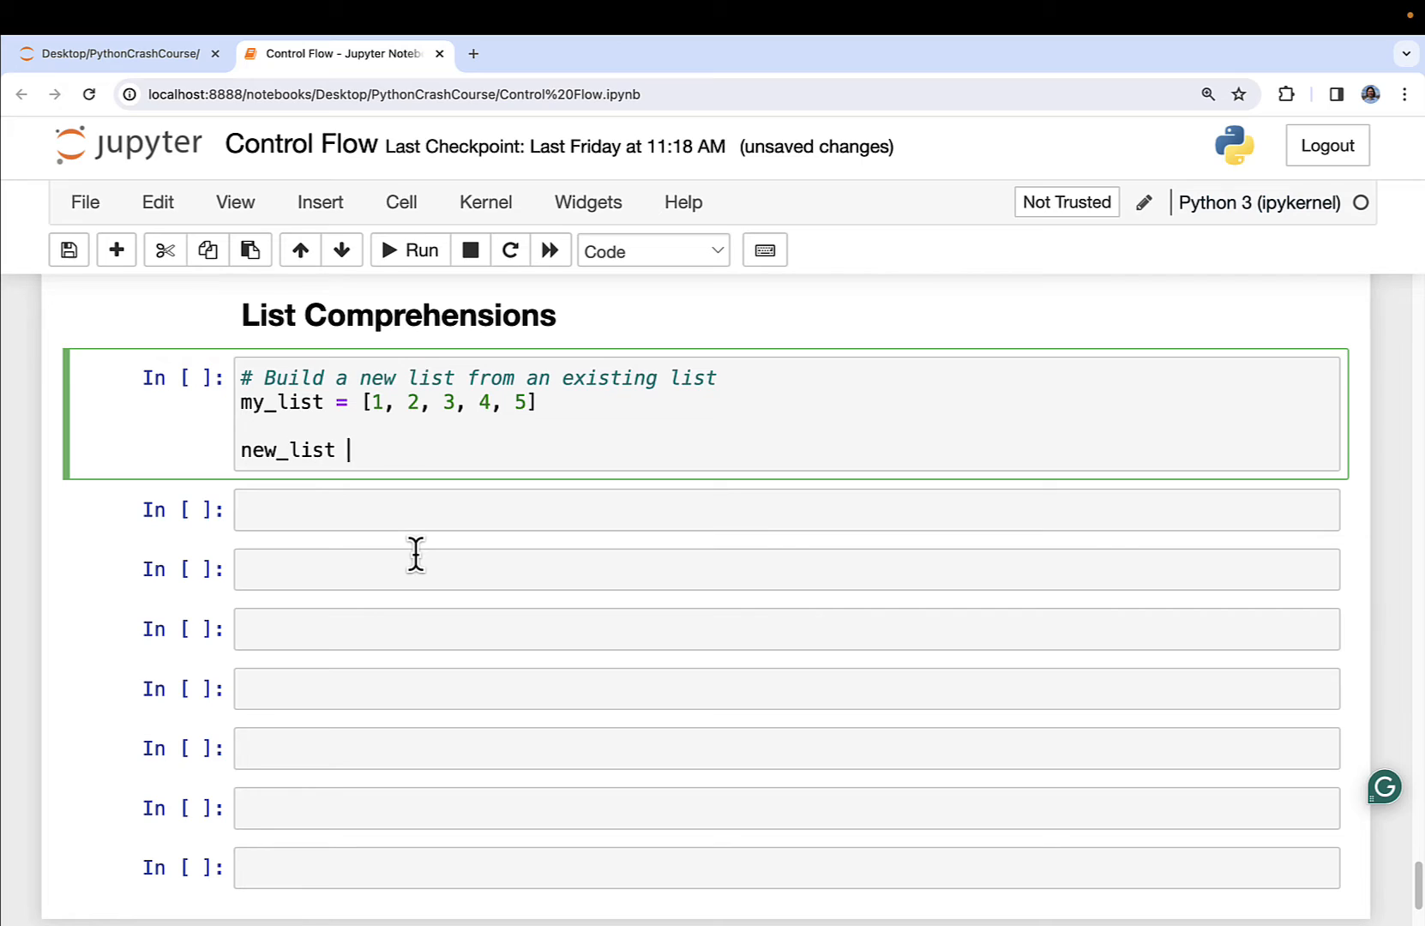
type("=")
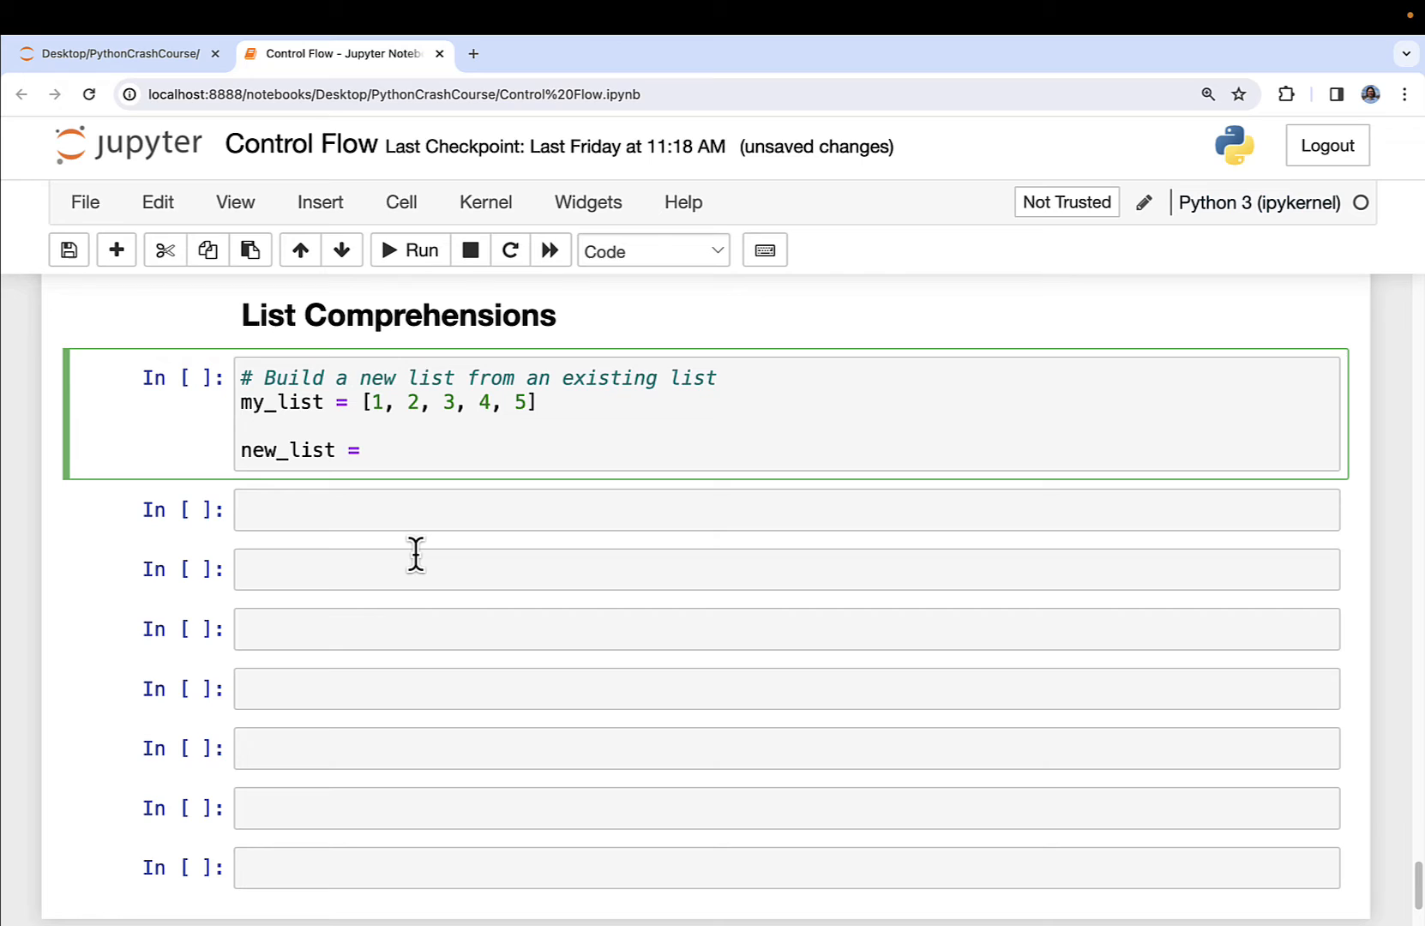
type("[]")
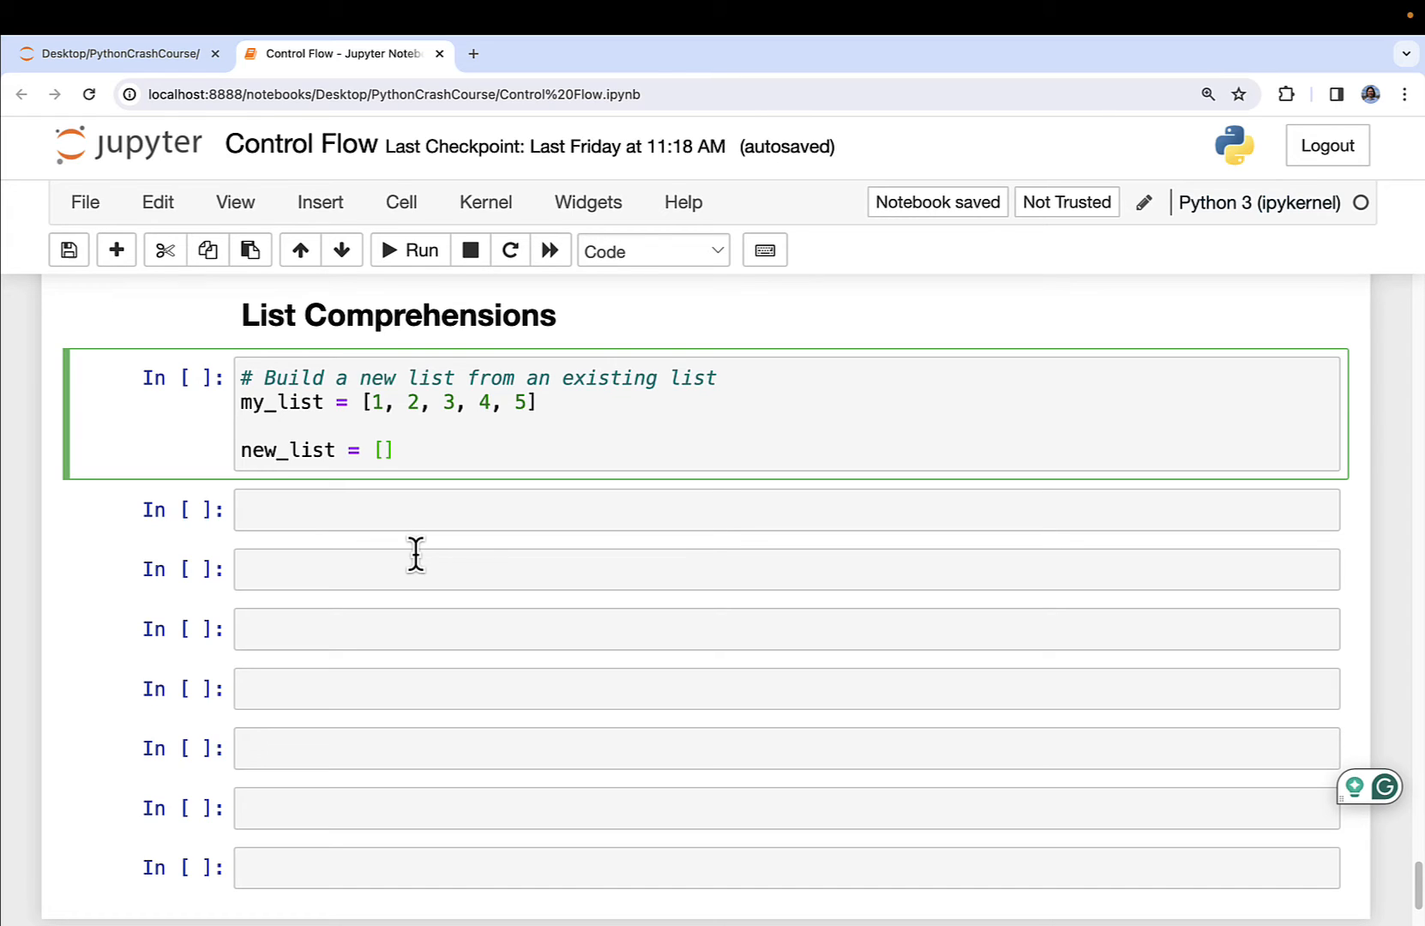
Fill new_list's brackets with value * value for value in my_list
left_click(383, 449)
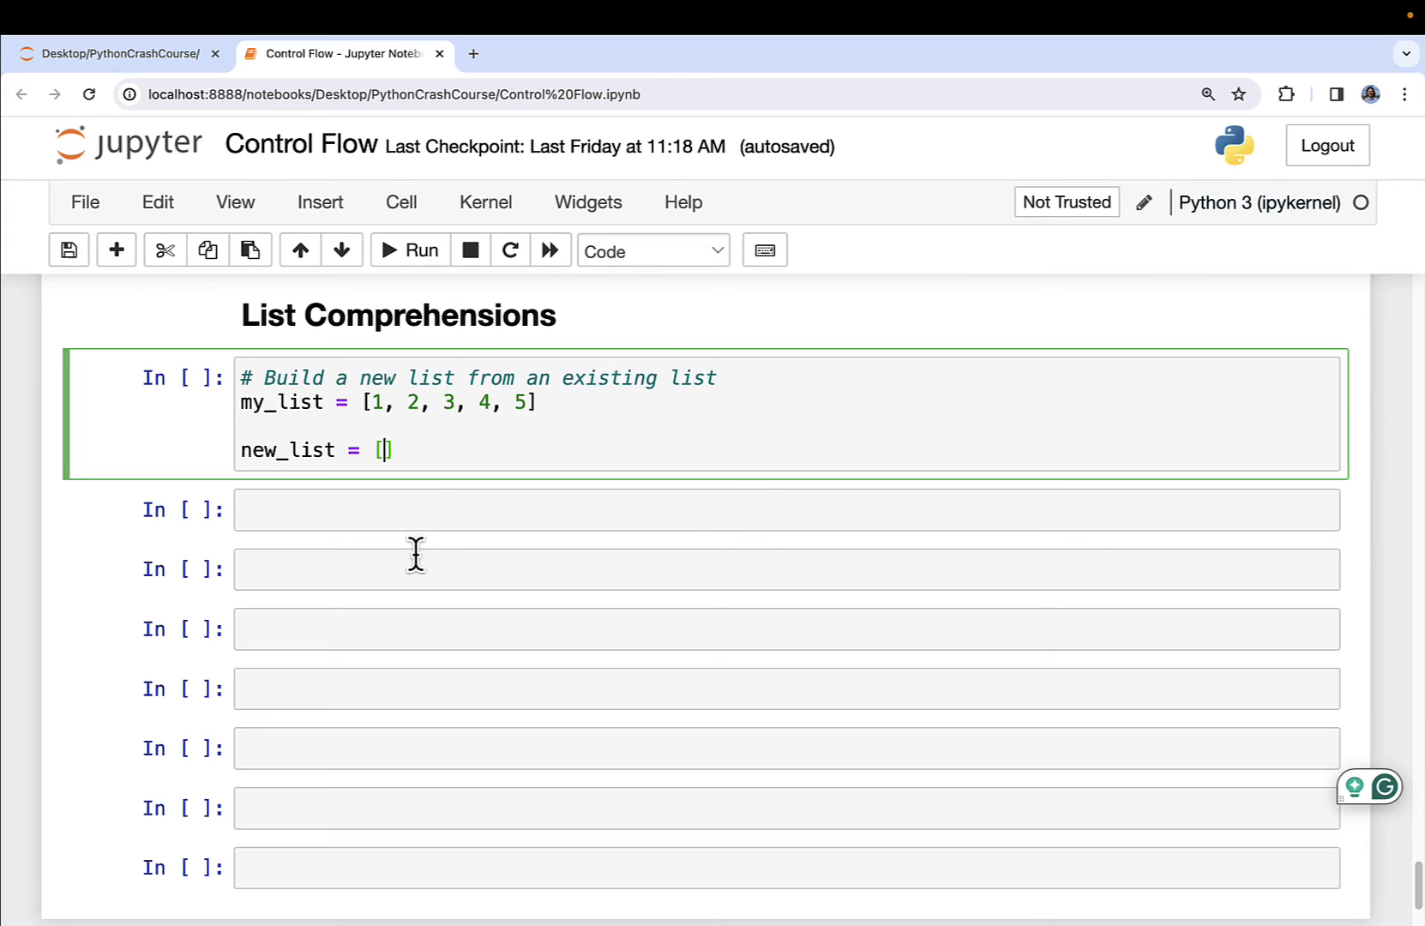
type("for value")
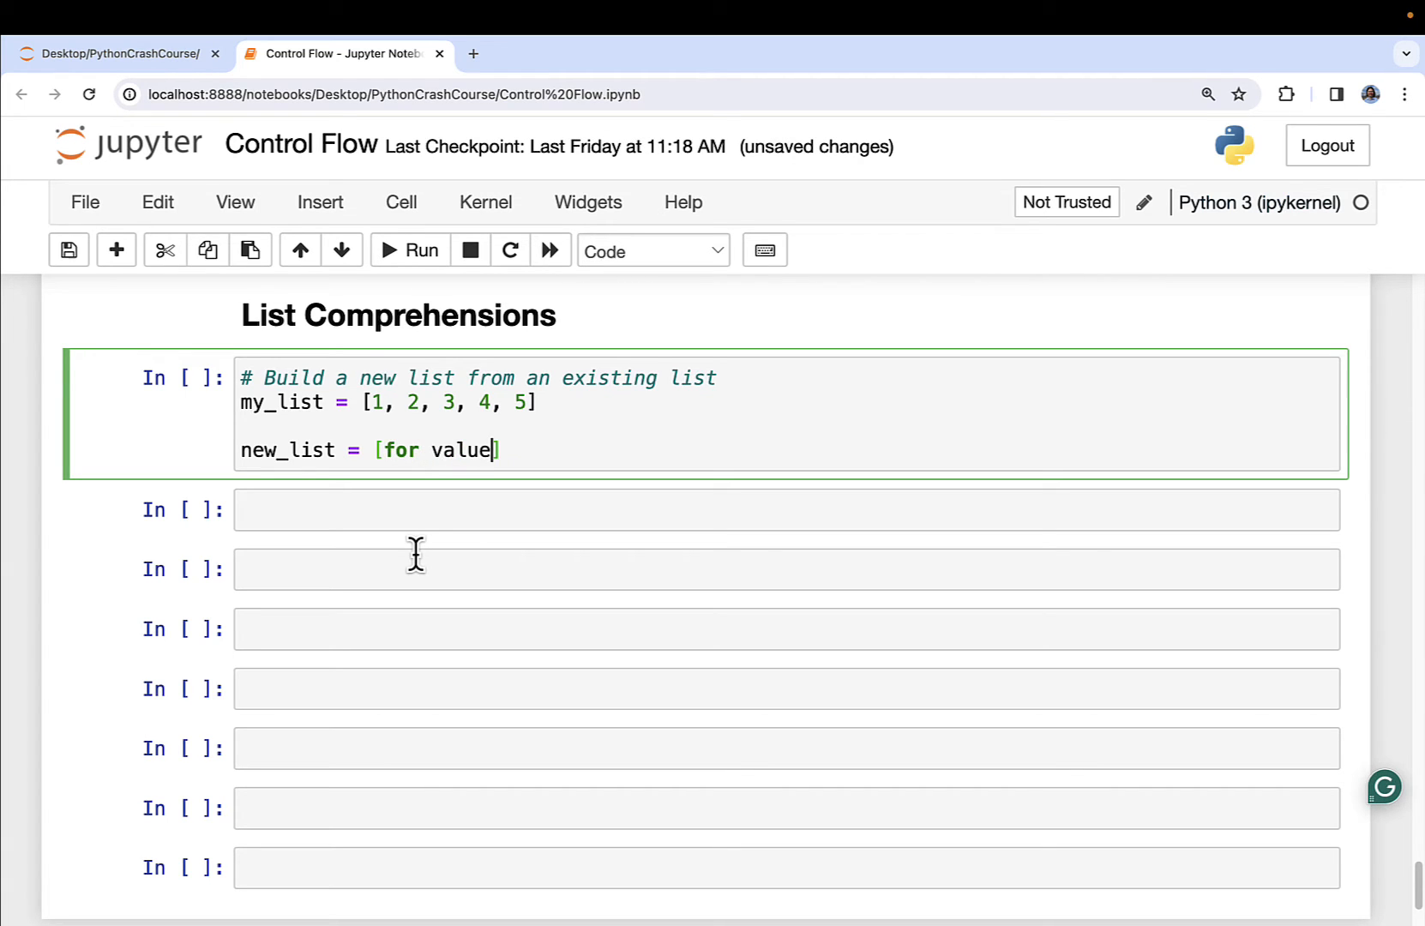
type("in my")
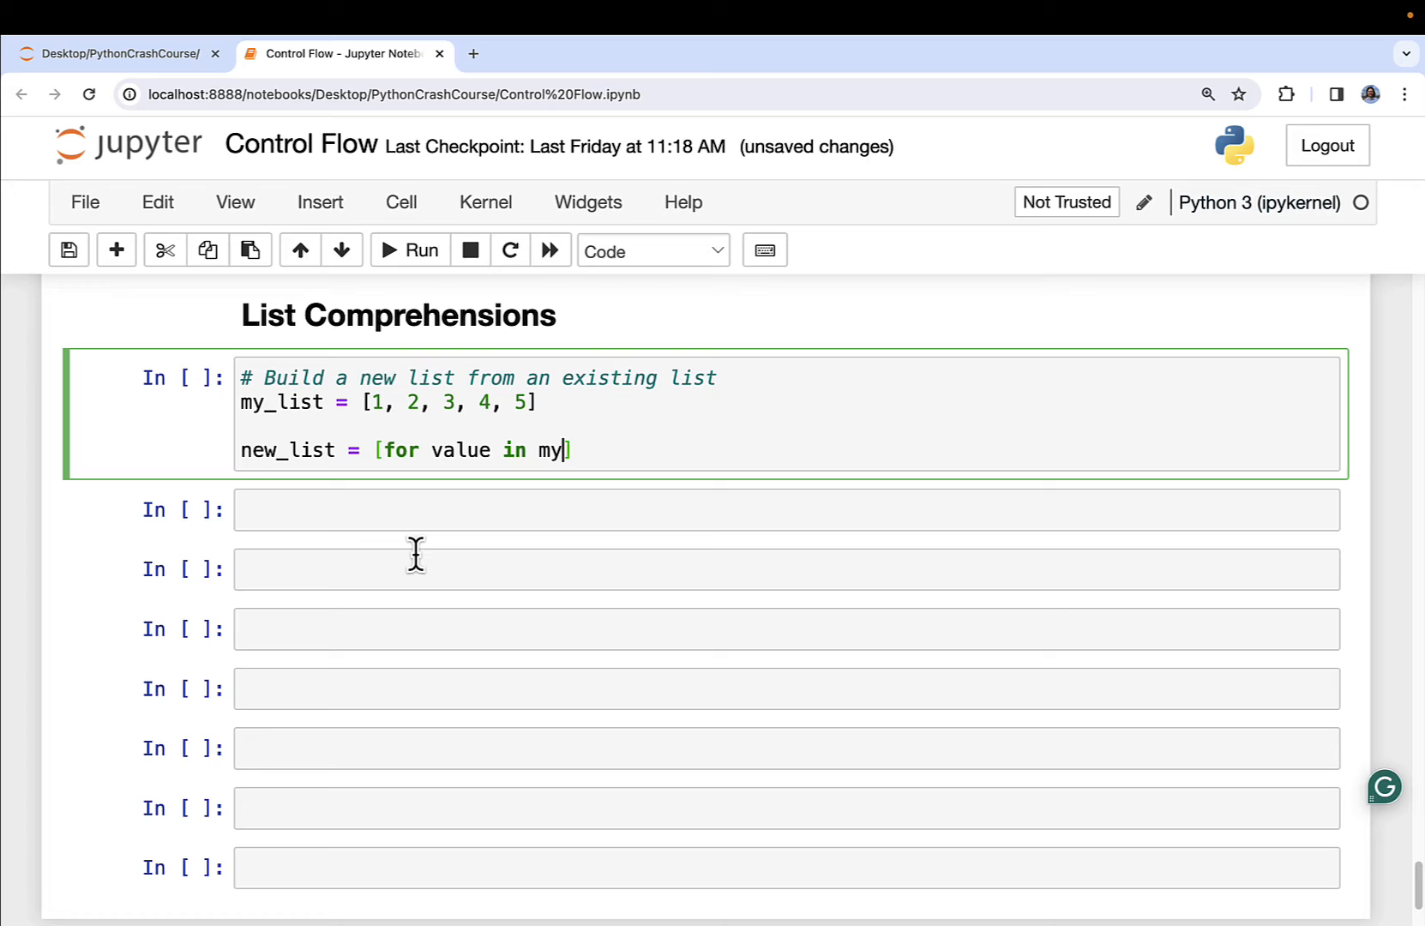
type("_list")
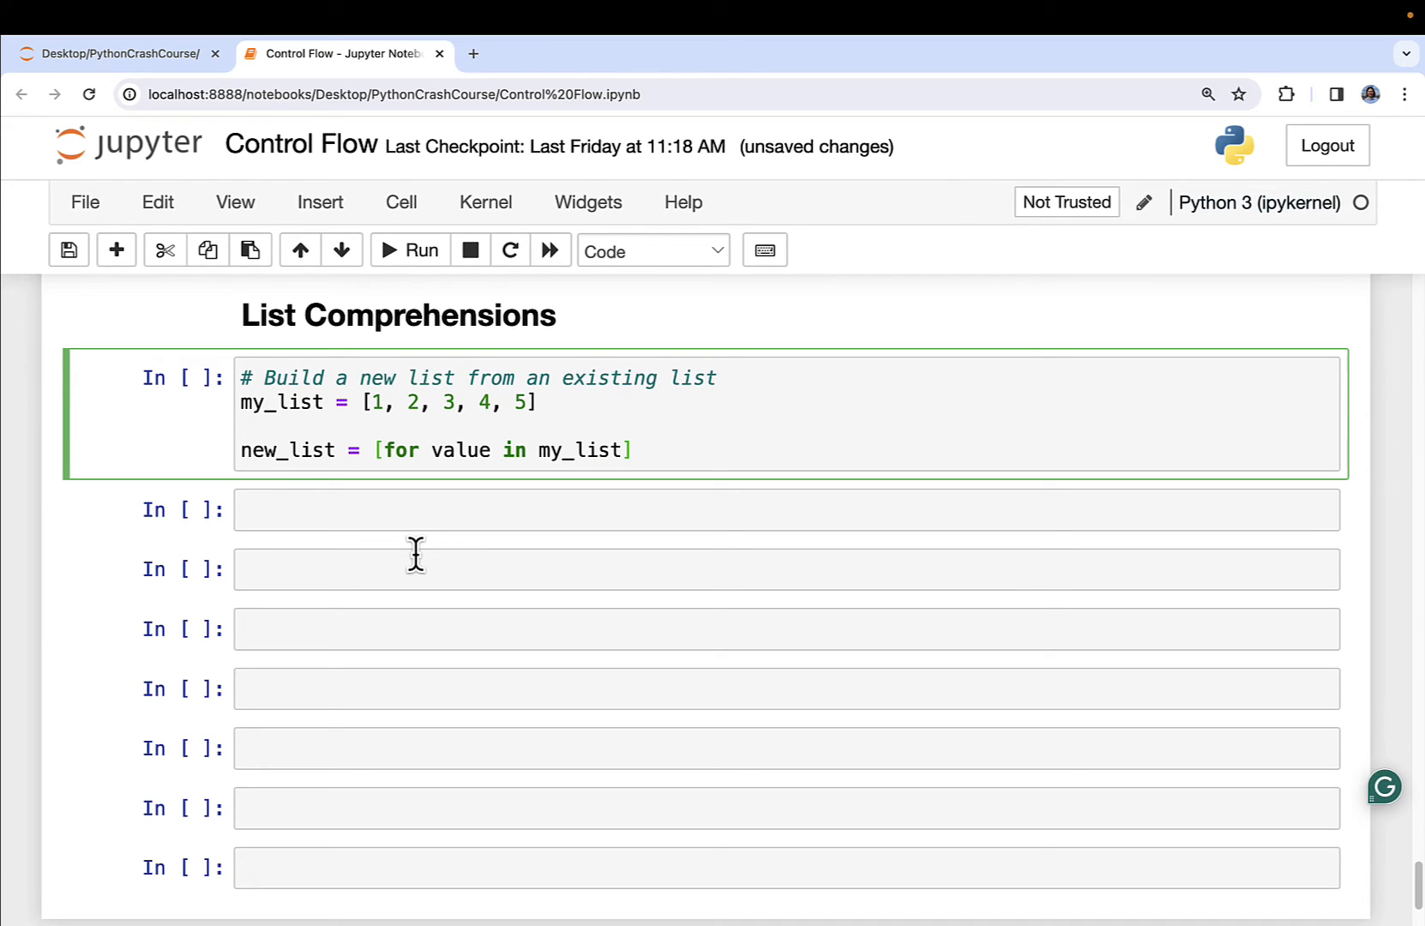
left_click(617, 449)
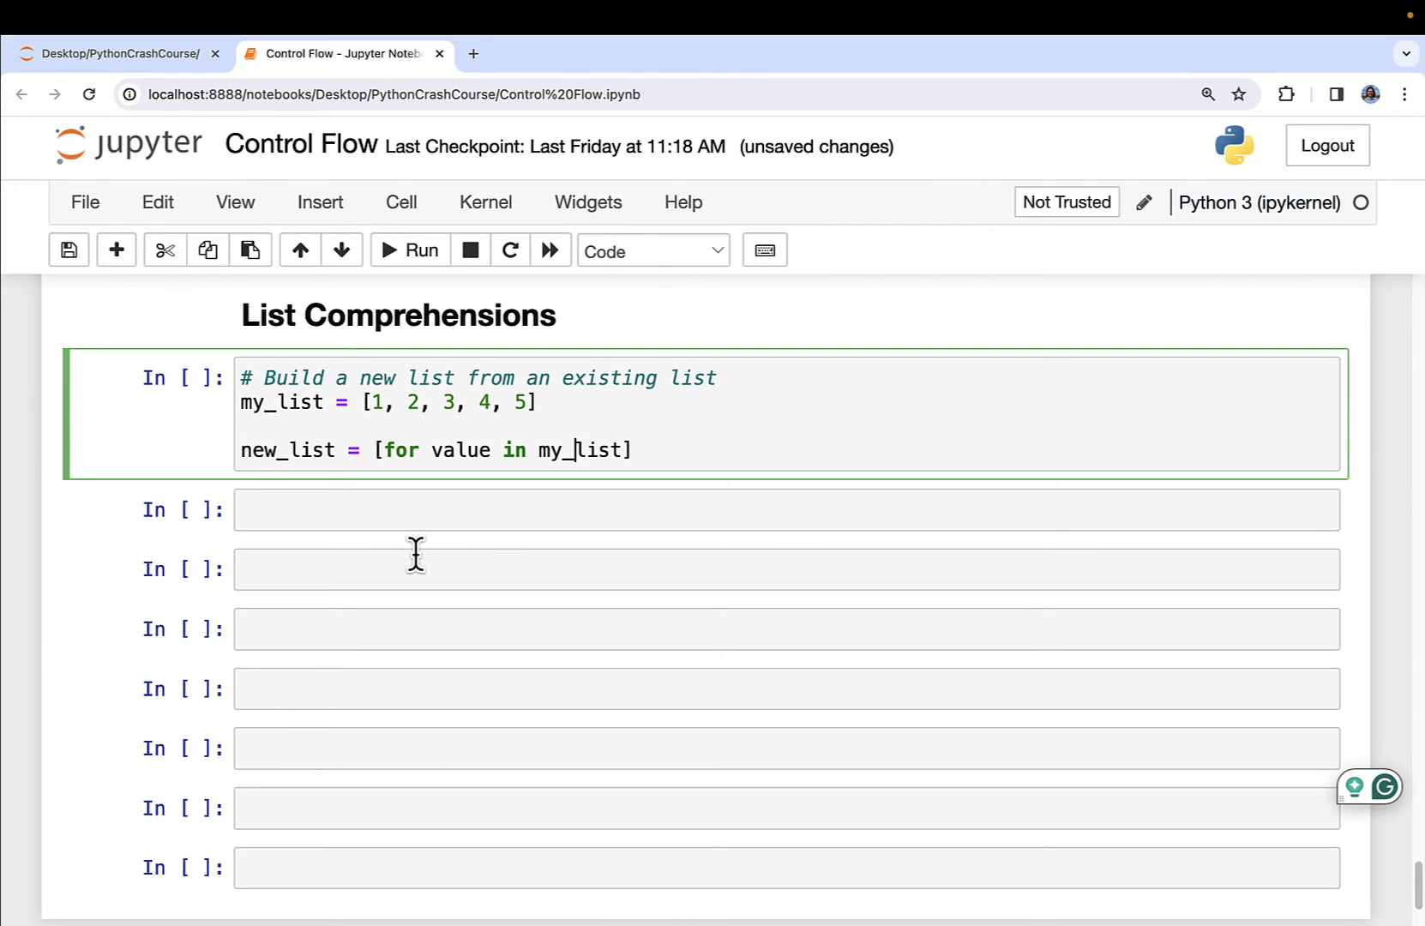
type("value * value")
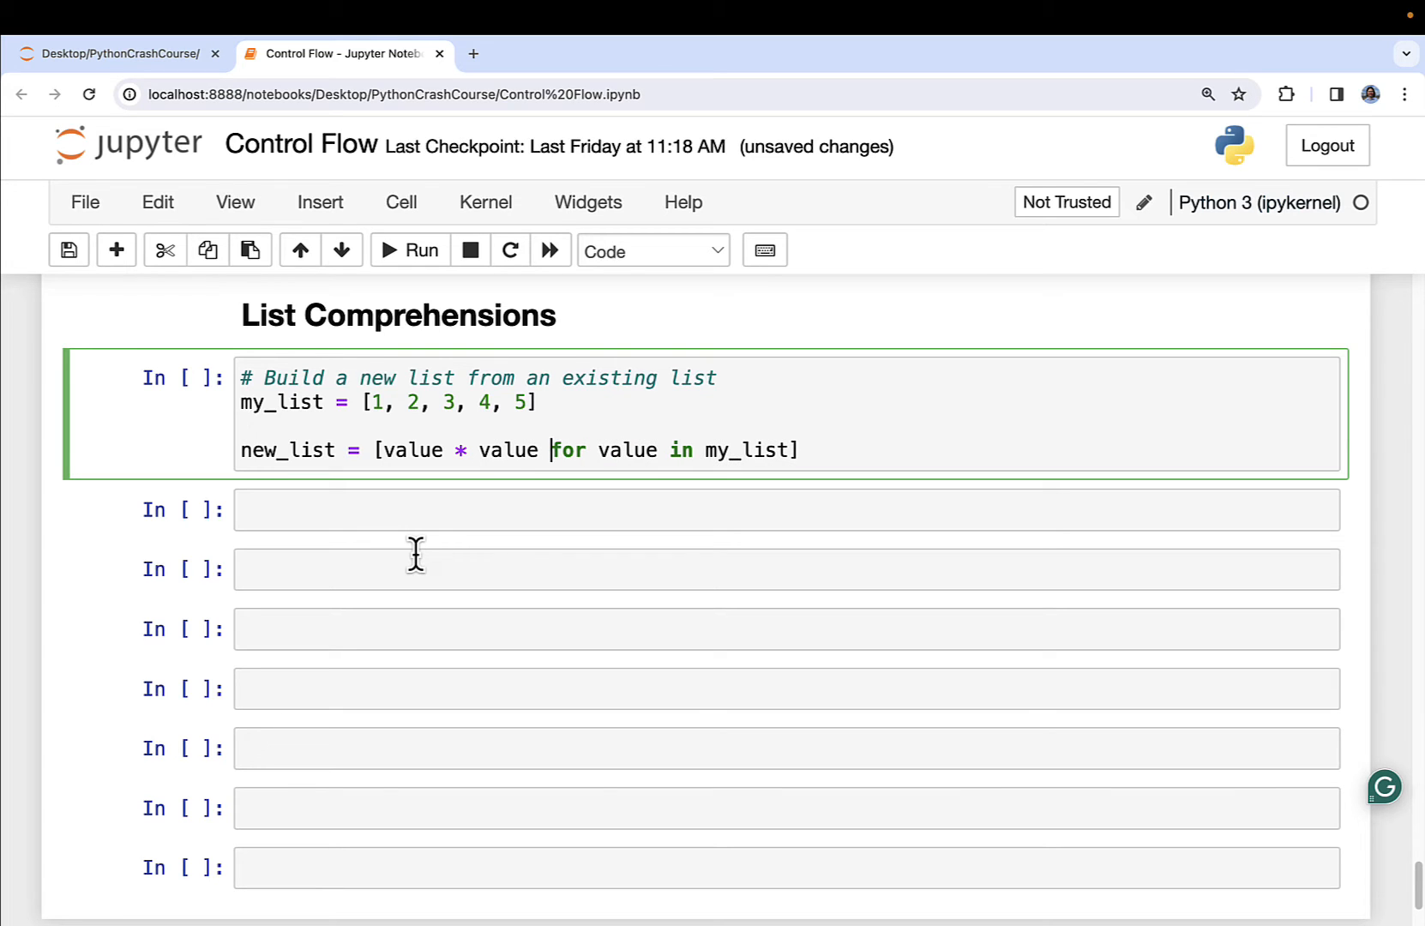
mouse_move(728, 469)
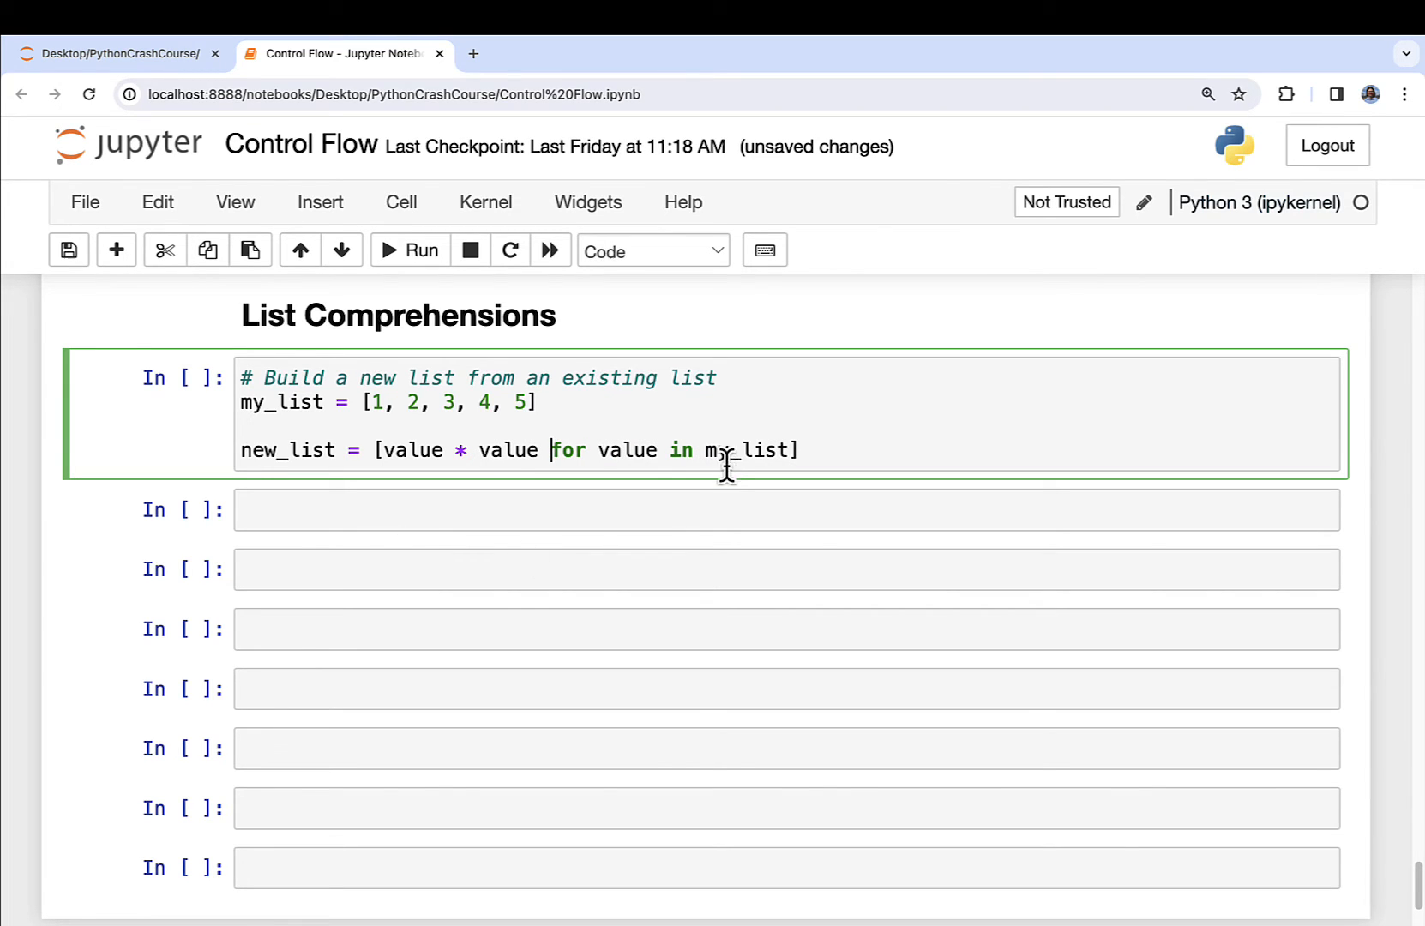
mouse_move(645, 452)
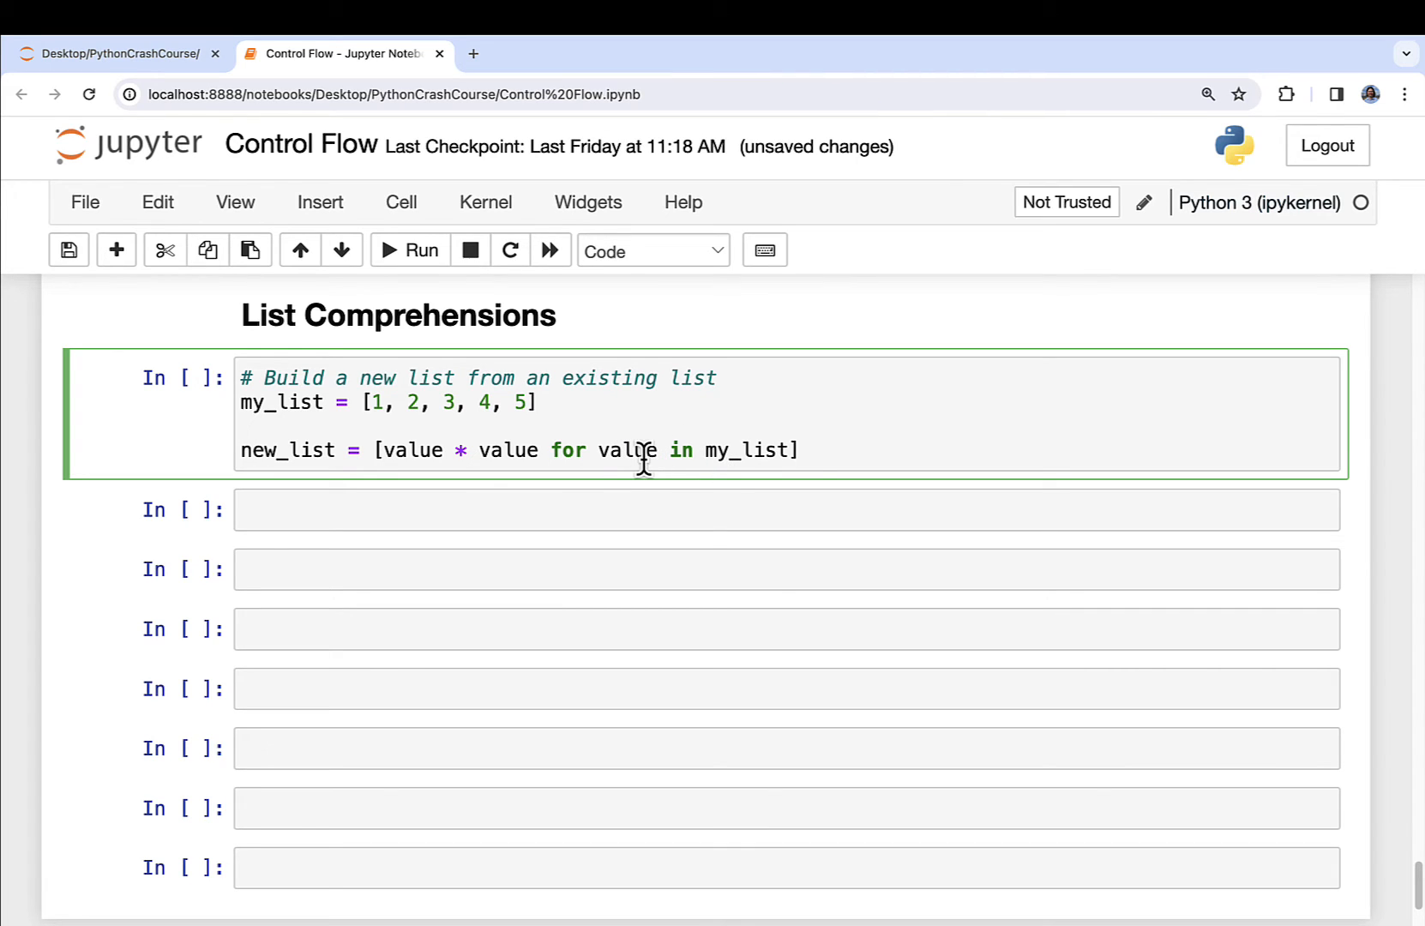
mouse_move(483, 451)
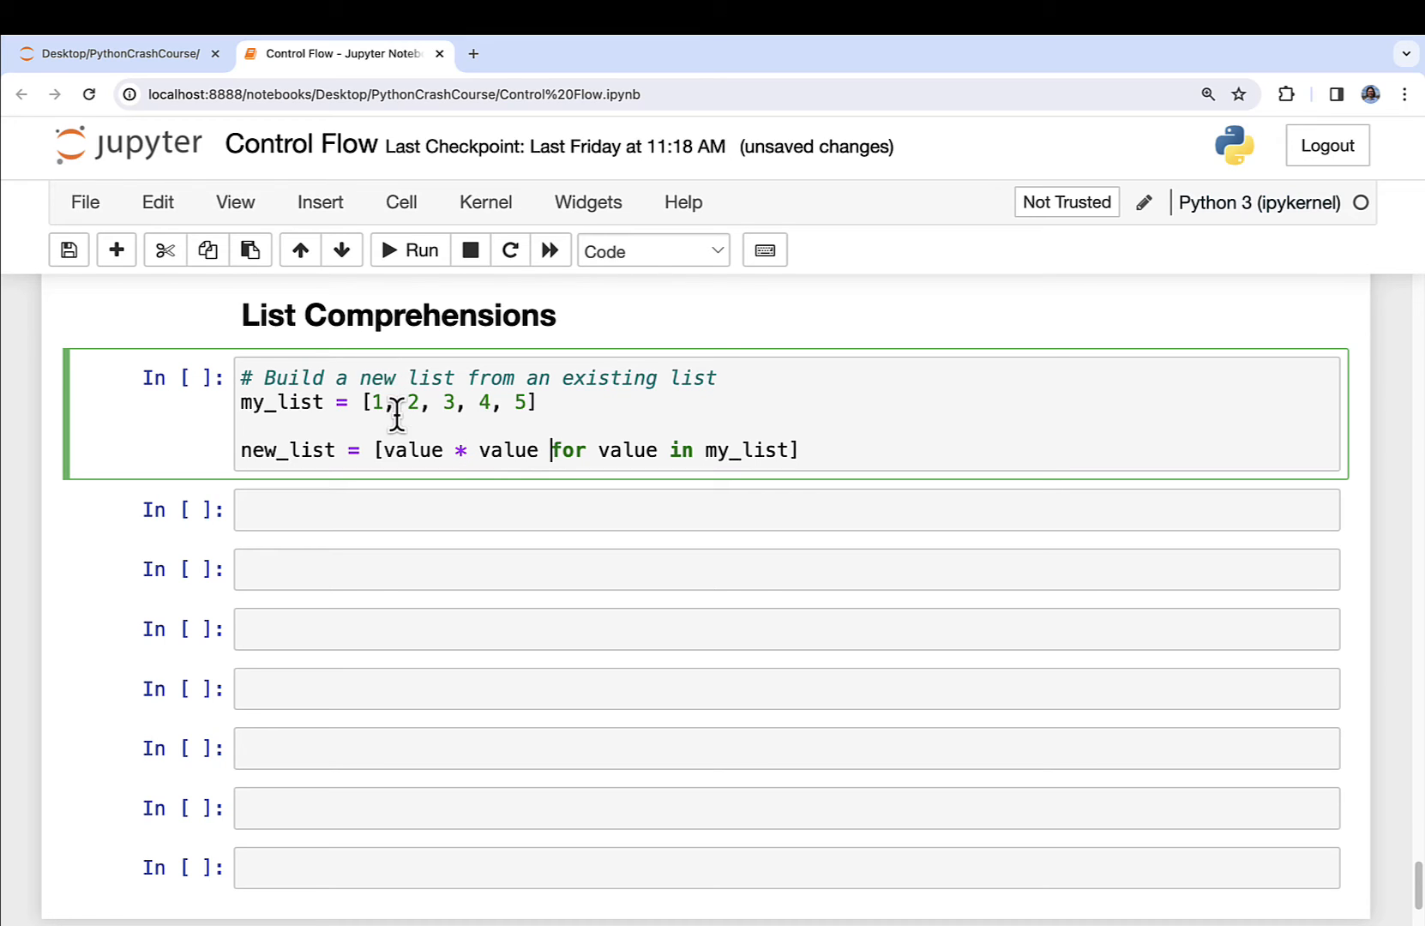
mouse_move(393, 418)
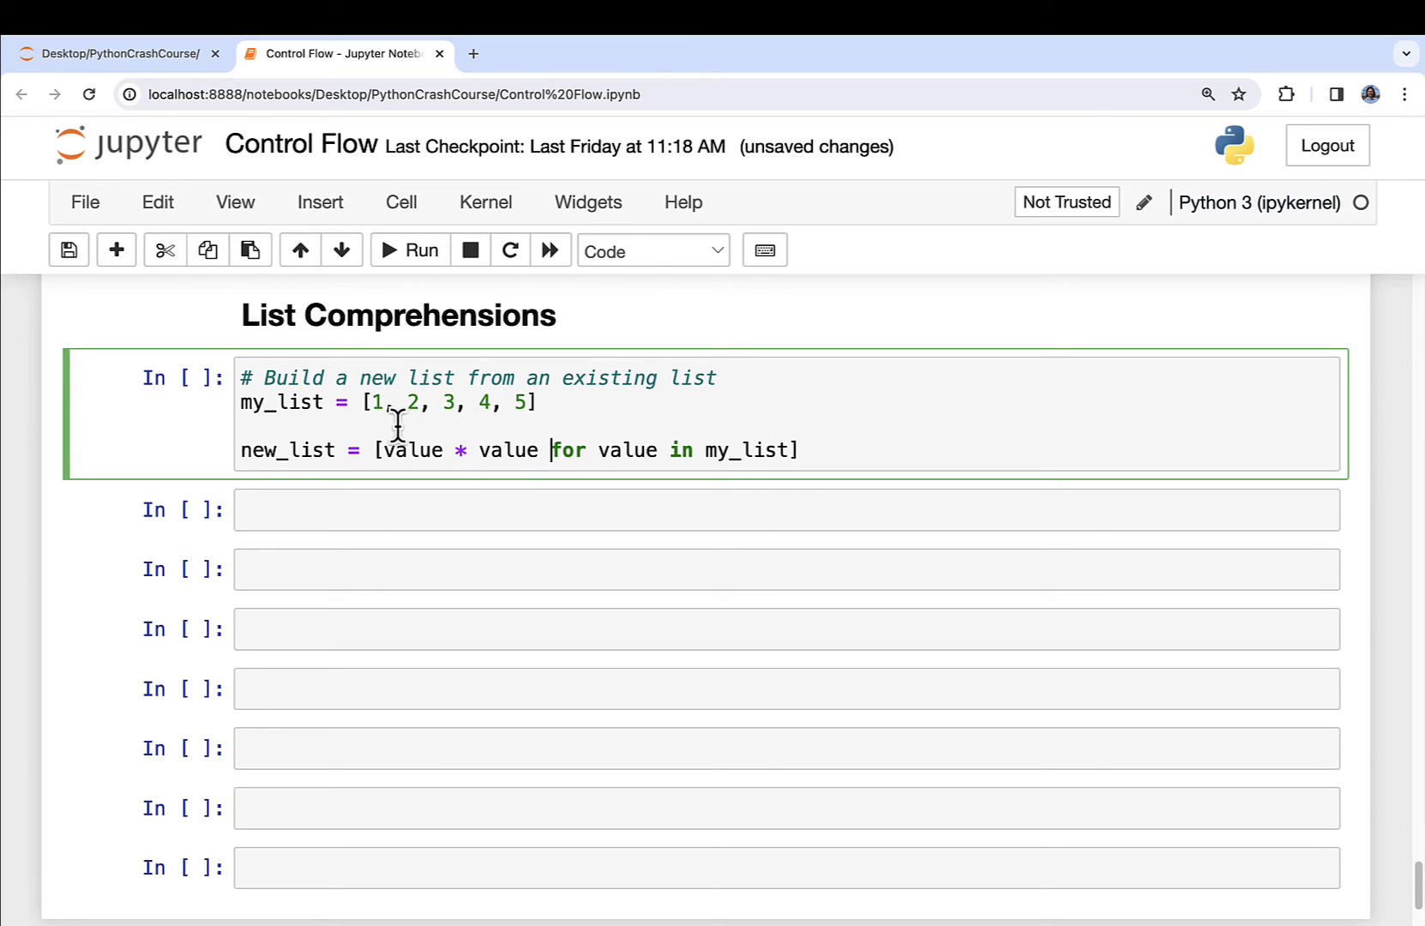
mouse_move(624, 468)
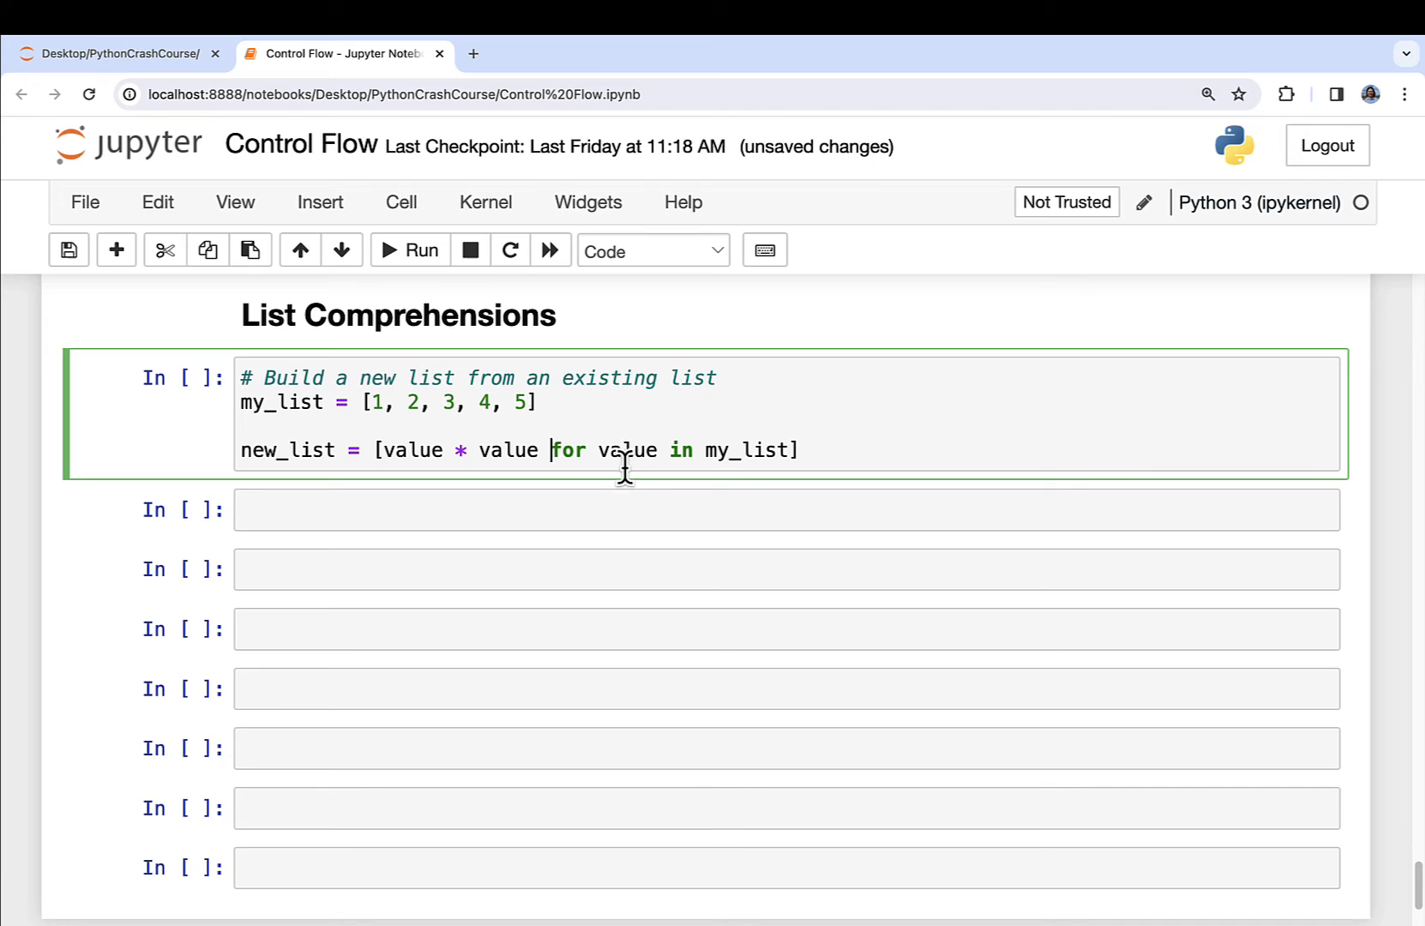
mouse_move(595, 468)
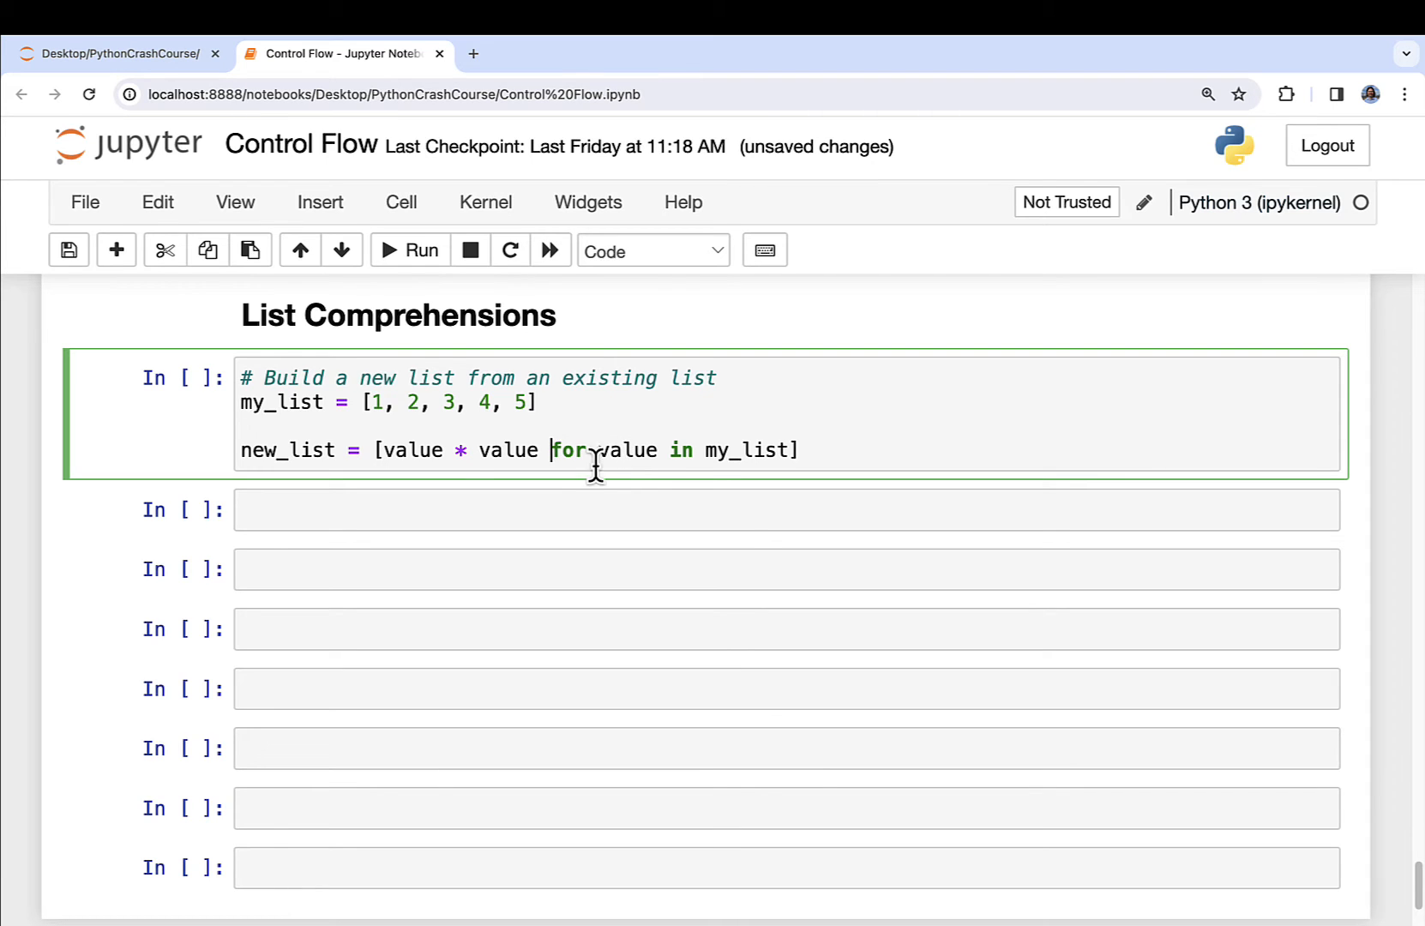
mouse_move(308, 449)
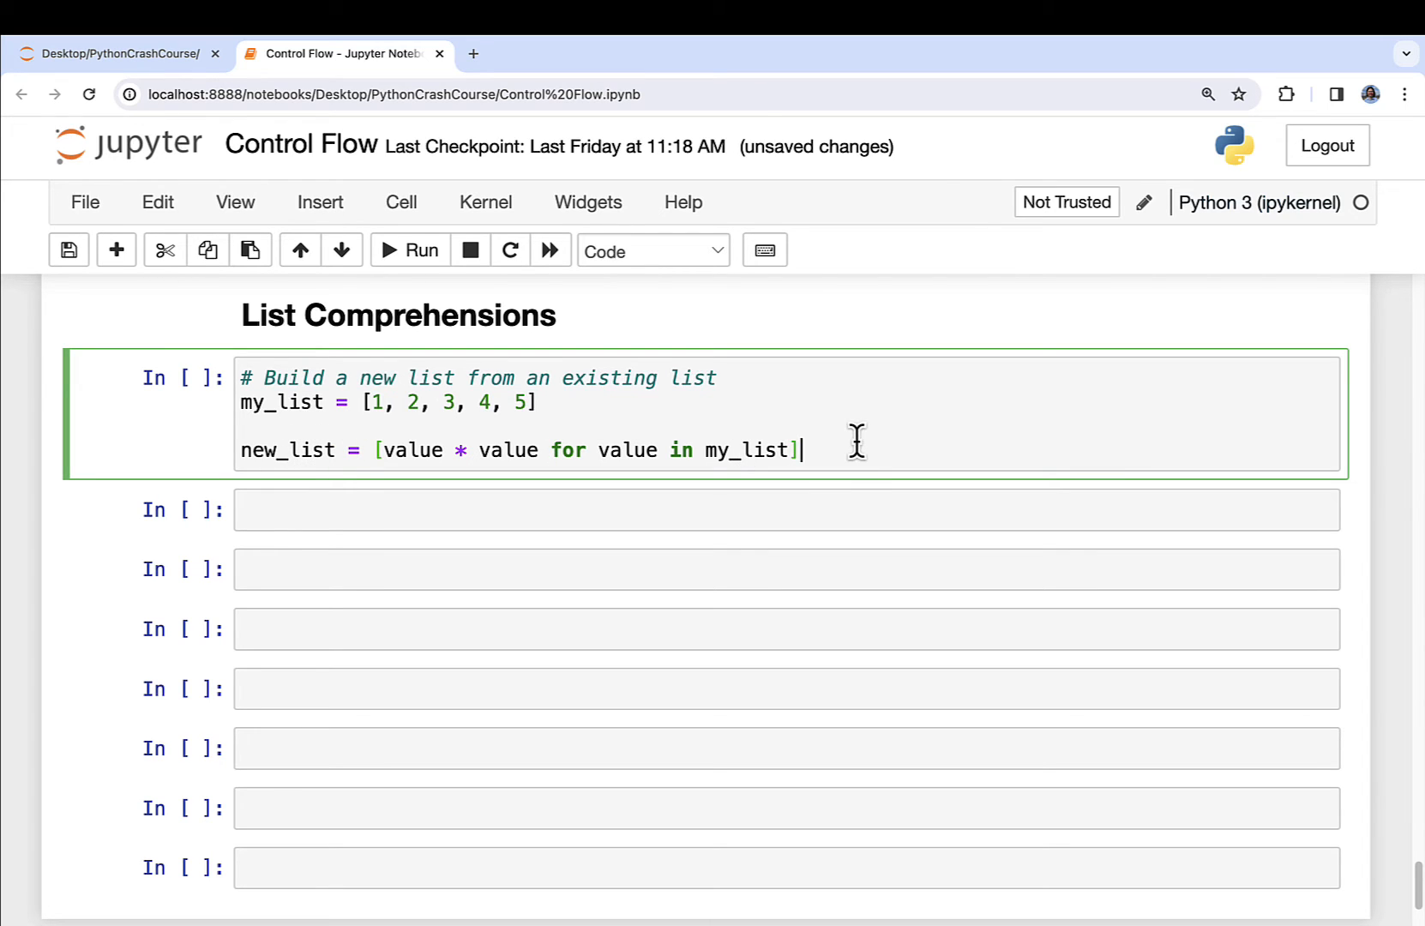
Add new_list as the cell's last line so it echoes the squared values
type("new_list")
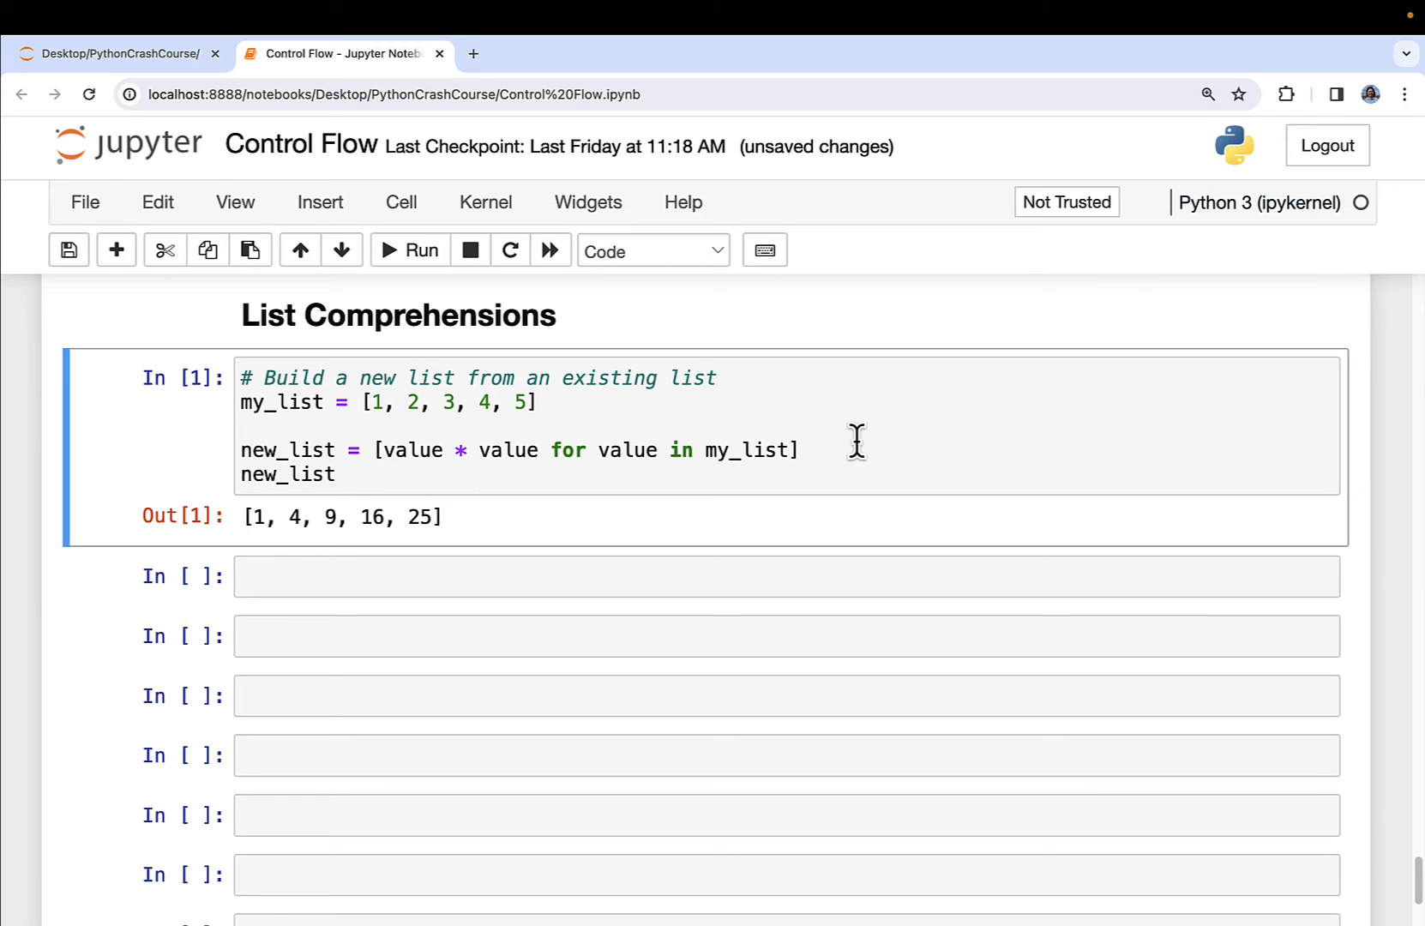
mouse_move(564, 450)
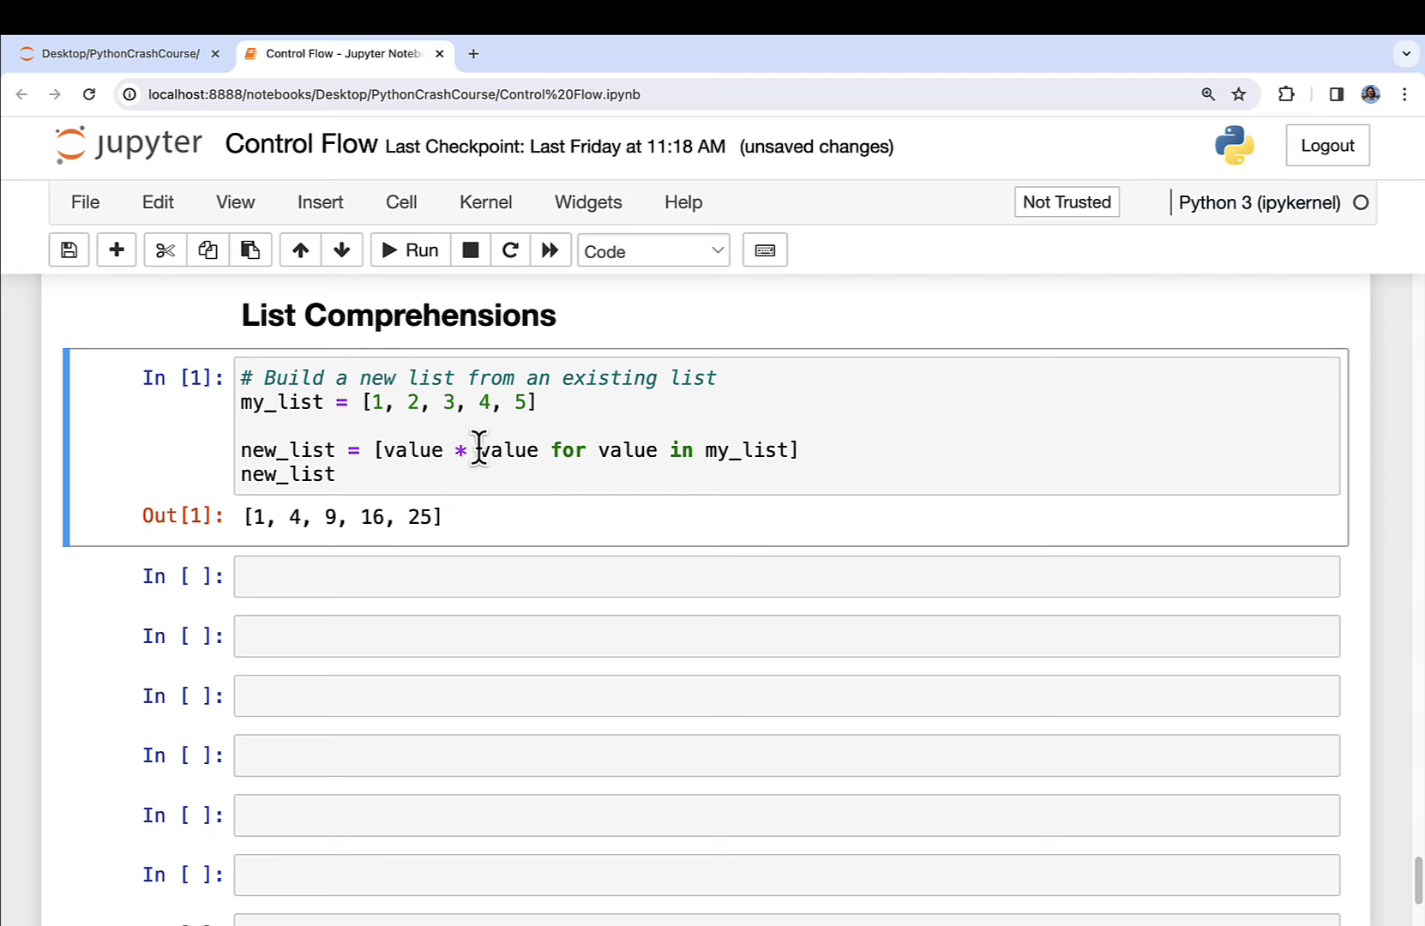
mouse_move(487, 449)
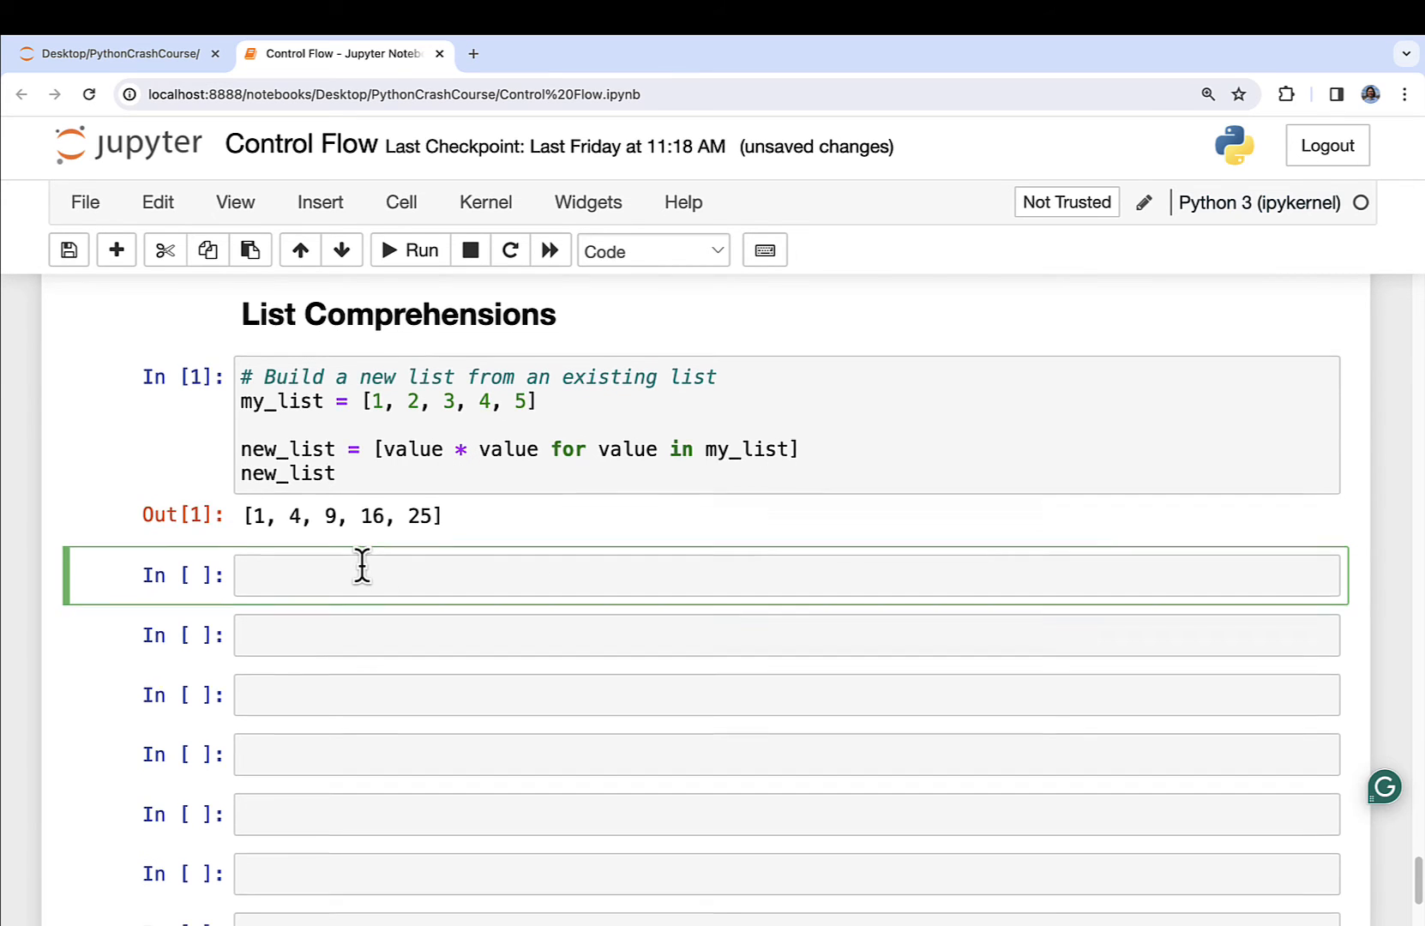
Write a '# You can use filters' cell assigning my_list = list(range(1, 101))
scroll("down", 3)
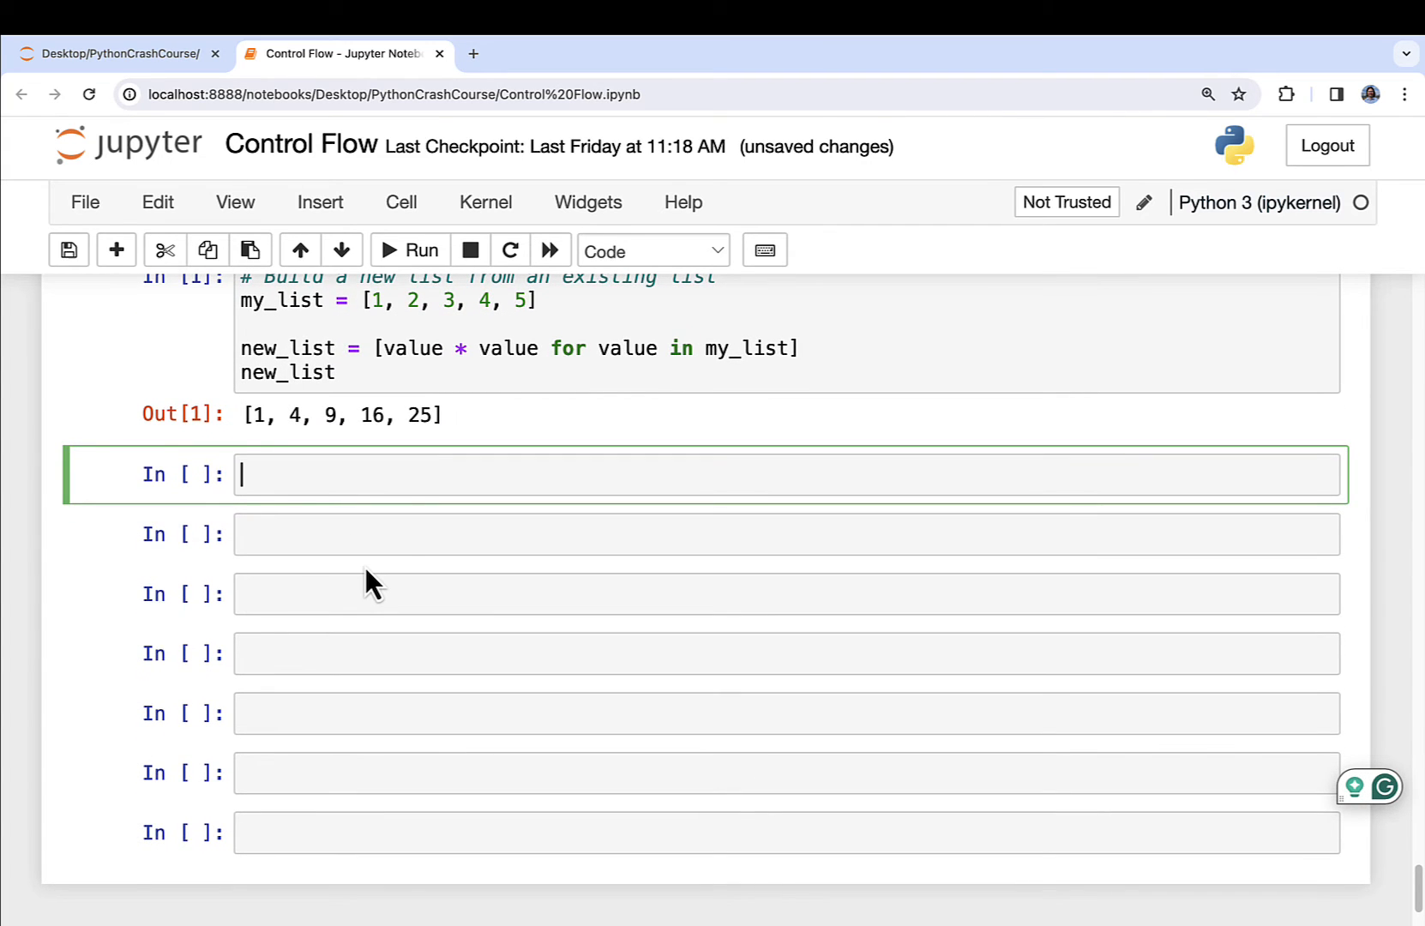
type("# You c")
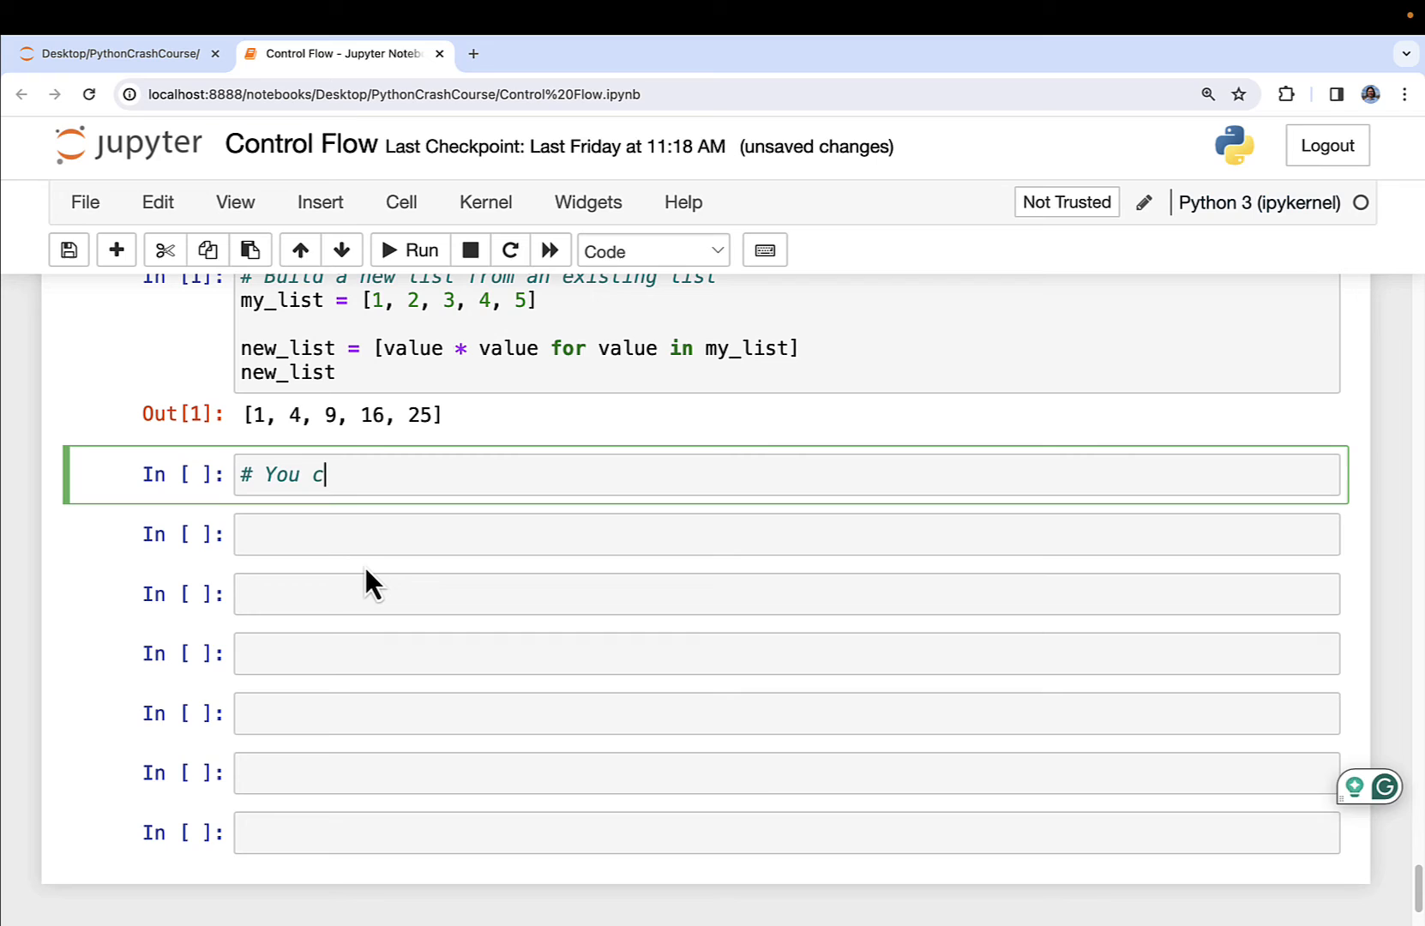
type("an use filters")
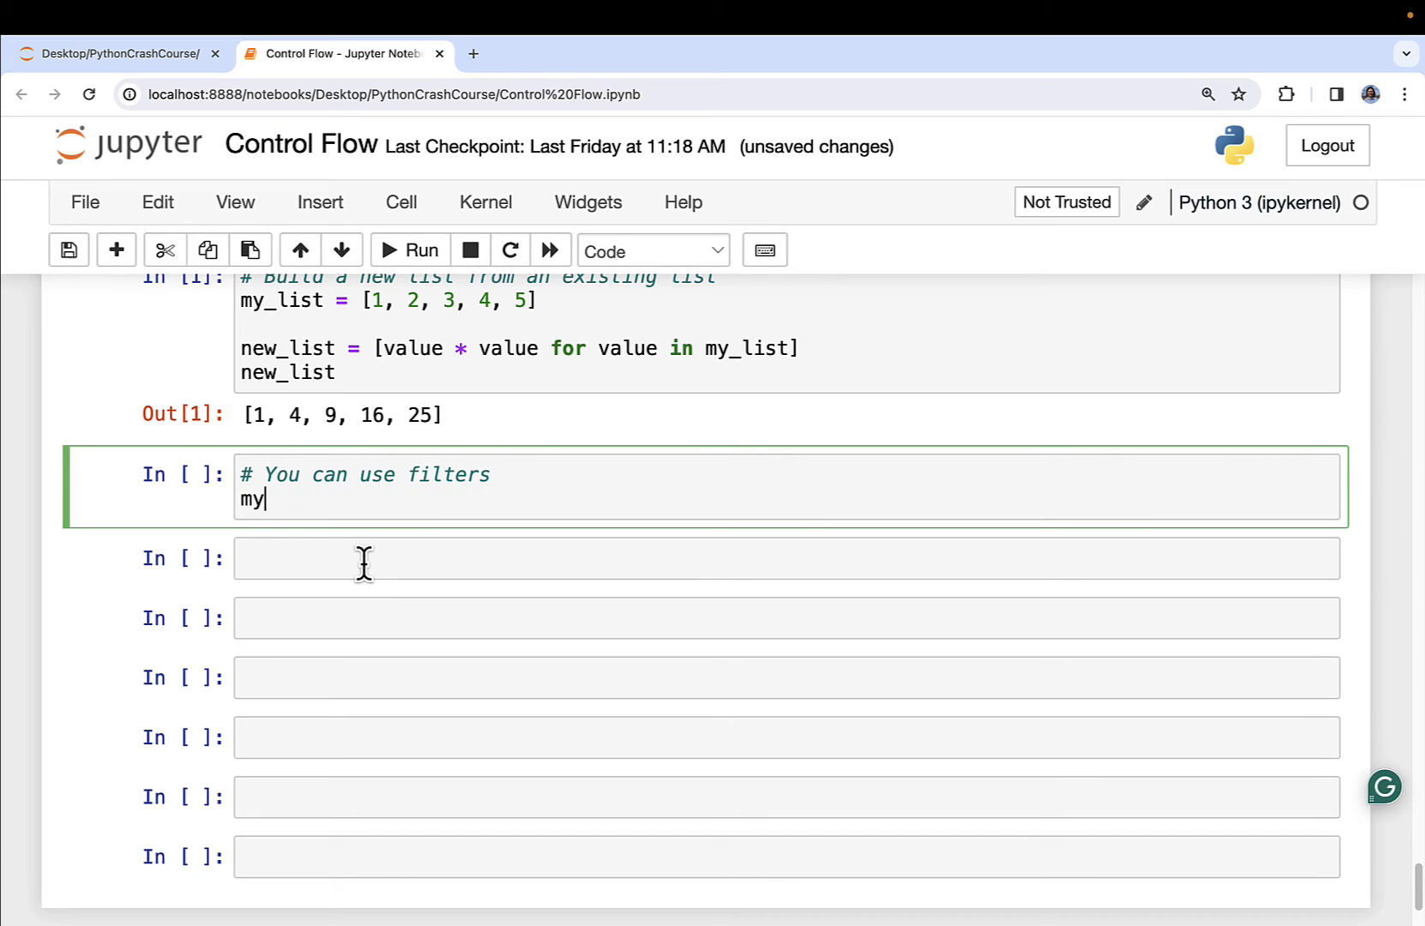
type("_list")
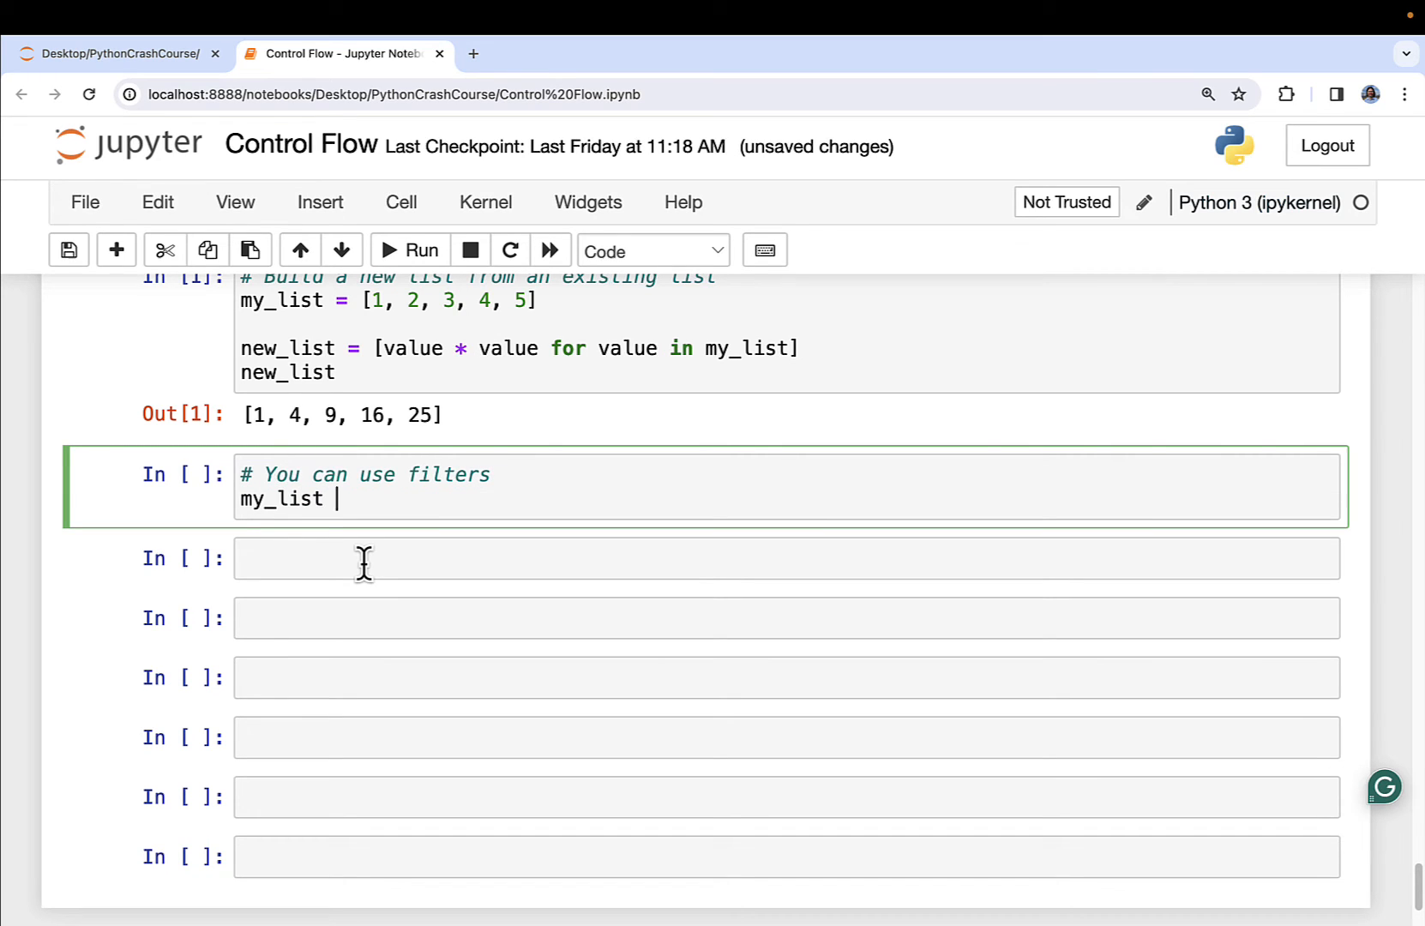
type("=")
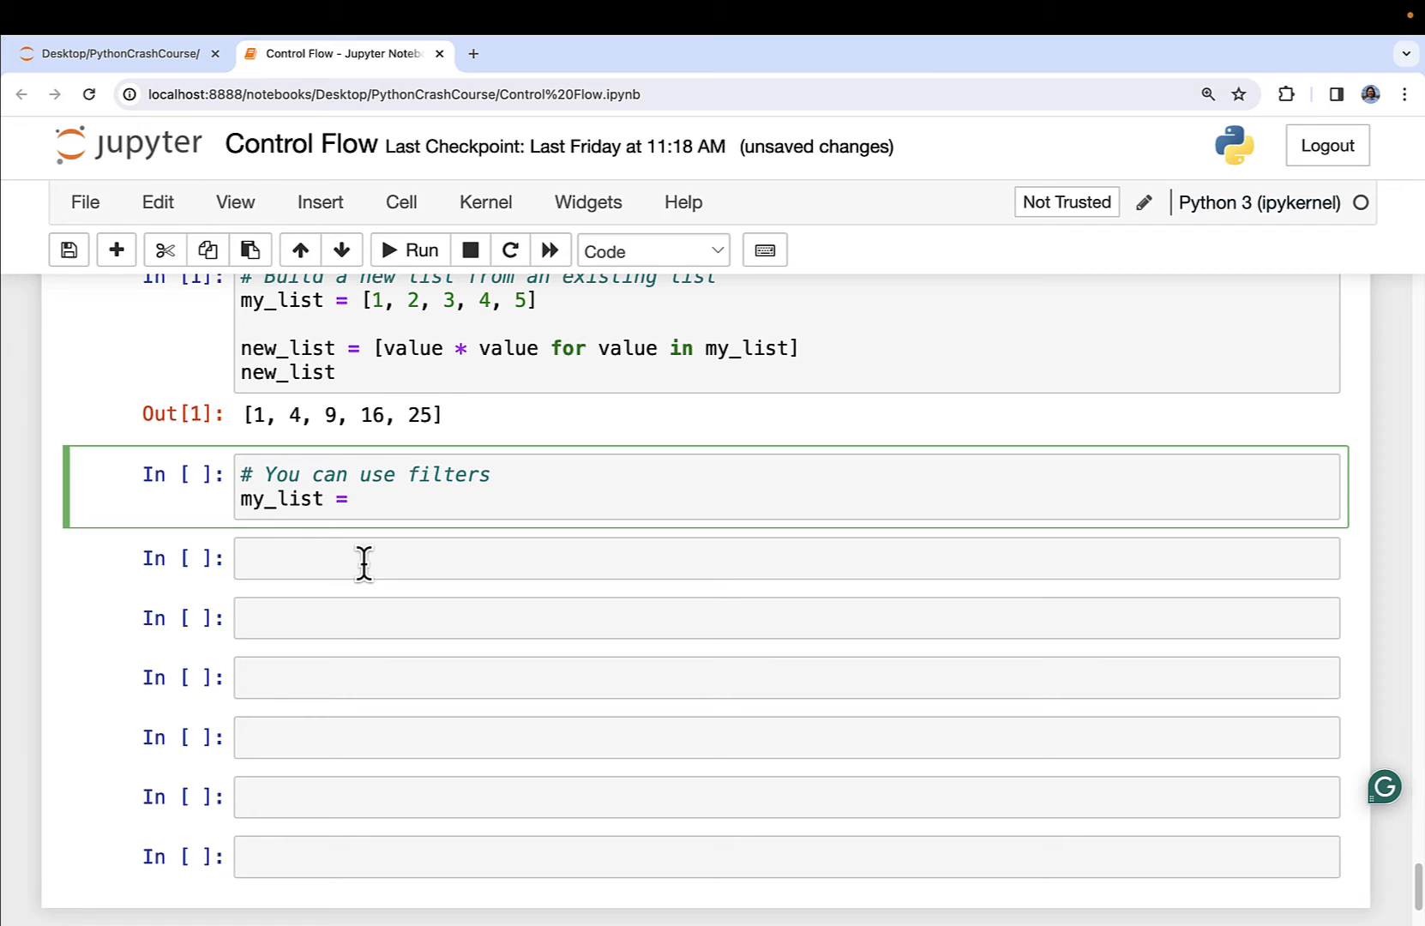
left_click(358, 497)
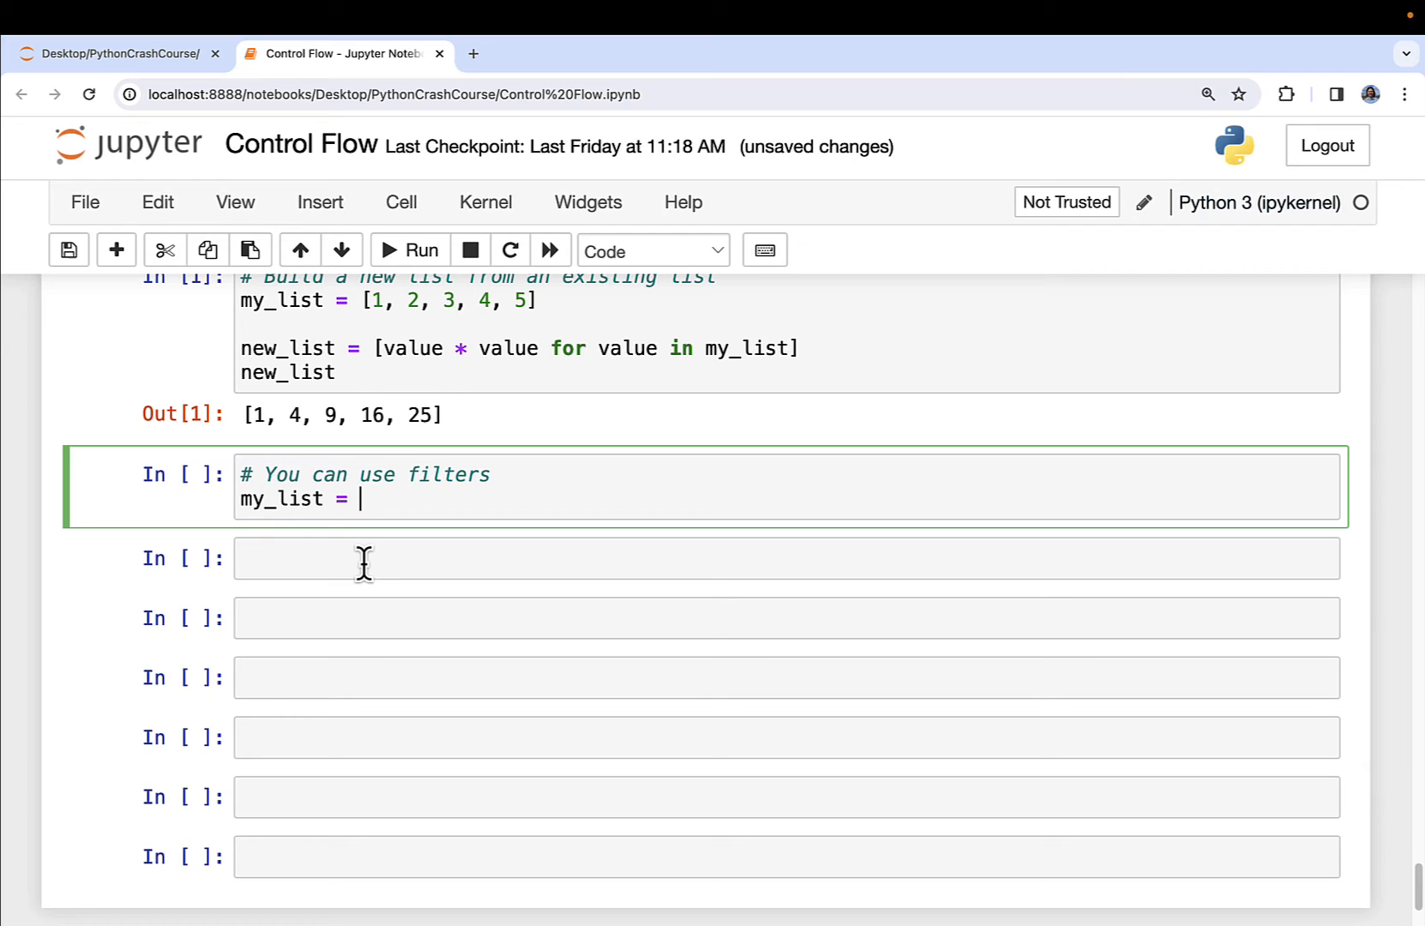
type("range(")
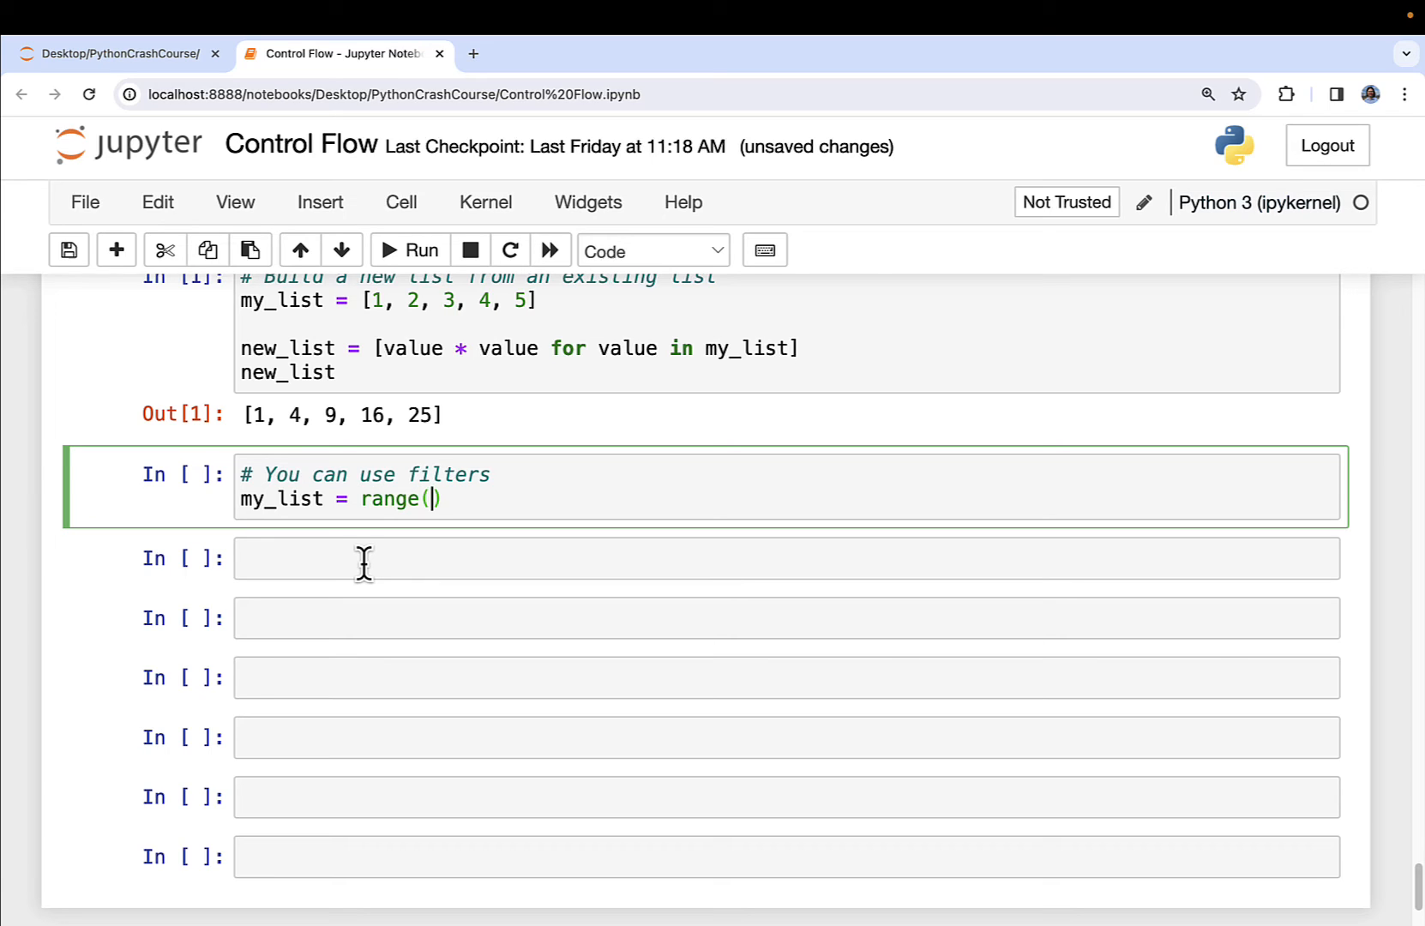
type("1, 1")
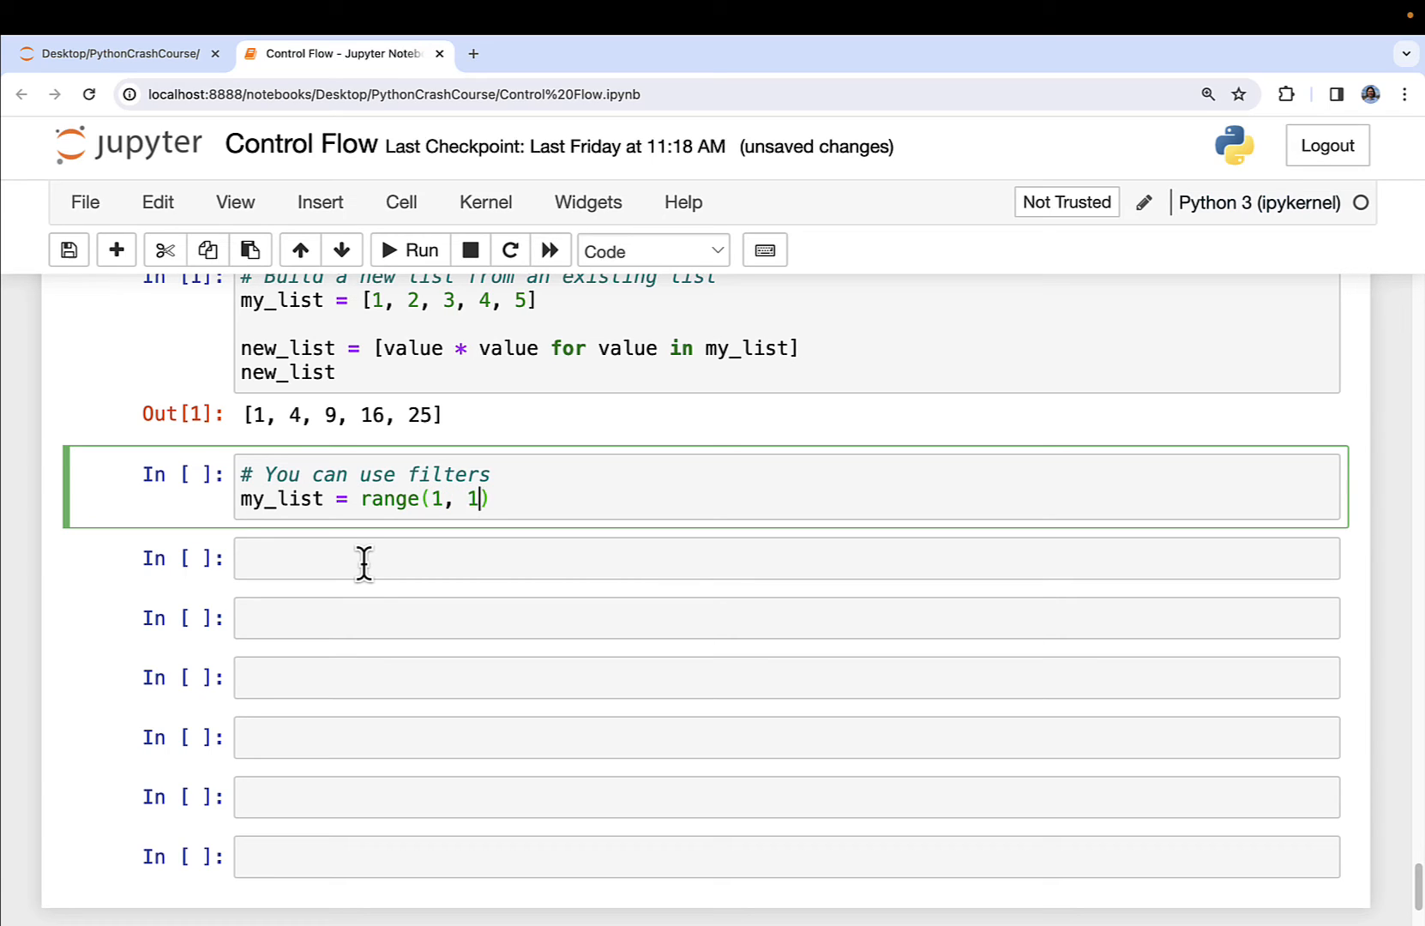
type("01")
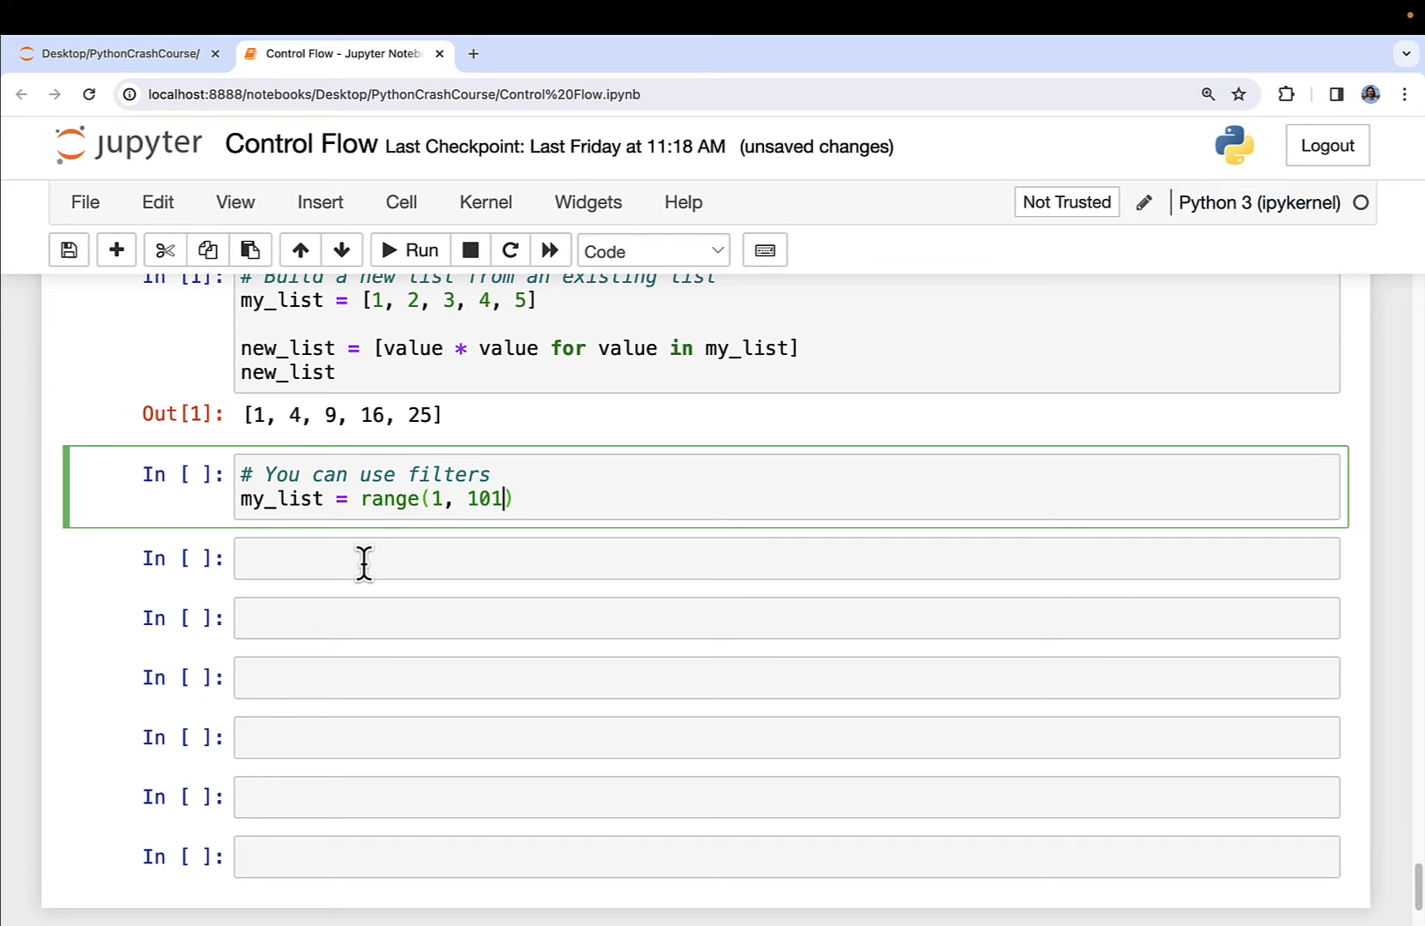
type("list(")
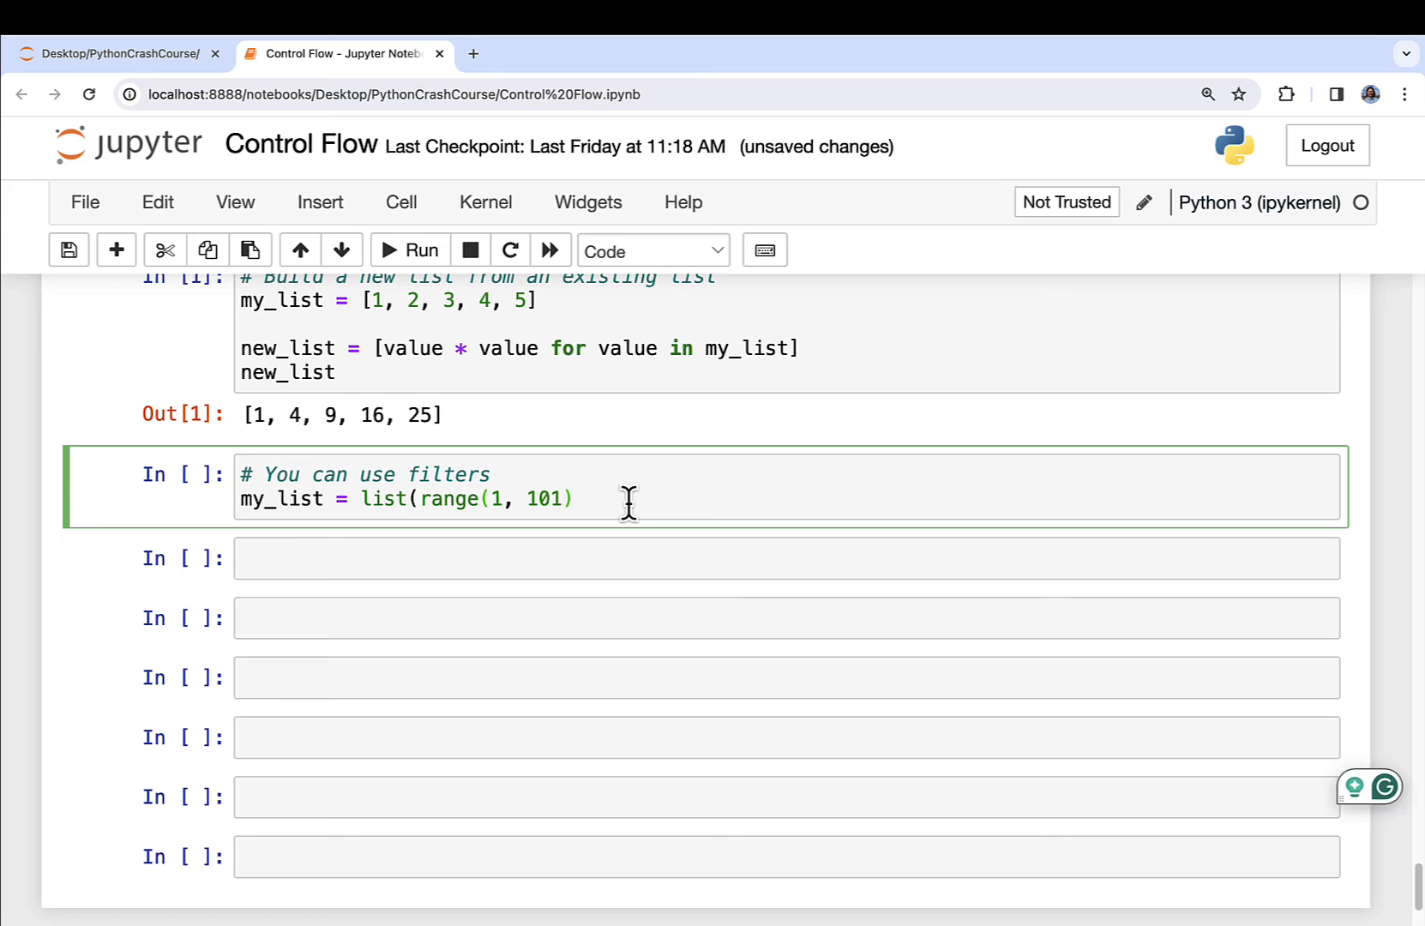
type(")")
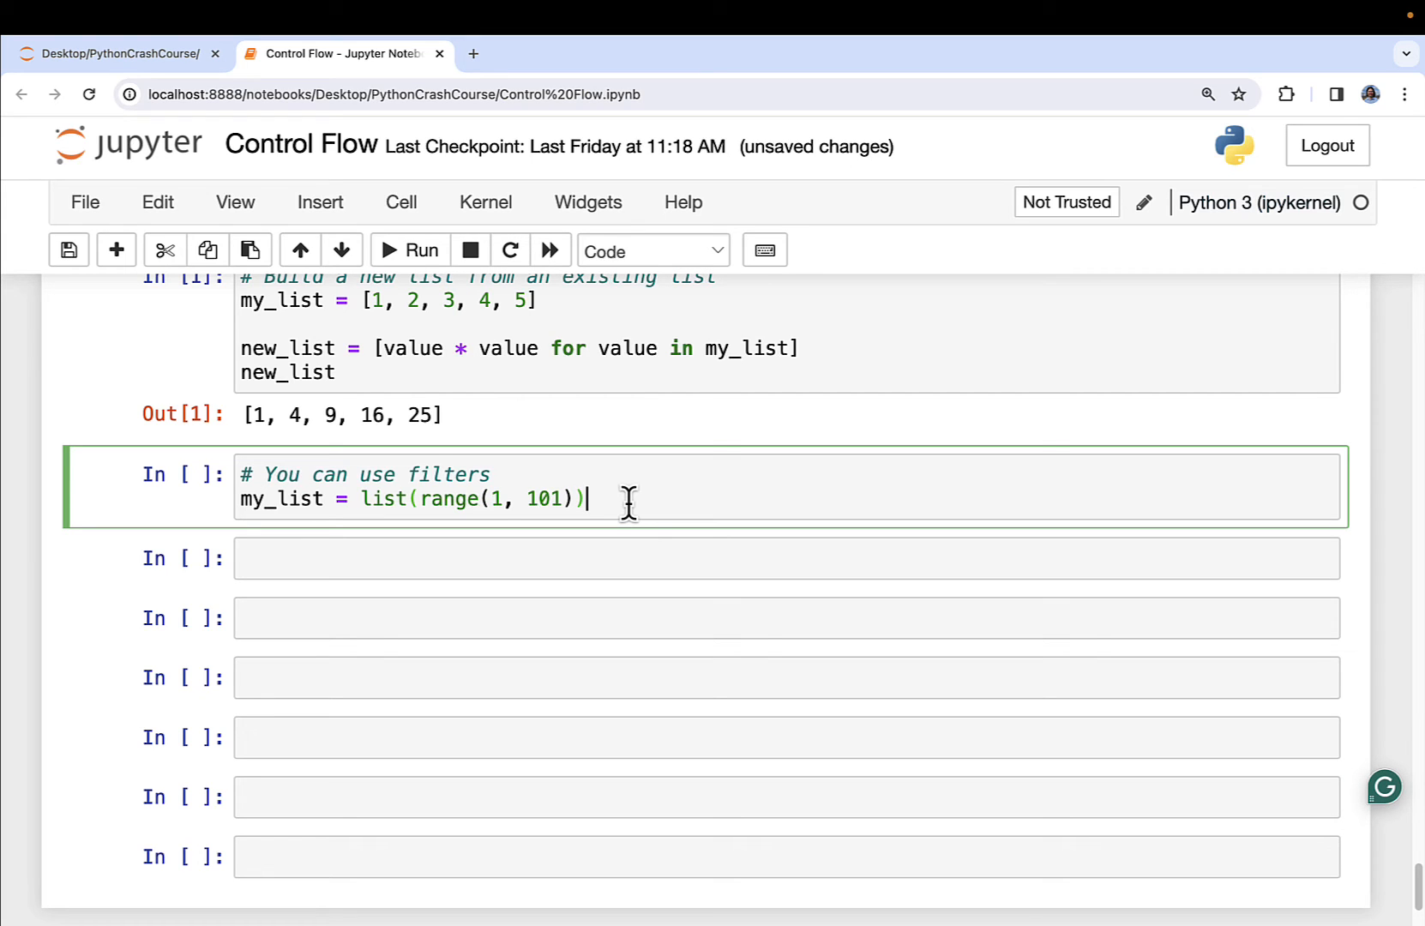
type("my")
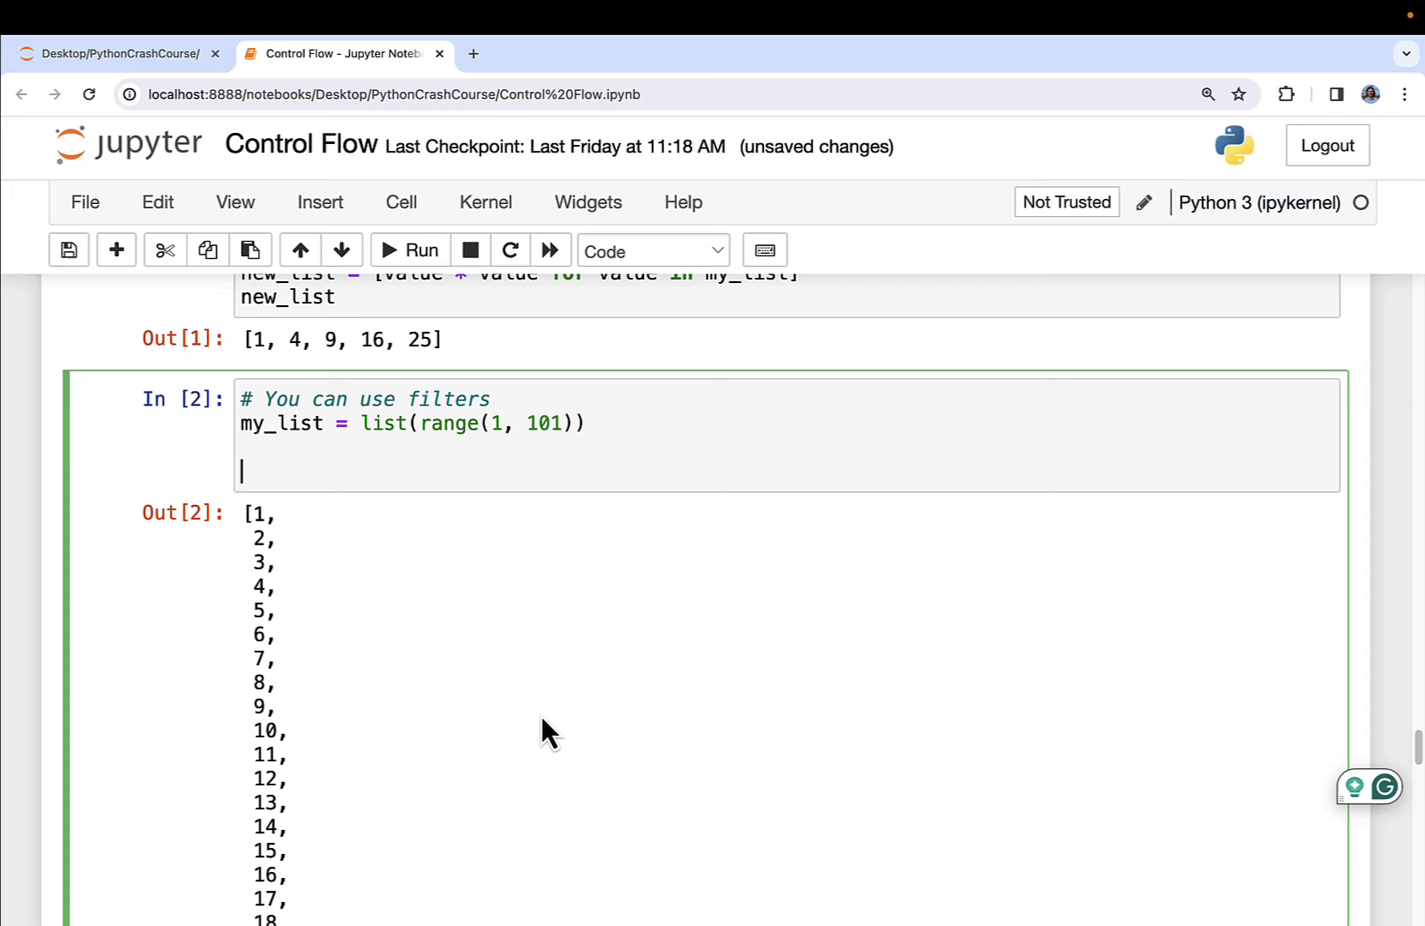
Start new_list = [for number in my_list] below my_list in the filters cell
type("new_")
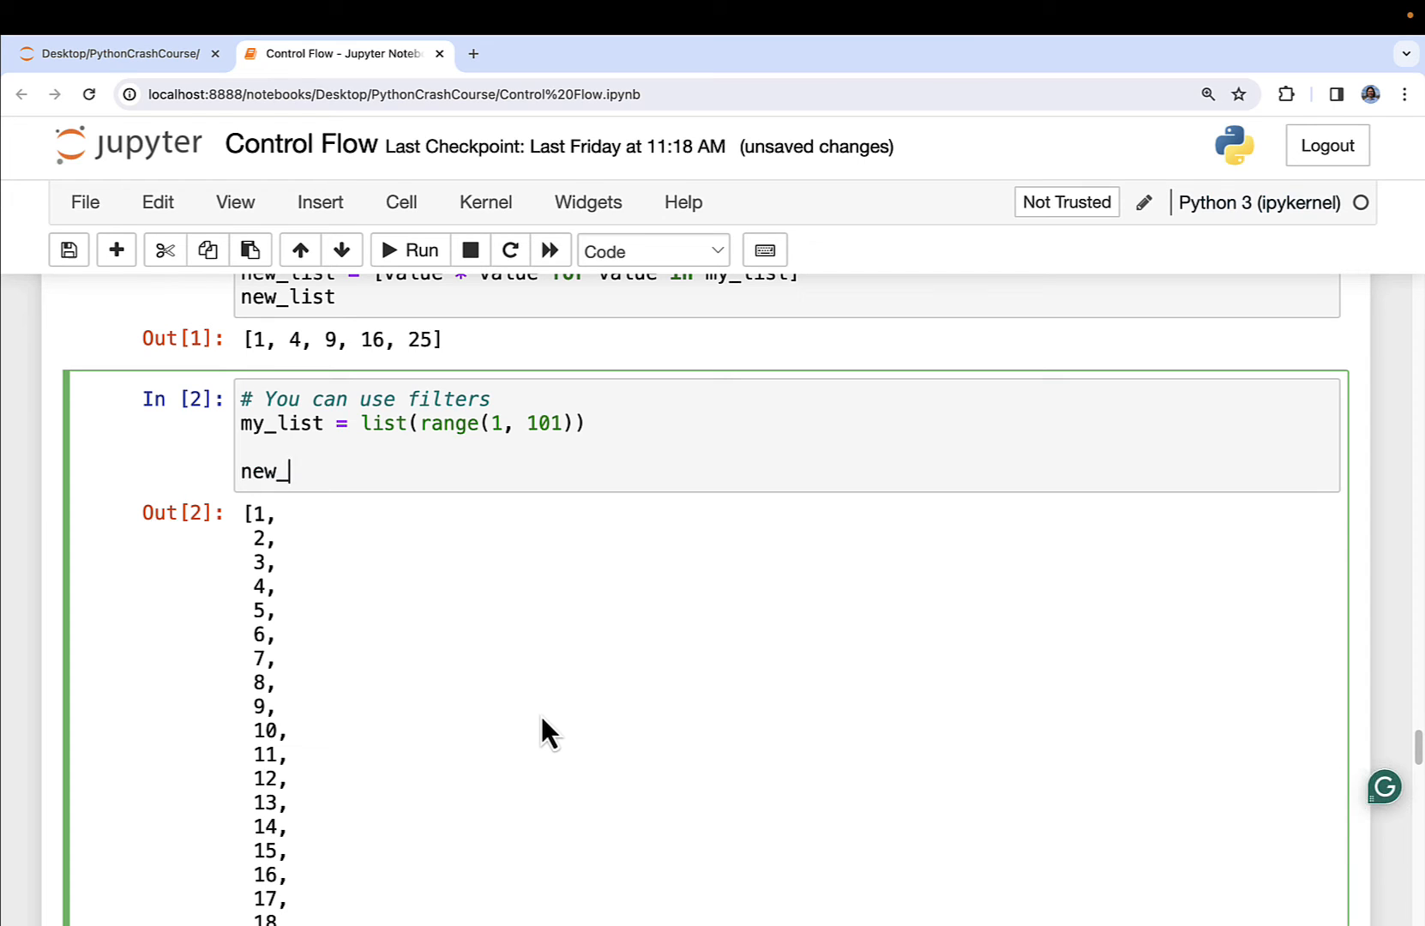
type("_list = []")
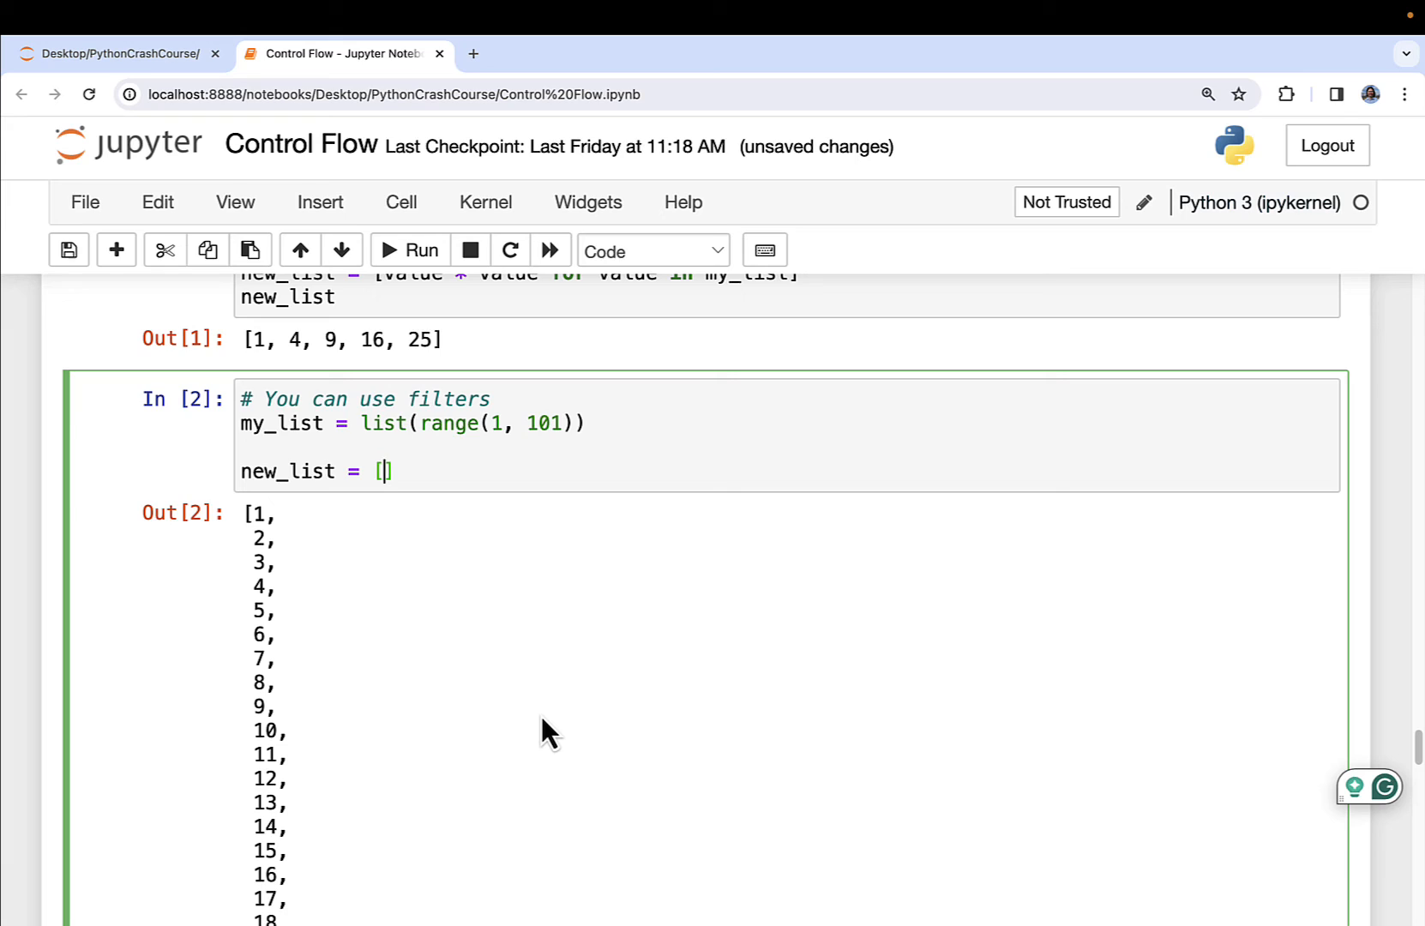
type("for number")
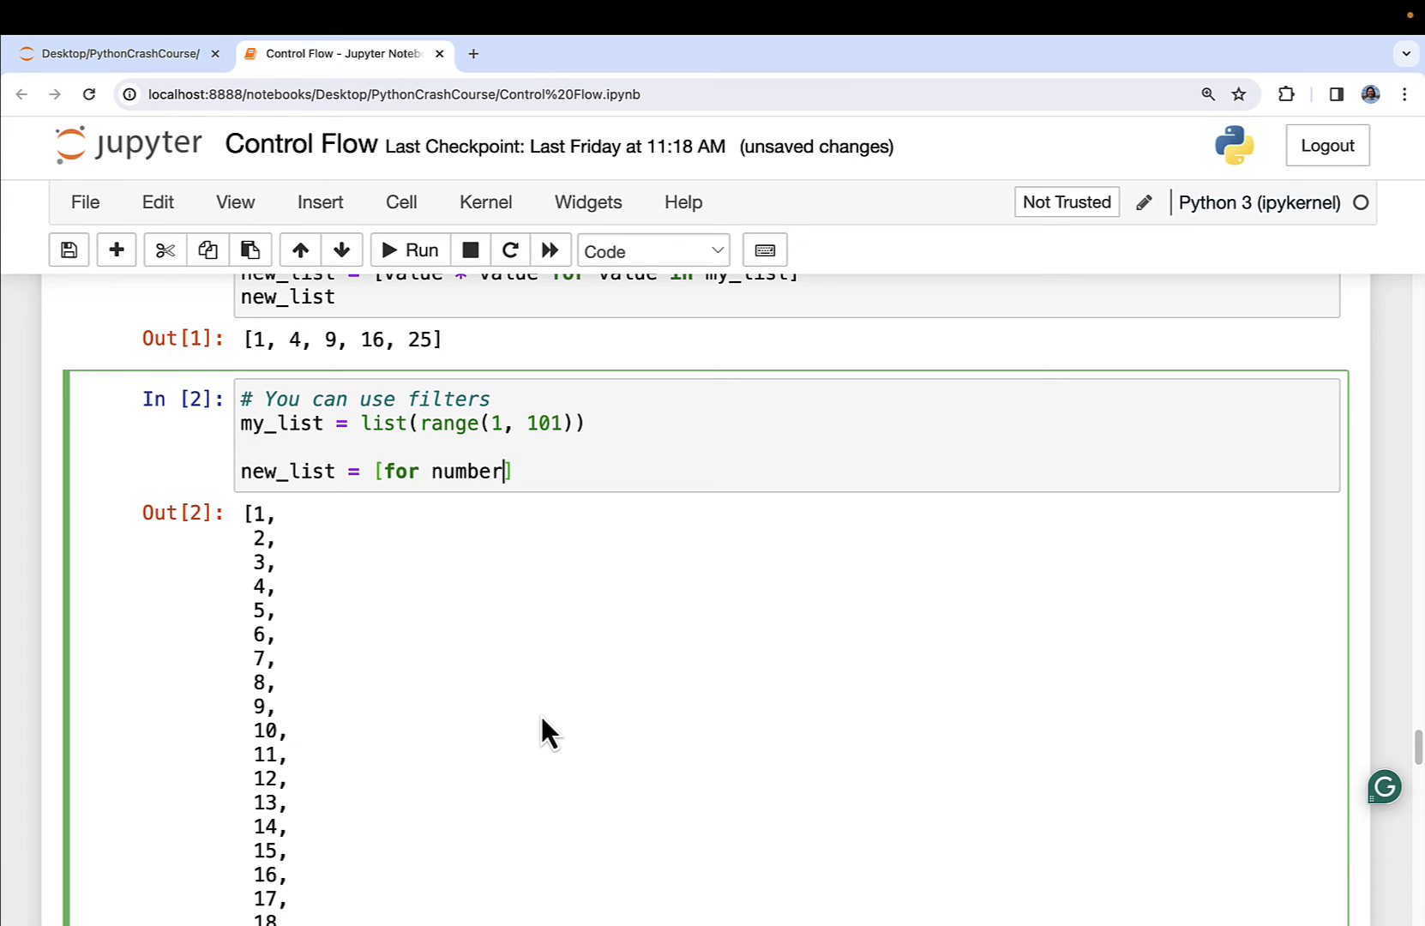
type("in my_list")
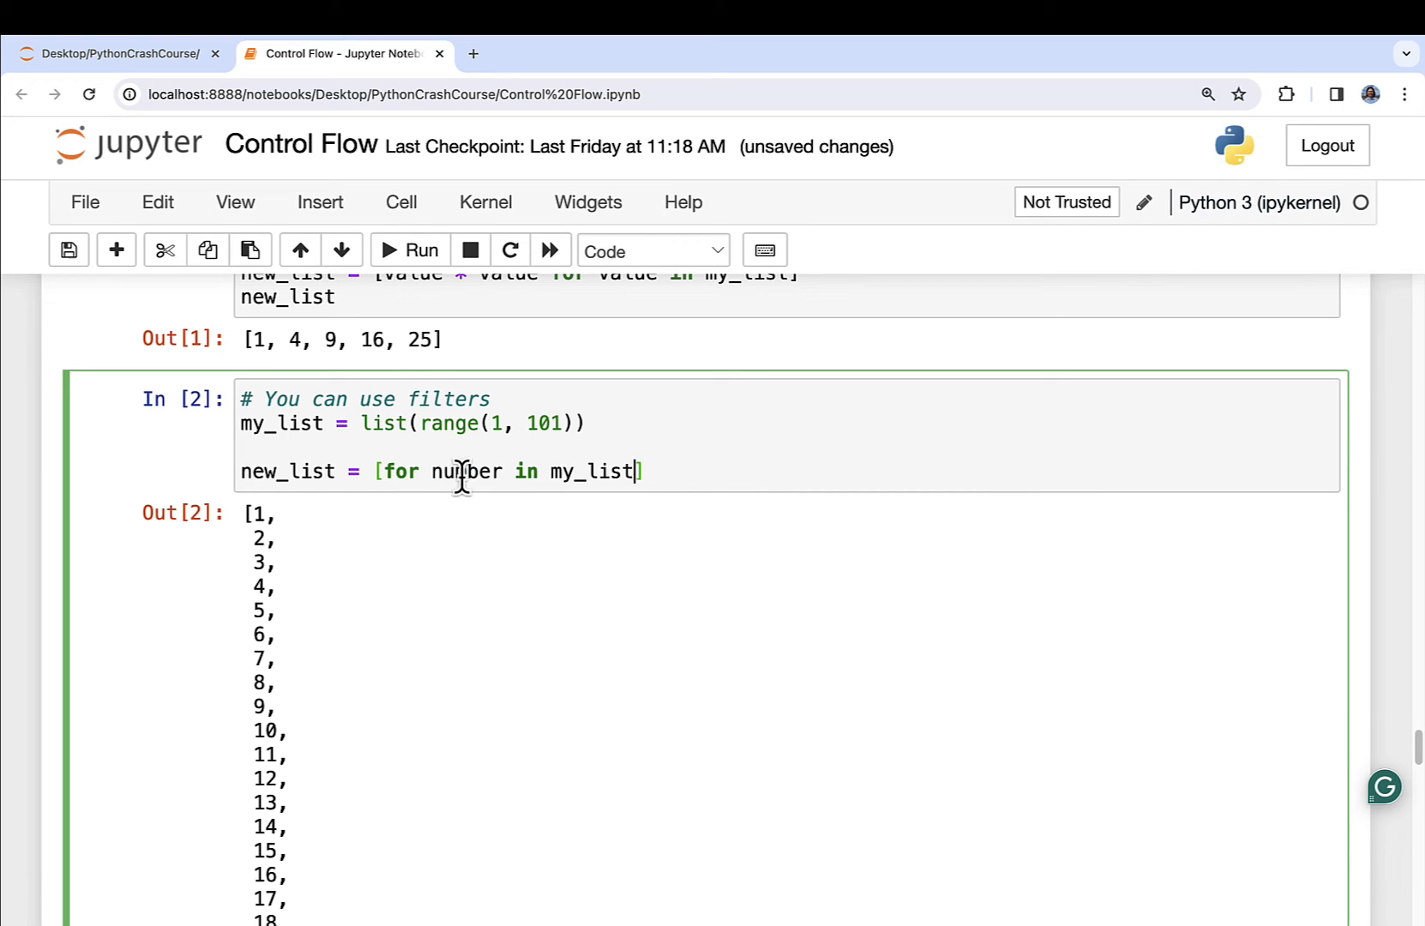
mouse_move(474, 472)
type("number * number ")
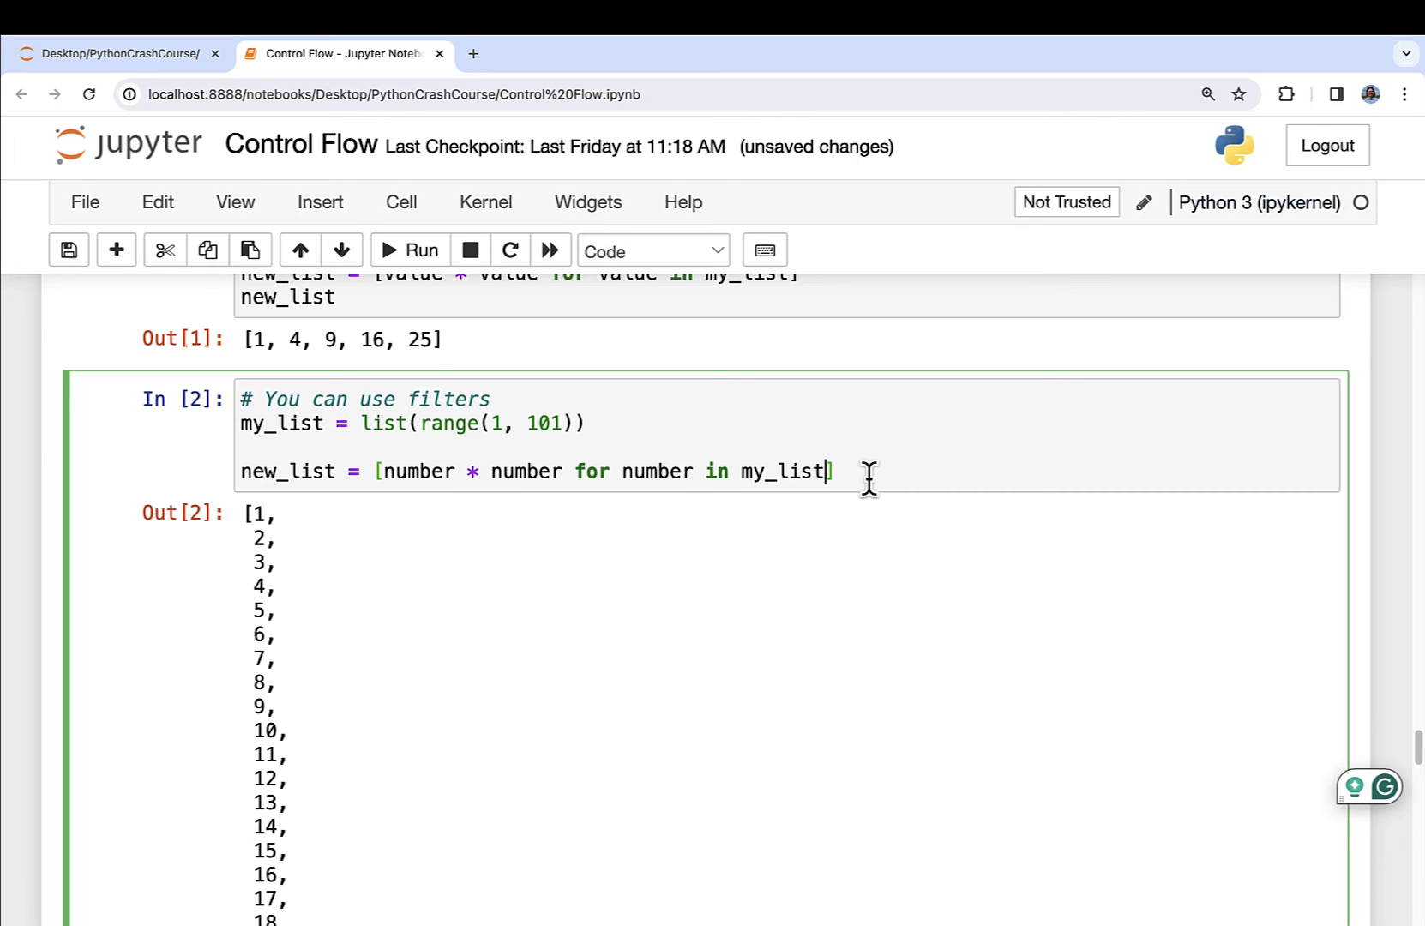
Complete the comprehension as number * number ... if number <= 50
type("\" \"")
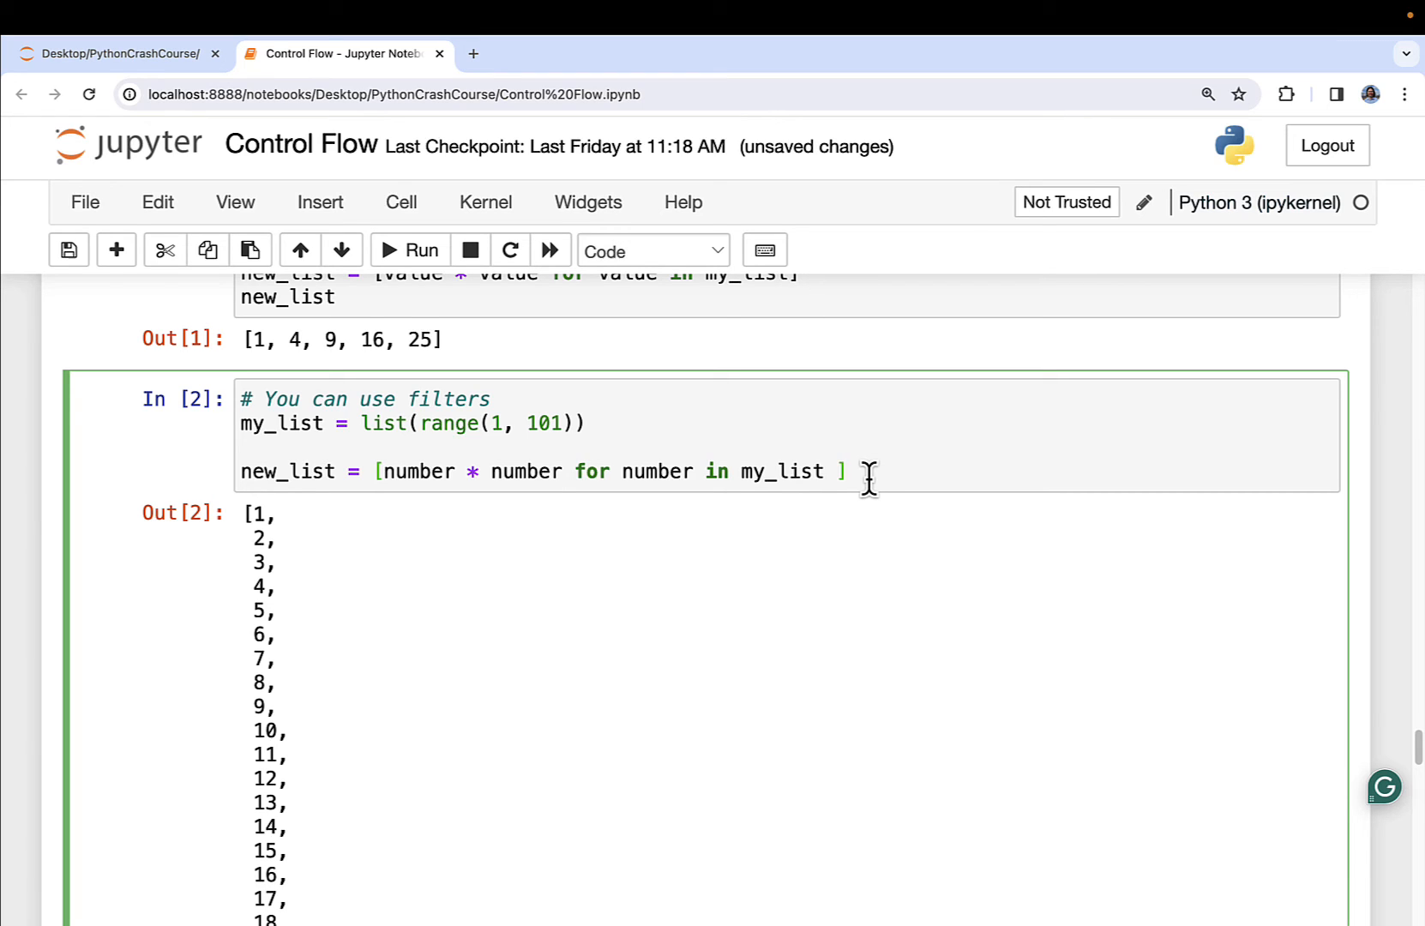
type("number")
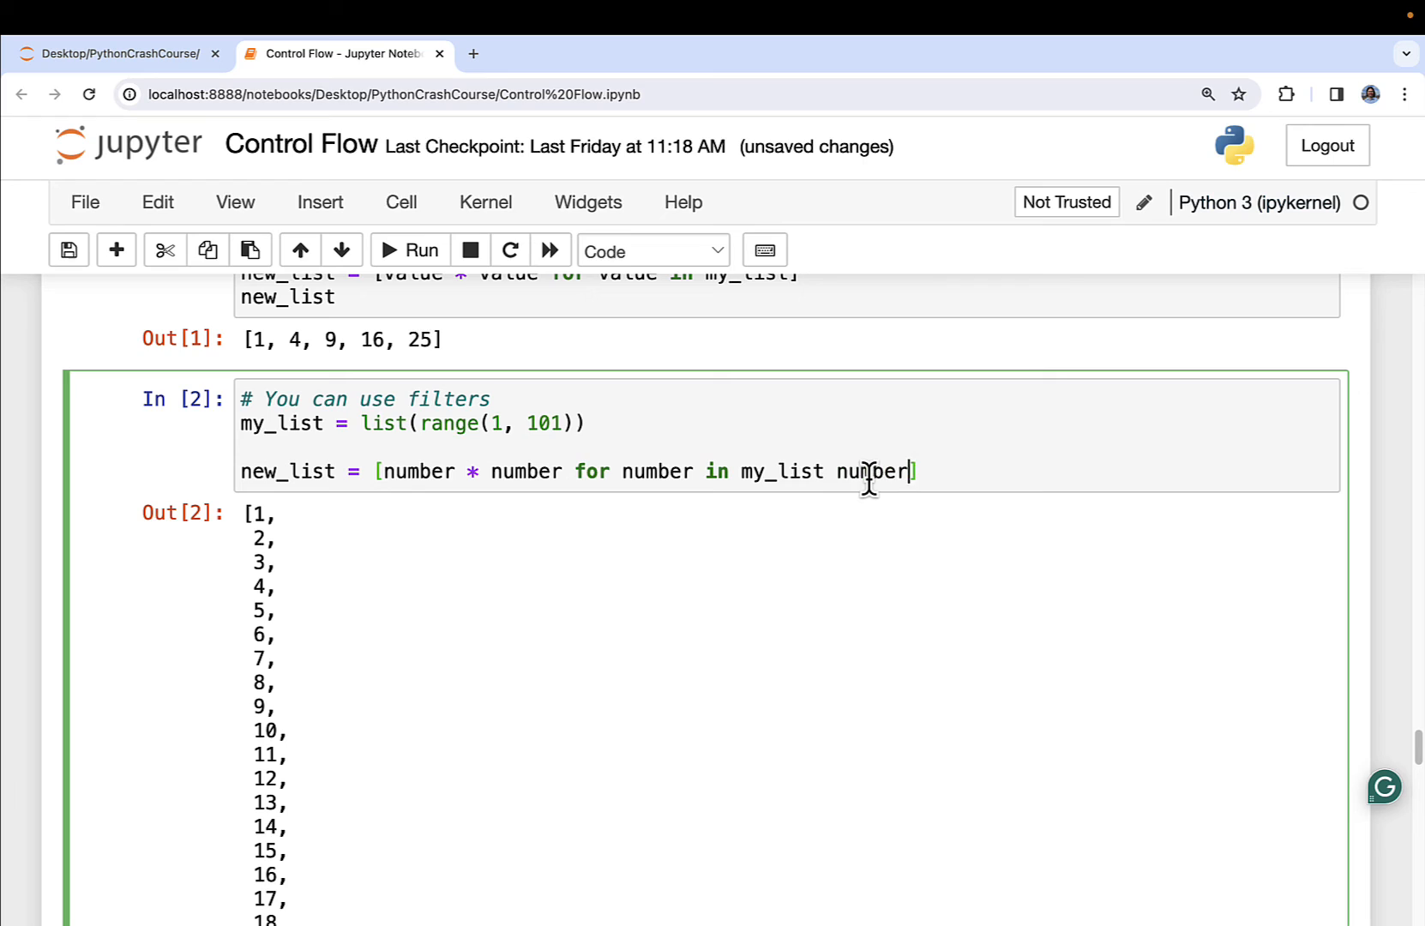
type("if")
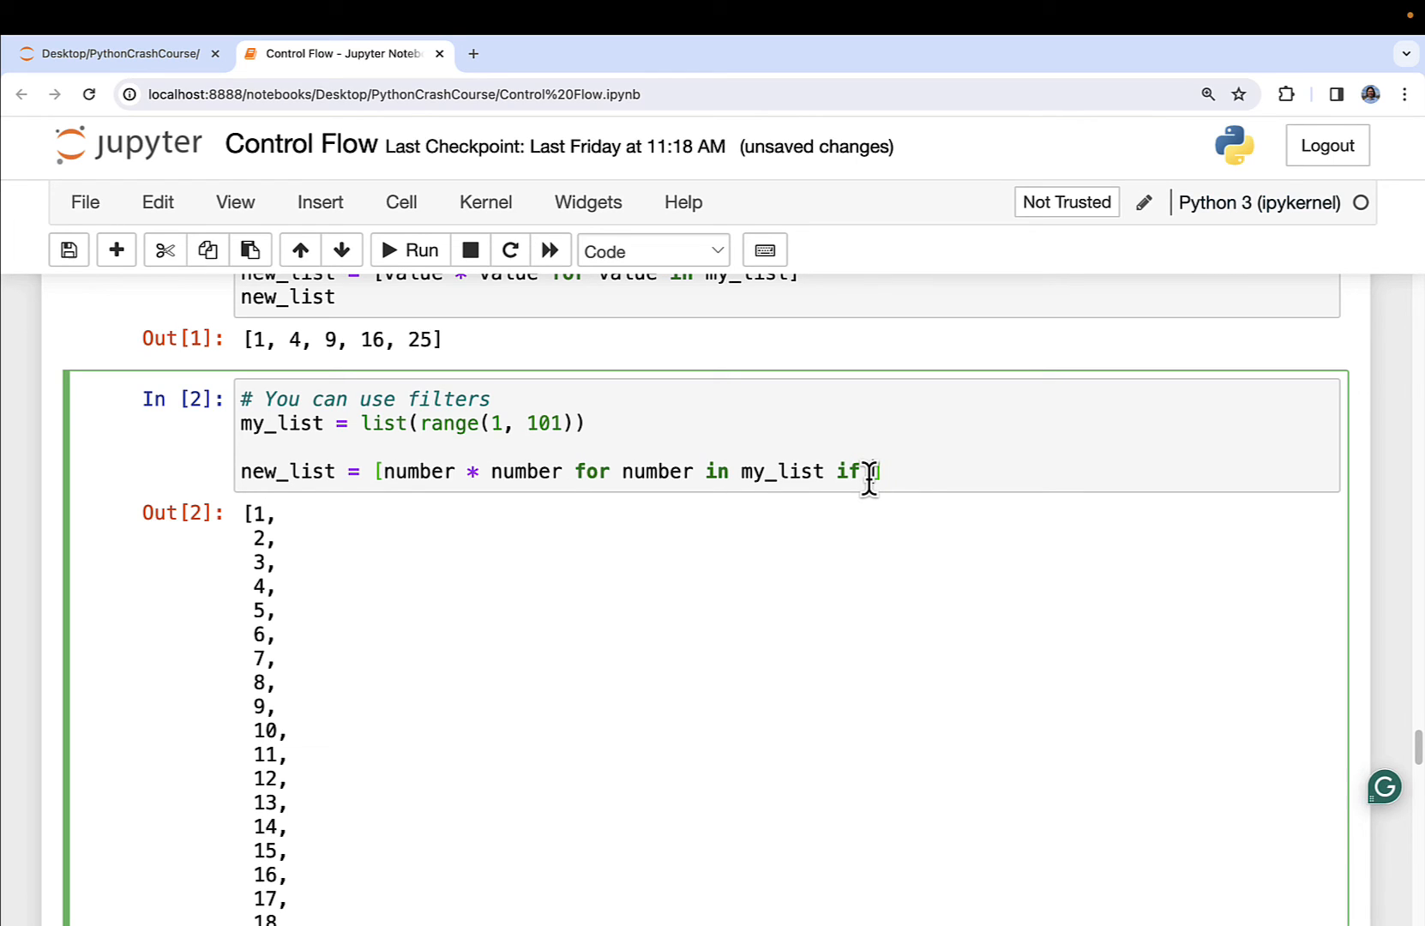
type("number <=")
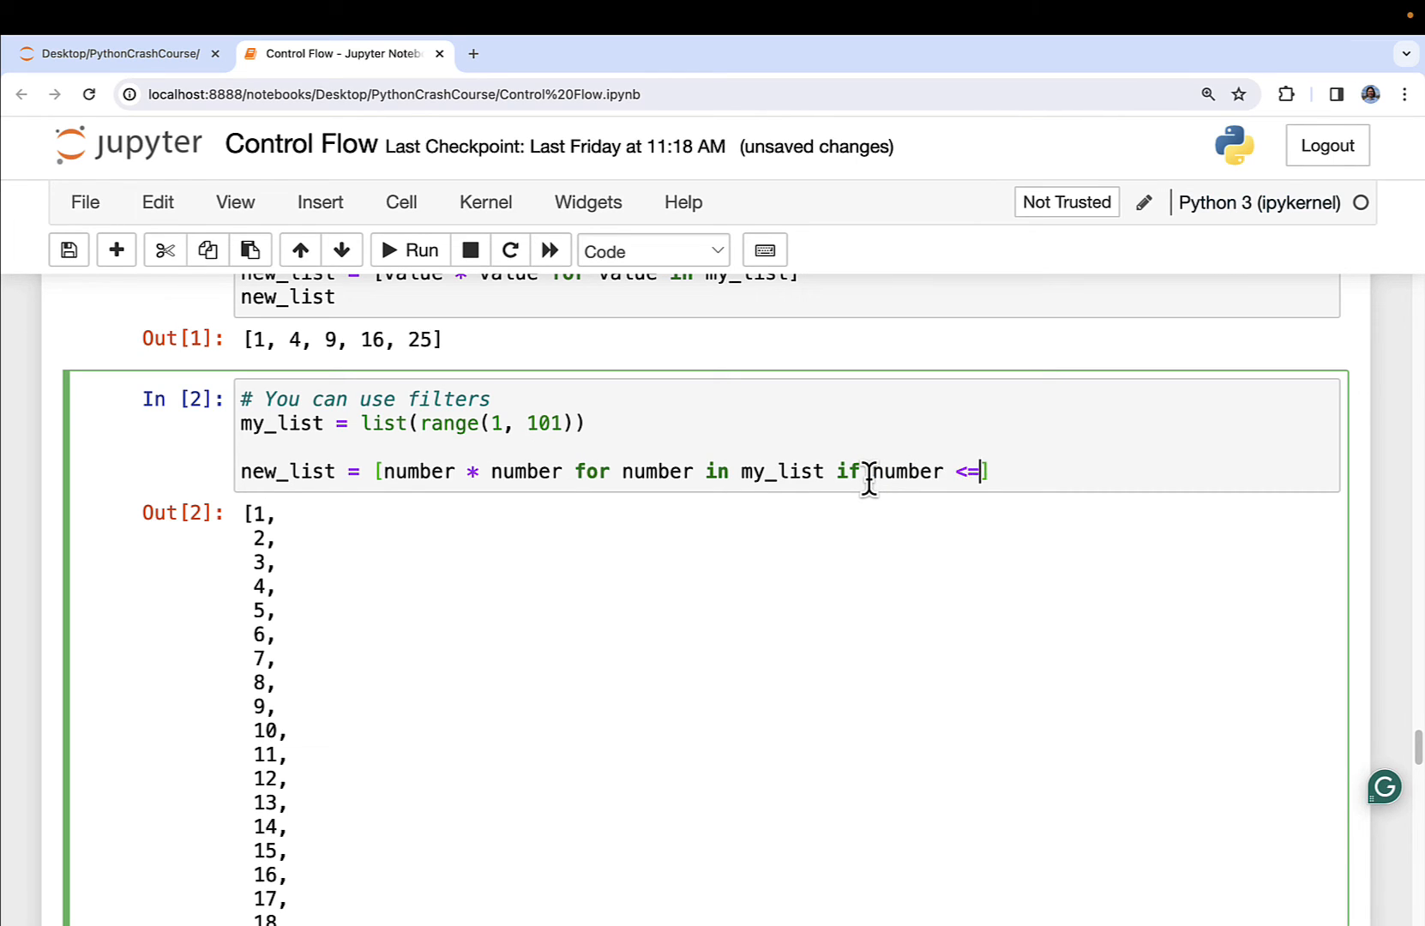
type("50")
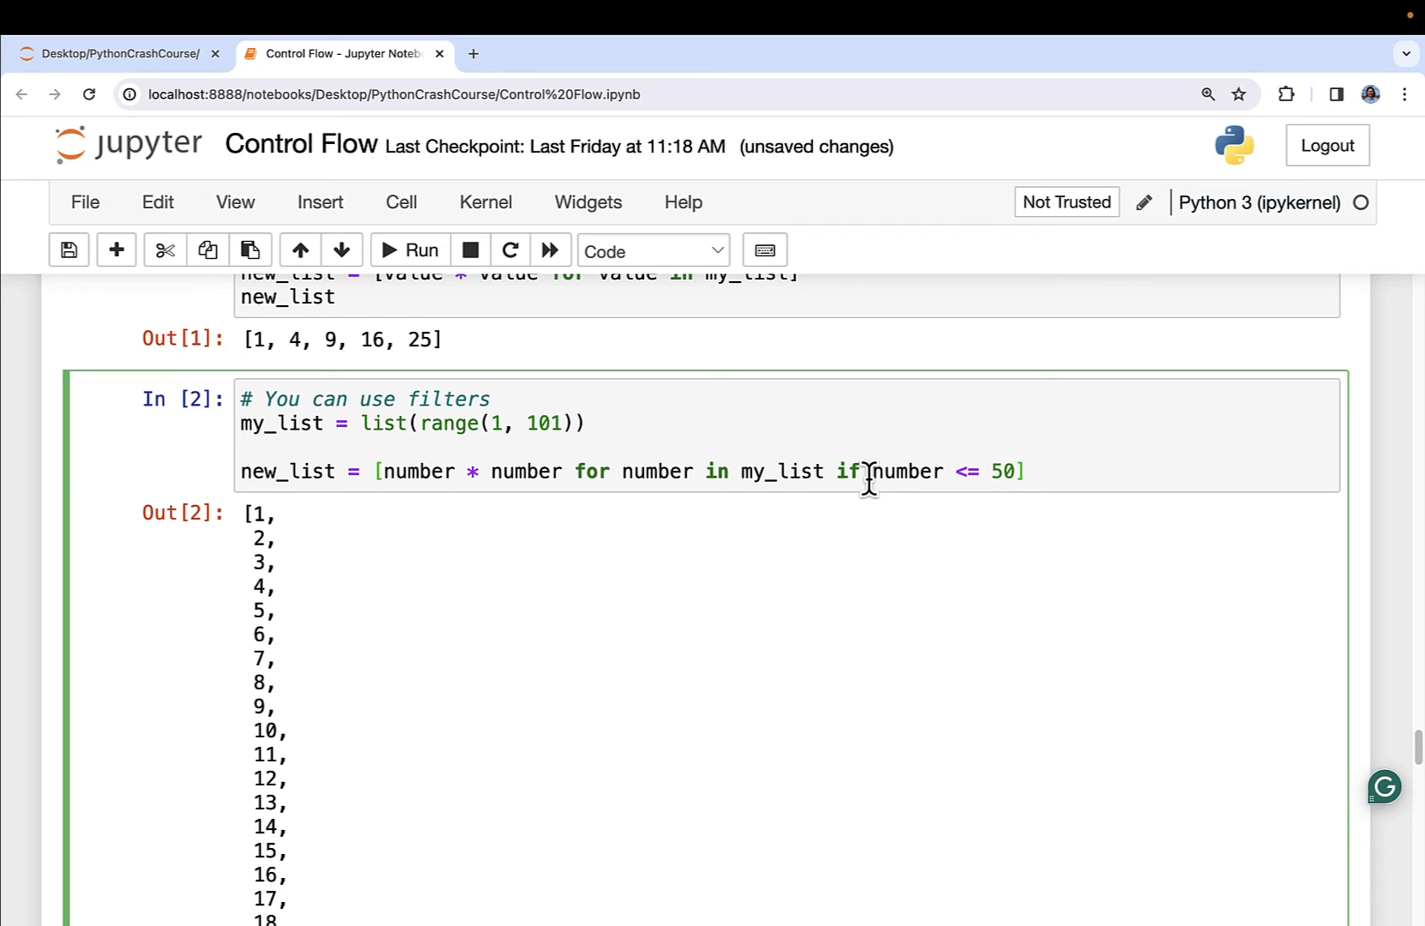
mouse_move(790, 471)
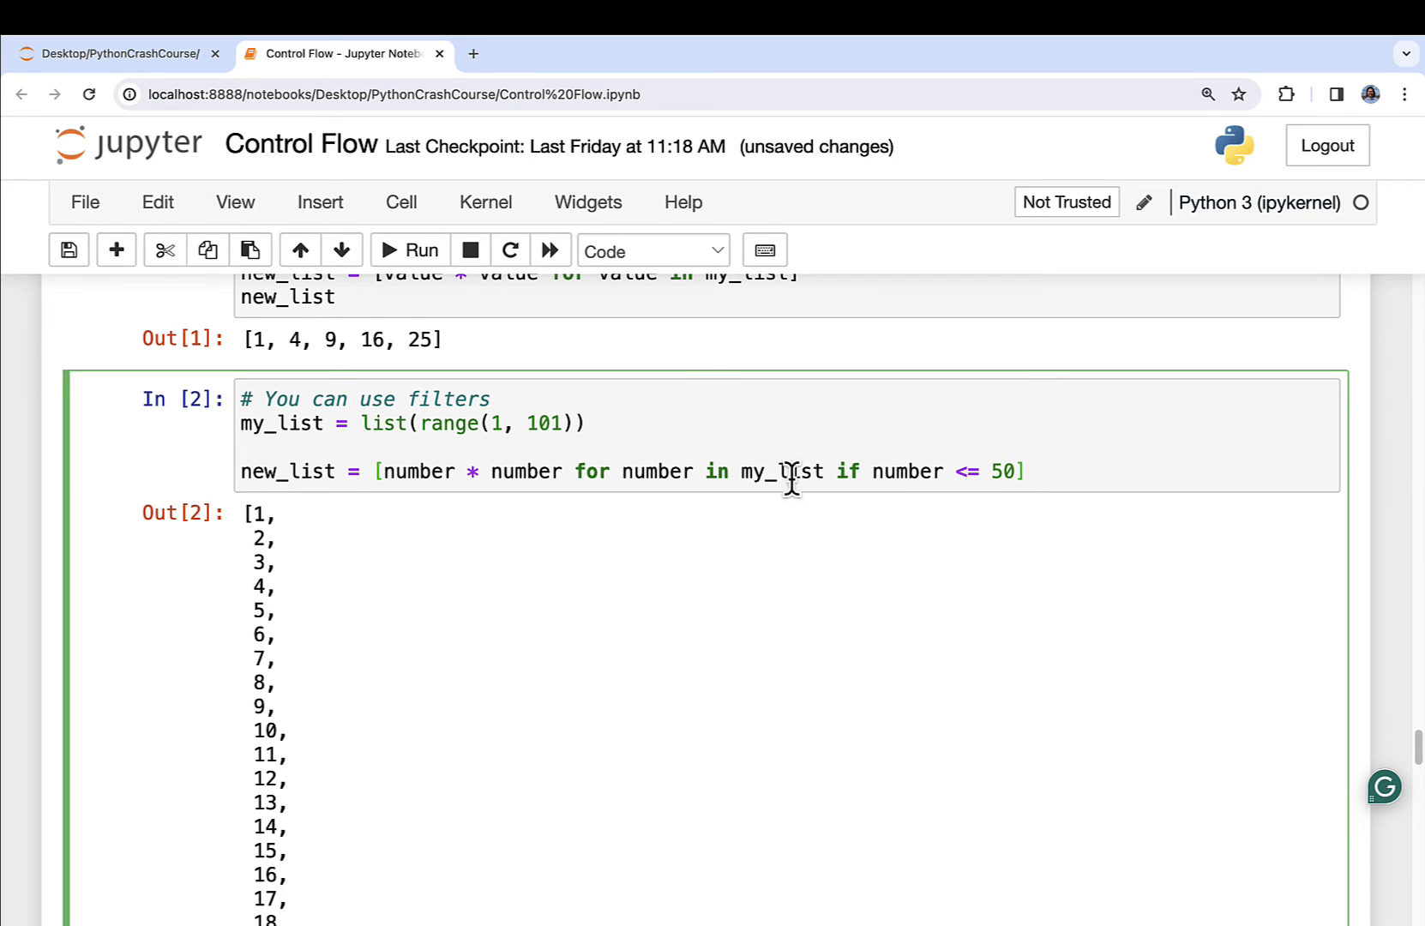
mouse_move(854, 472)
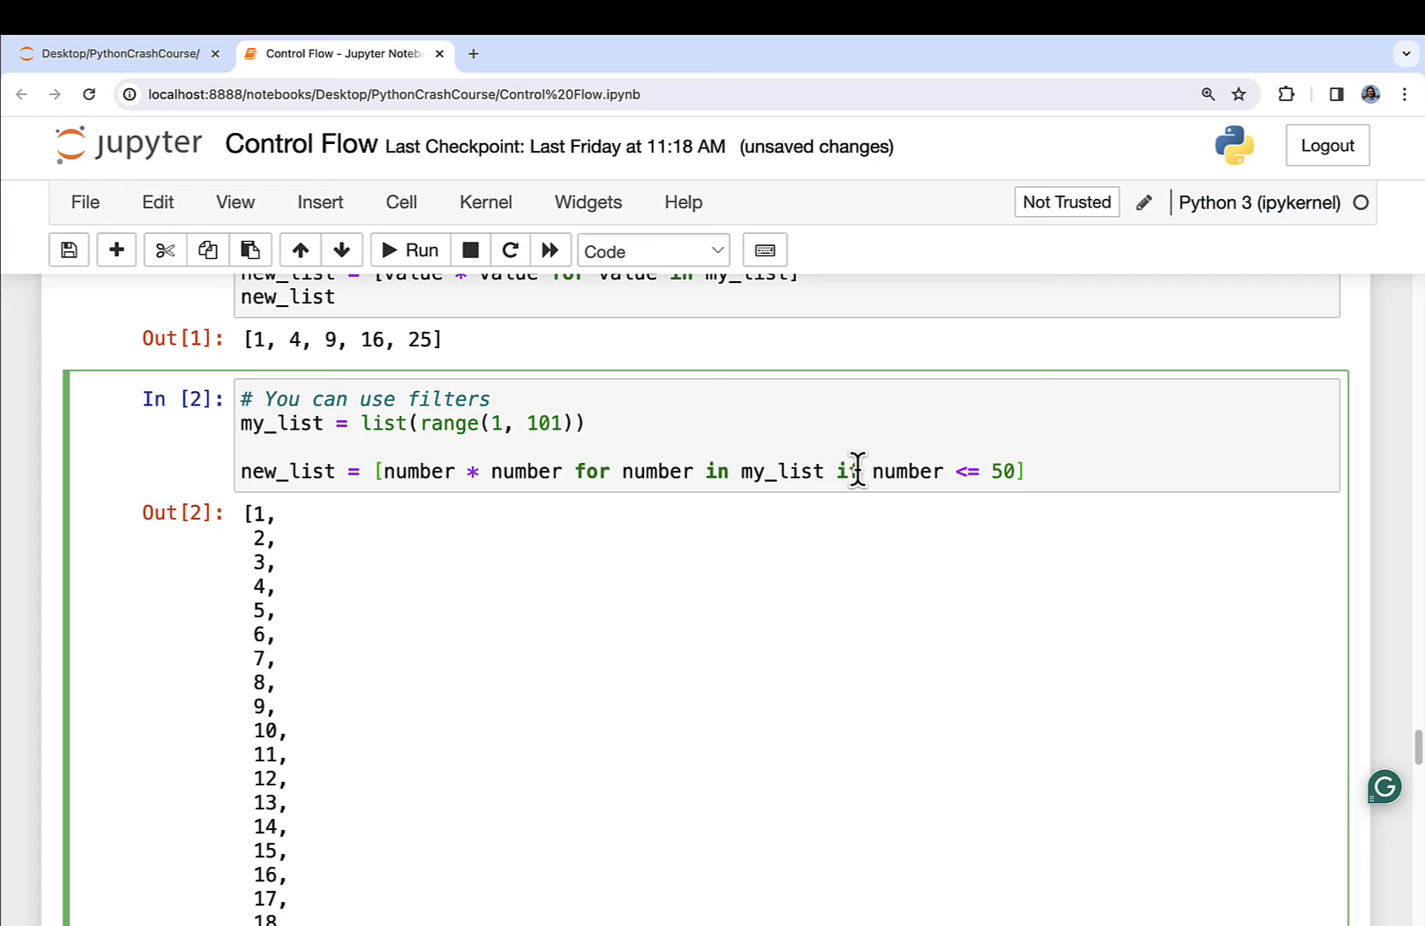
mouse_move(746, 471)
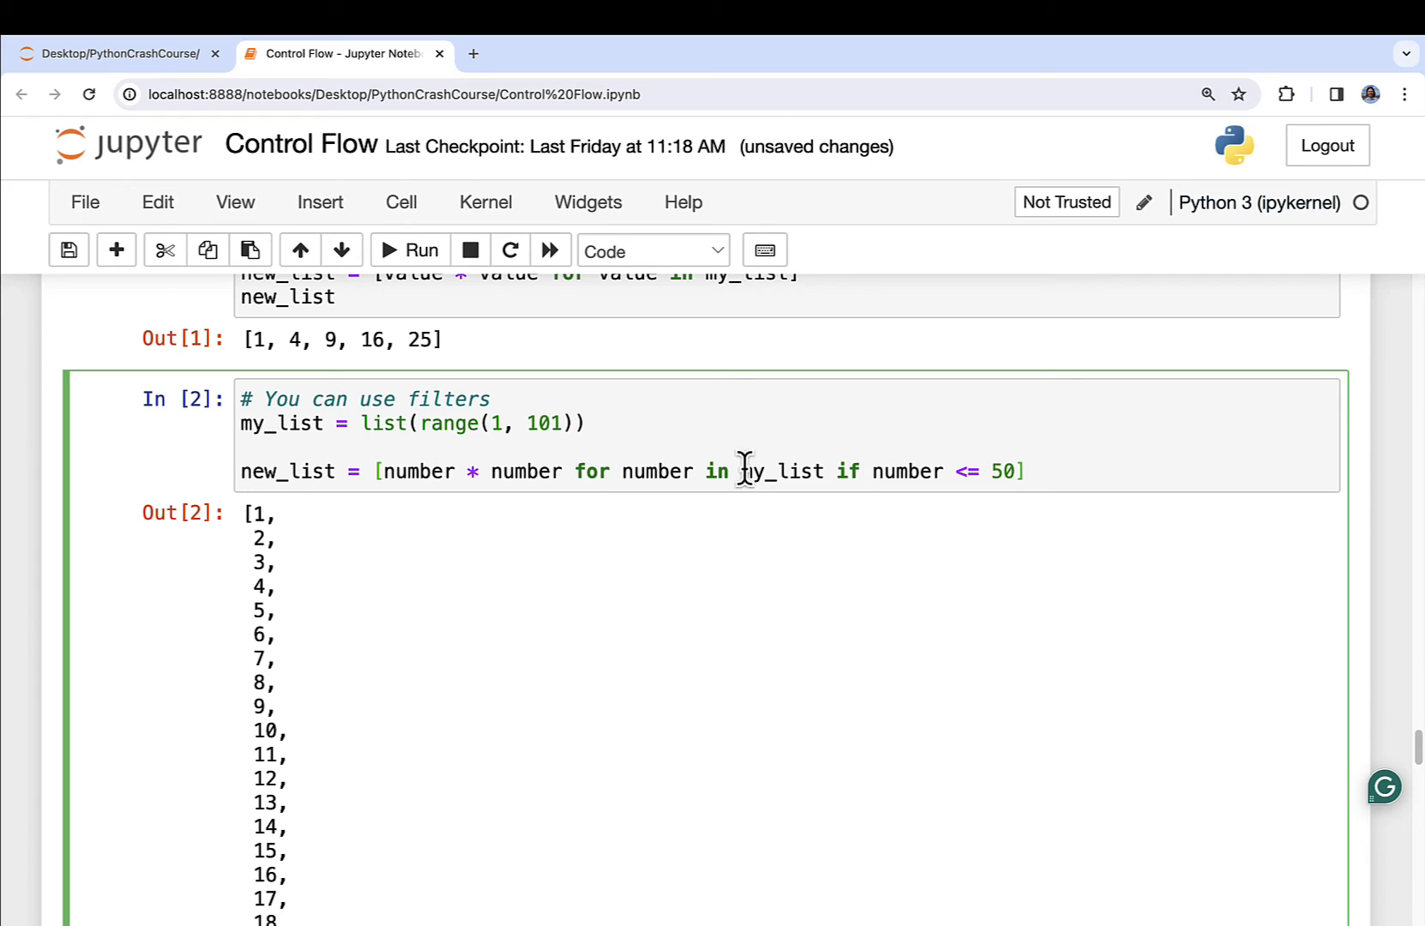
mouse_move(990, 472)
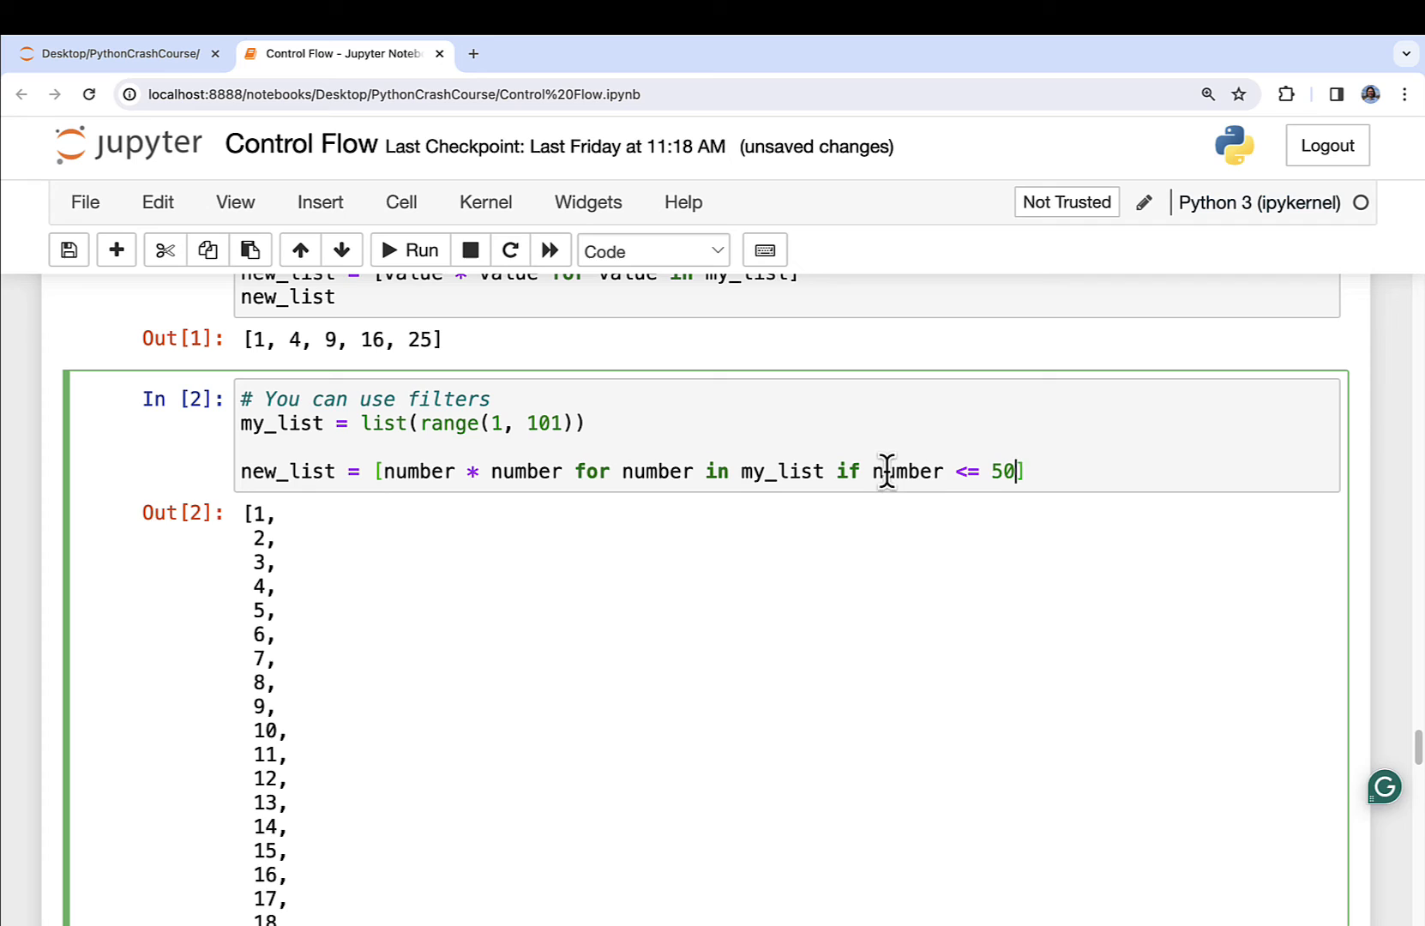
Add print(new_list) below the filtered comprehension
type("print(new_list")
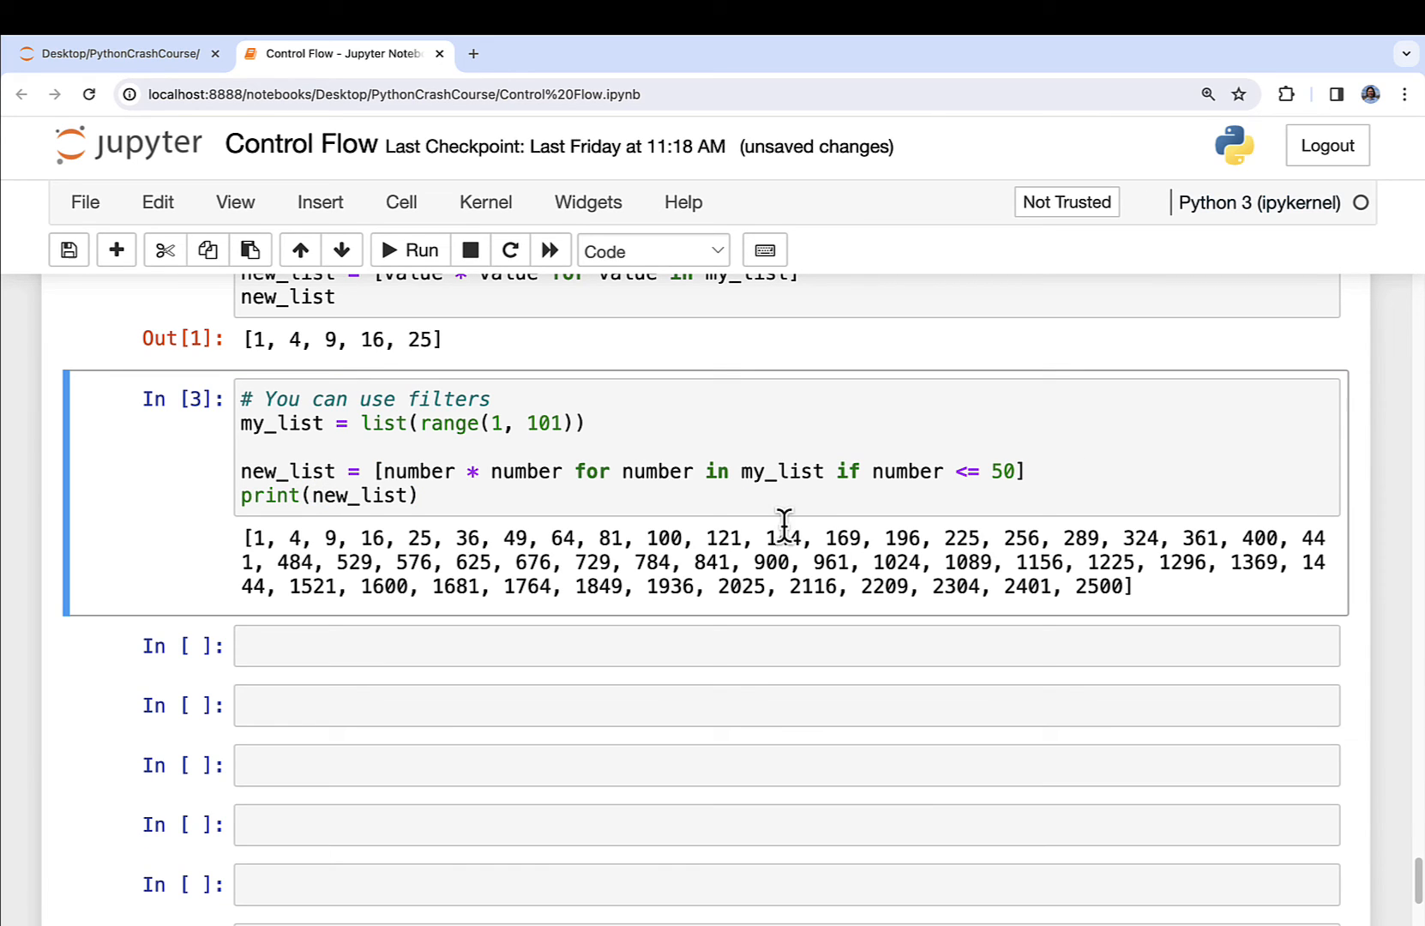
mouse_move(868, 560)
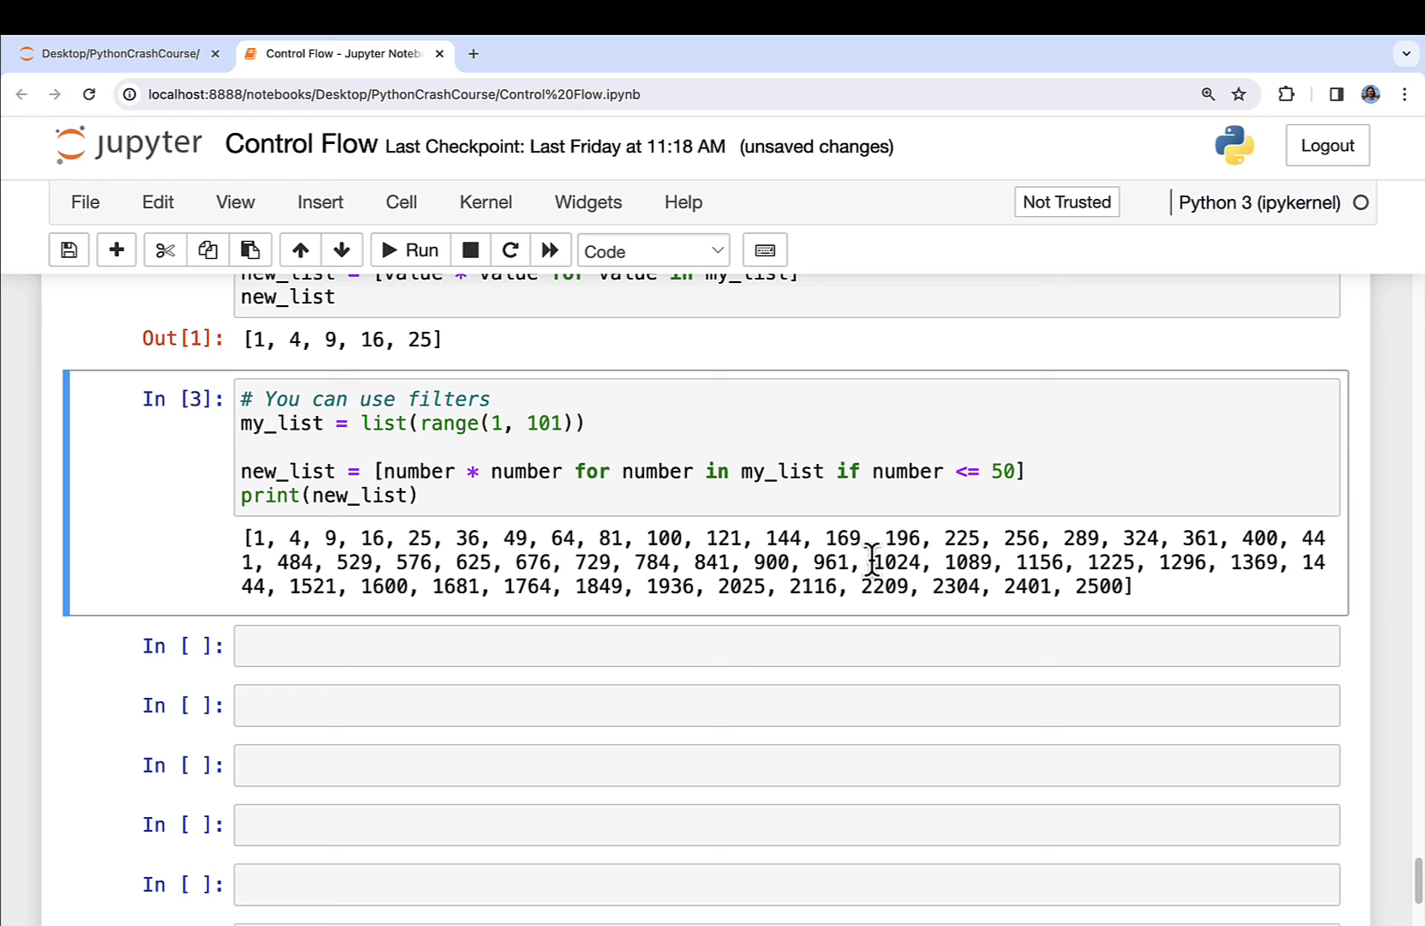
mouse_move(844, 554)
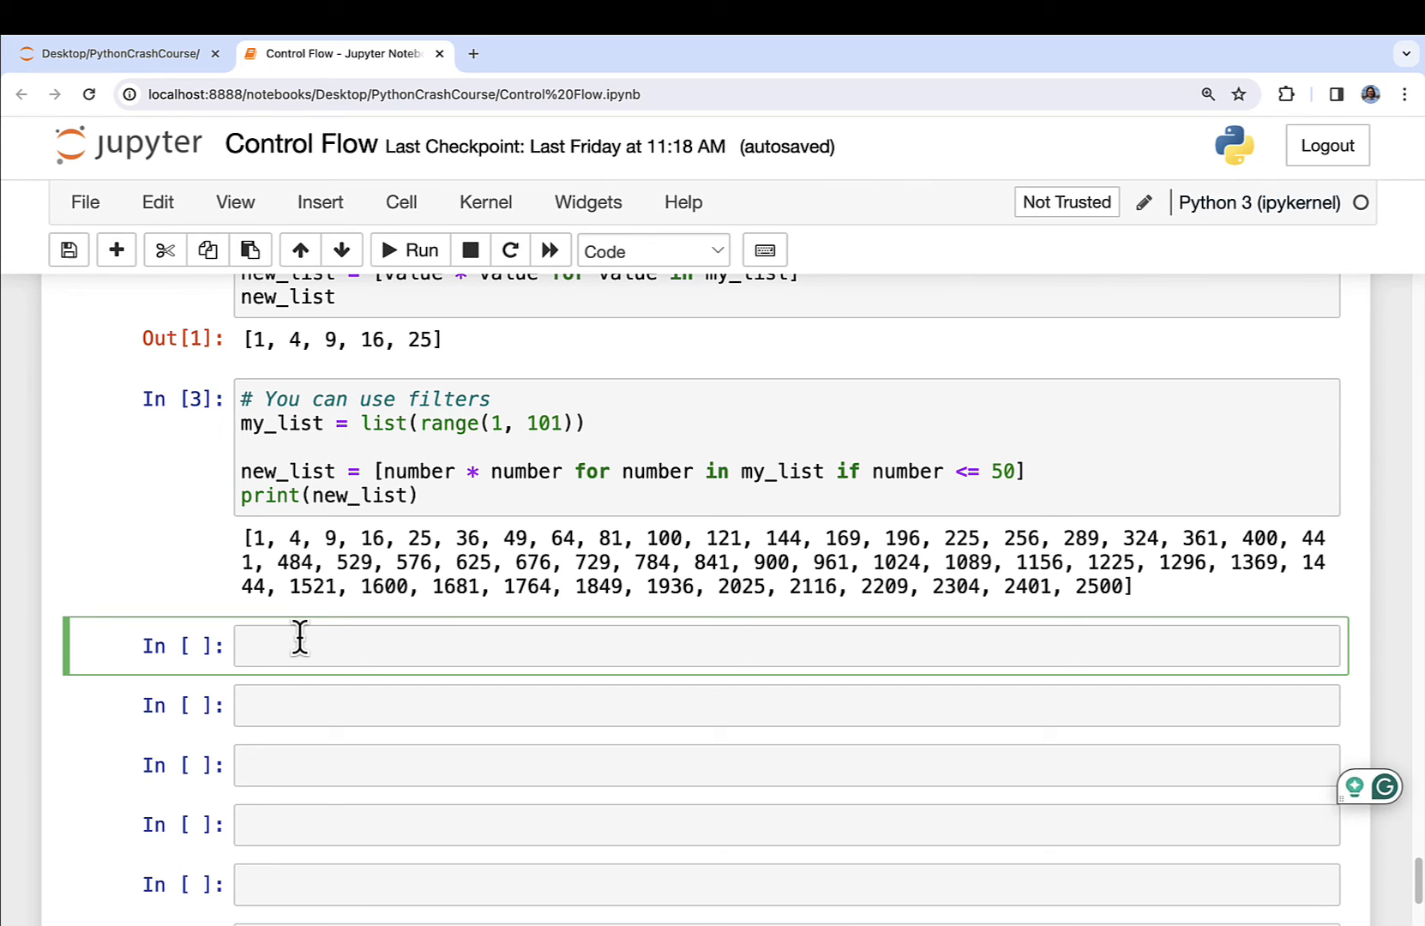
Write a '# You can use functions' cell with new_list = [float(x) for x in my_list if x > 50]
type("# You can use functions")
type("new_list")
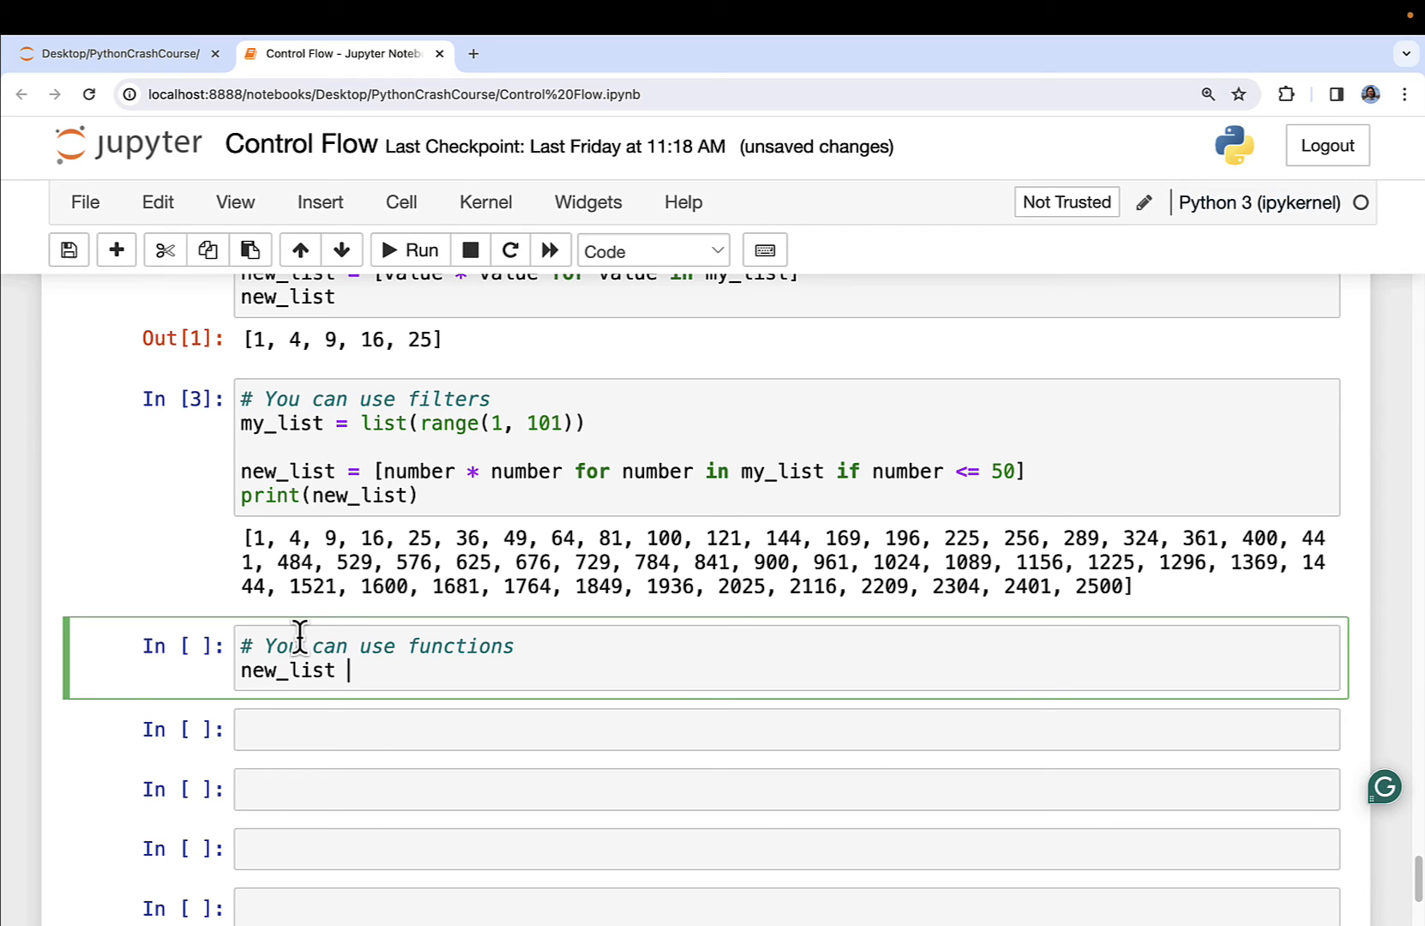
type("= []")
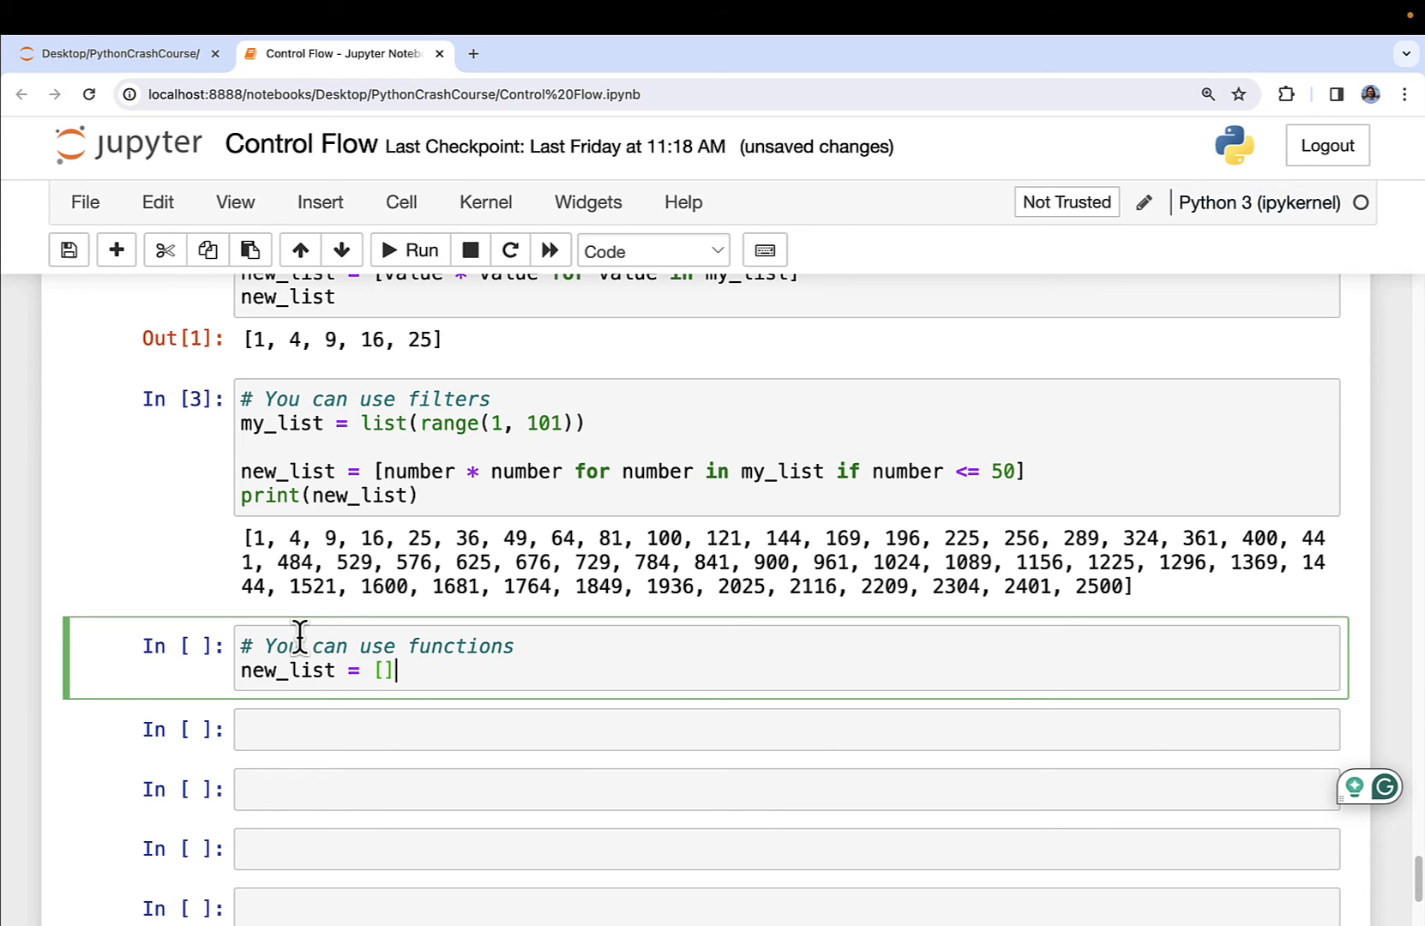
type("for x")
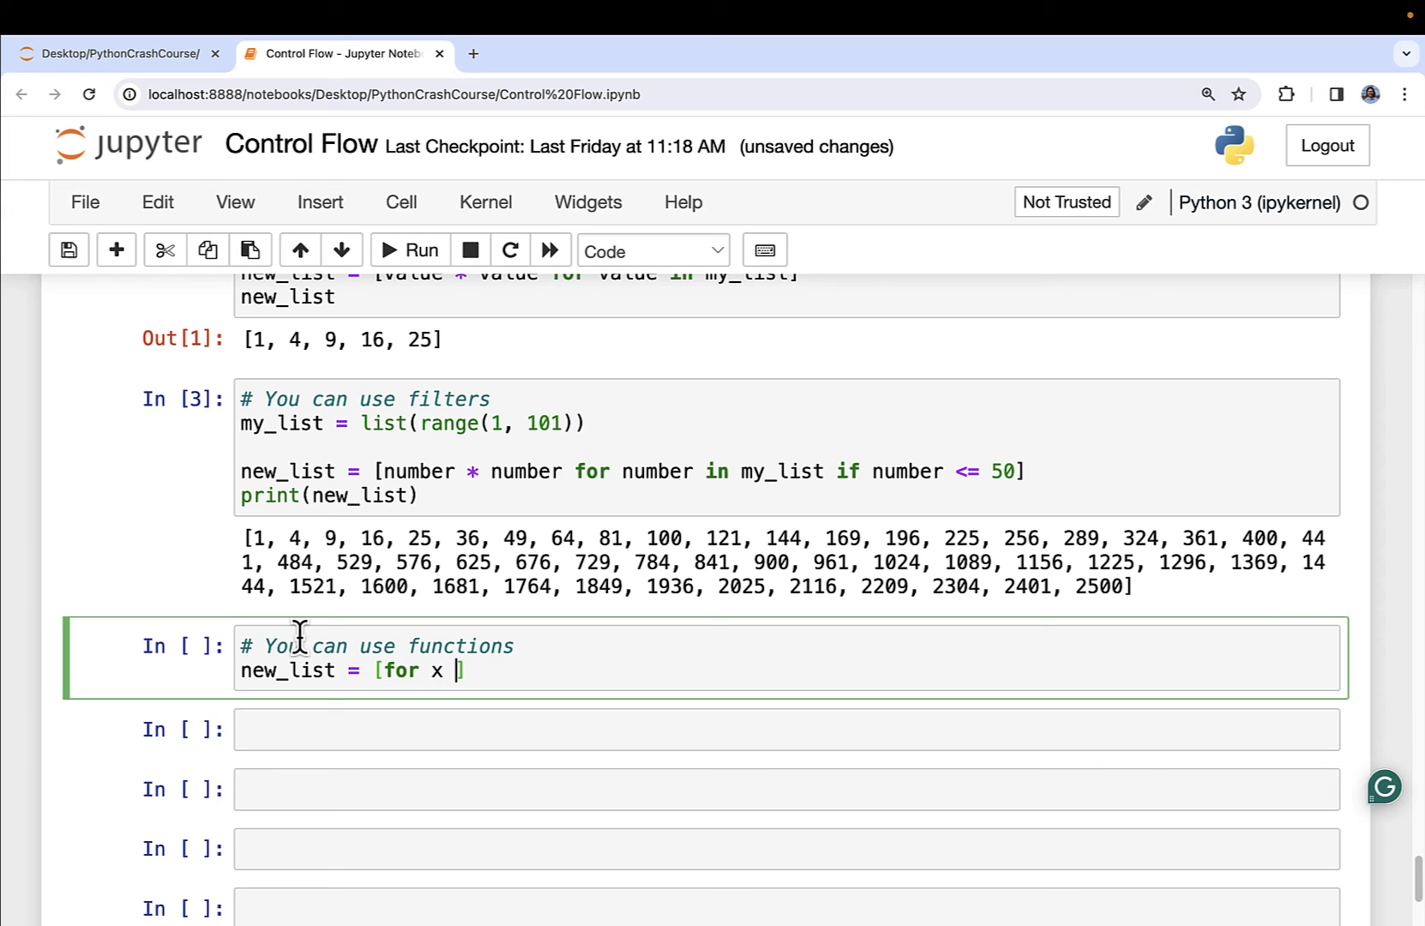
type("in my_list if")
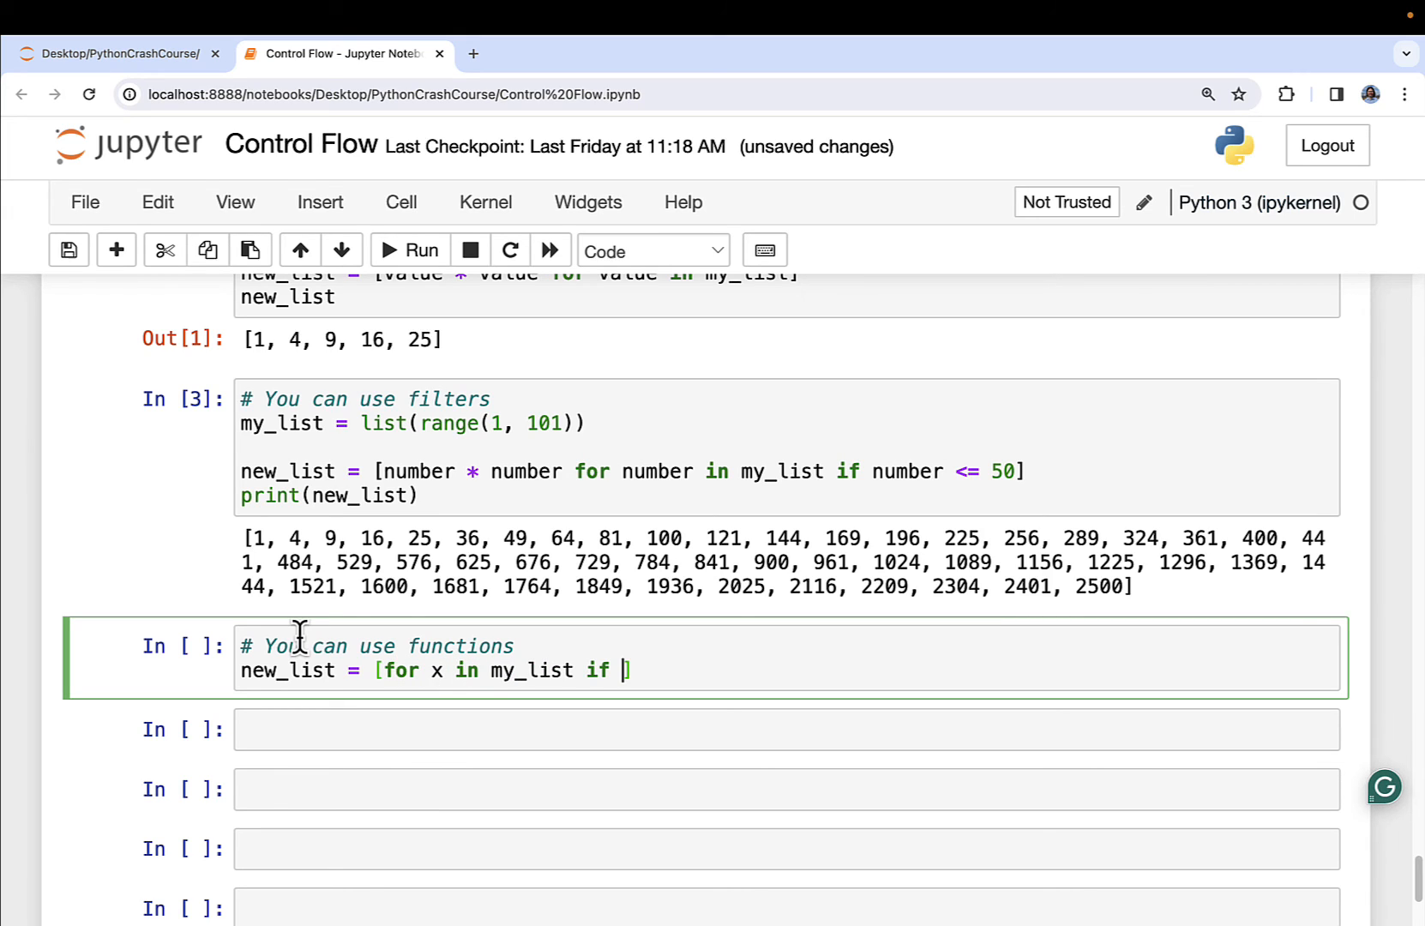
type("x >")
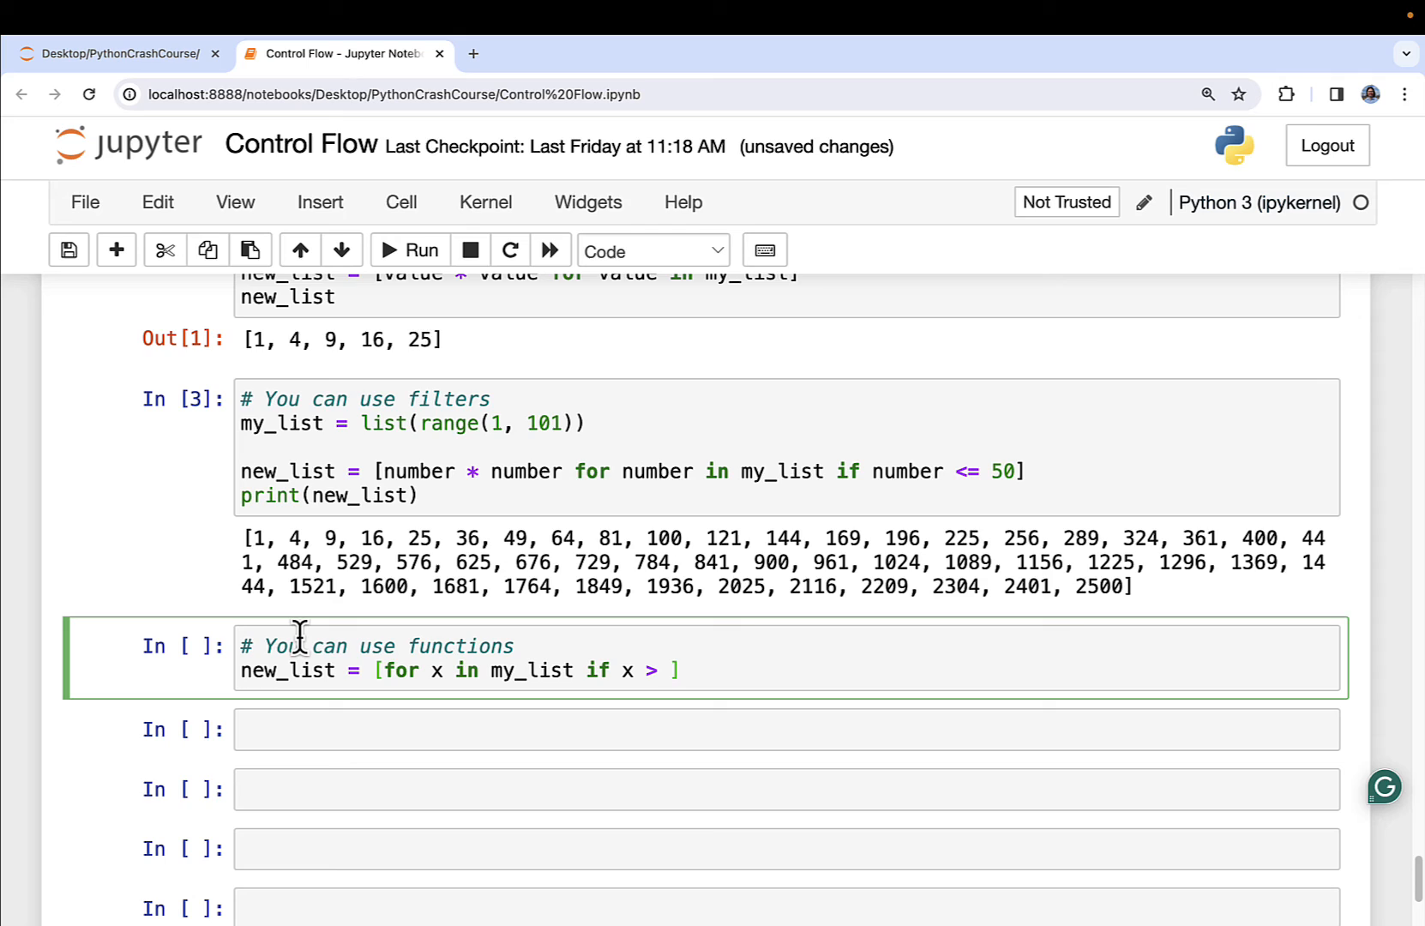
type("50")
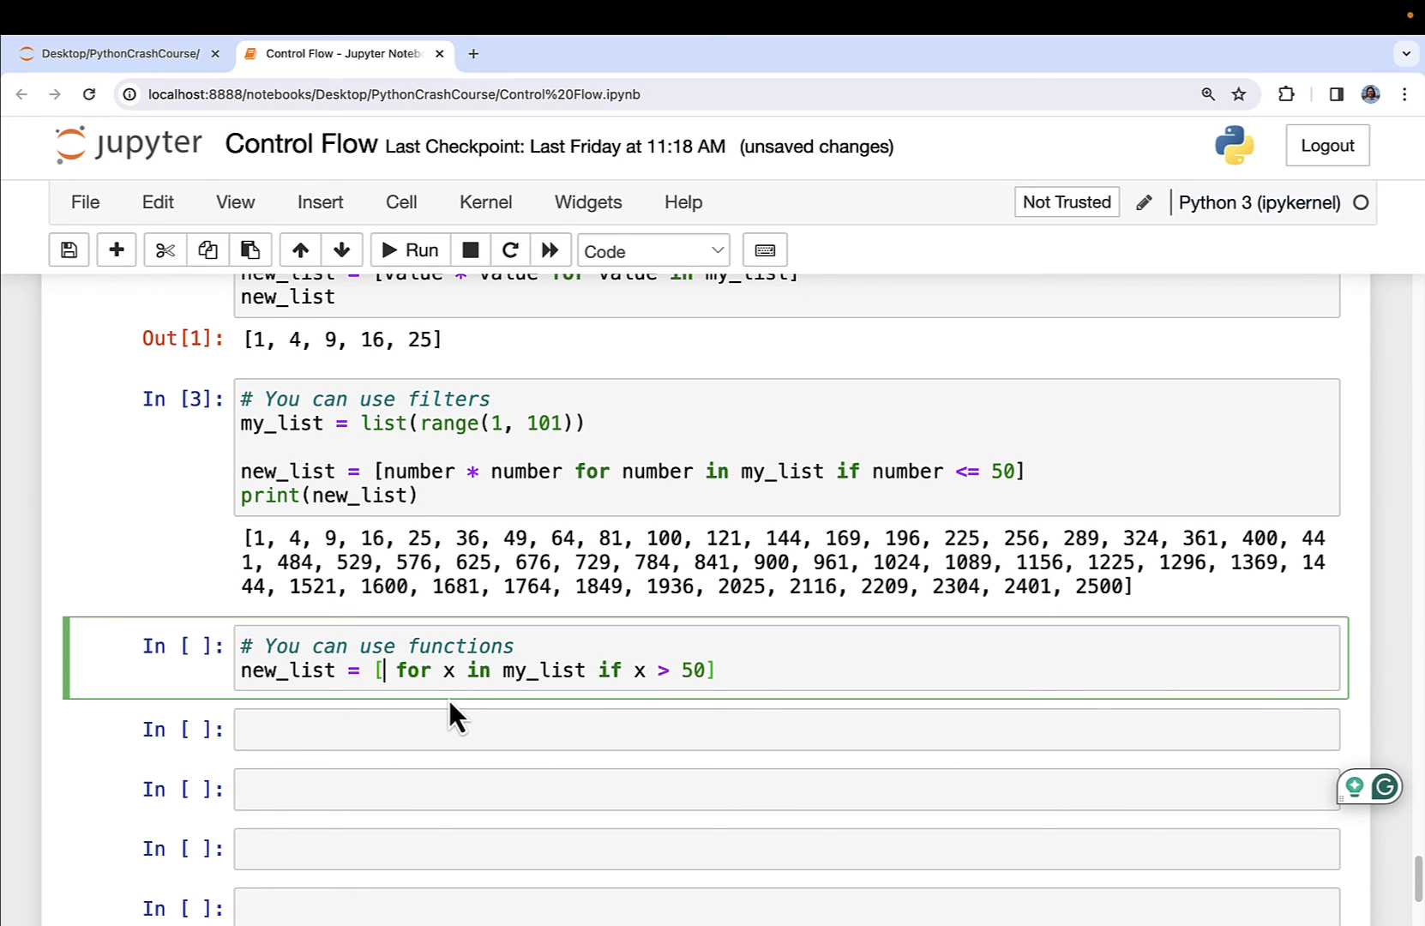
type("float")
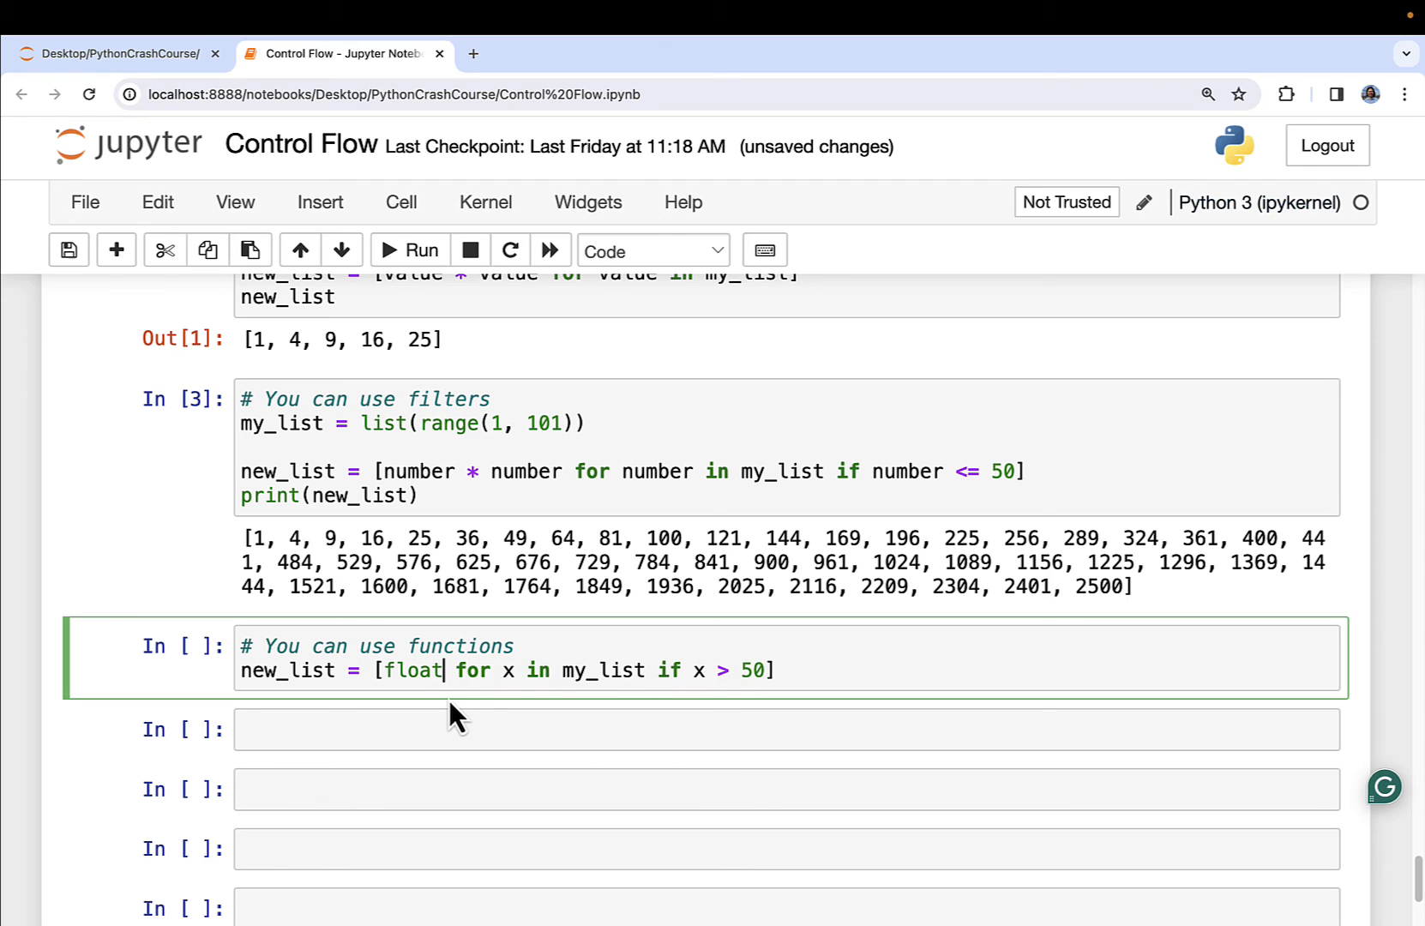
type("(x)")
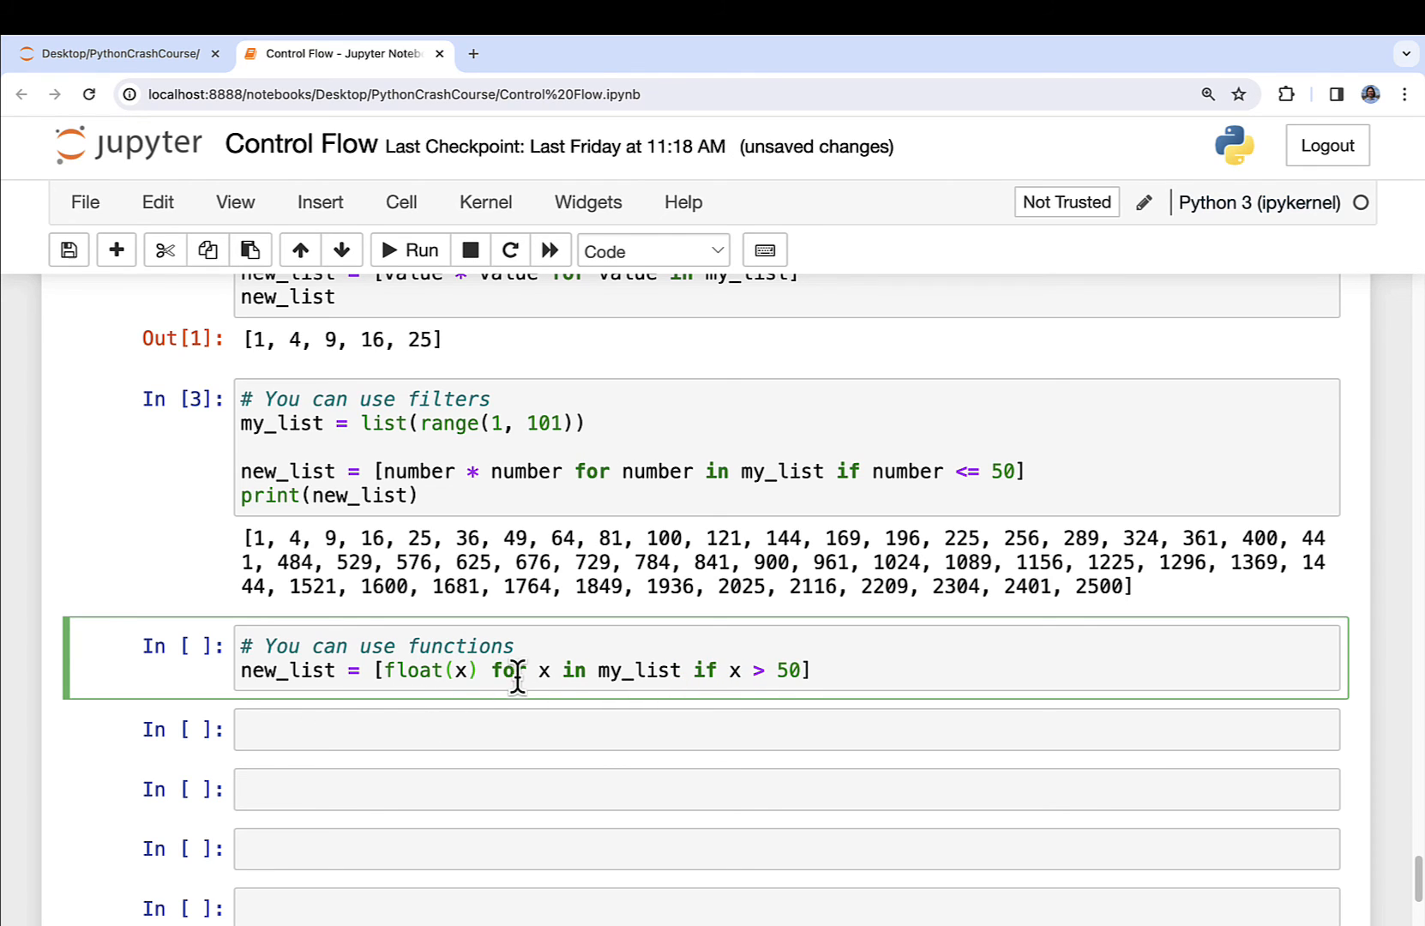
mouse_move(736, 678)
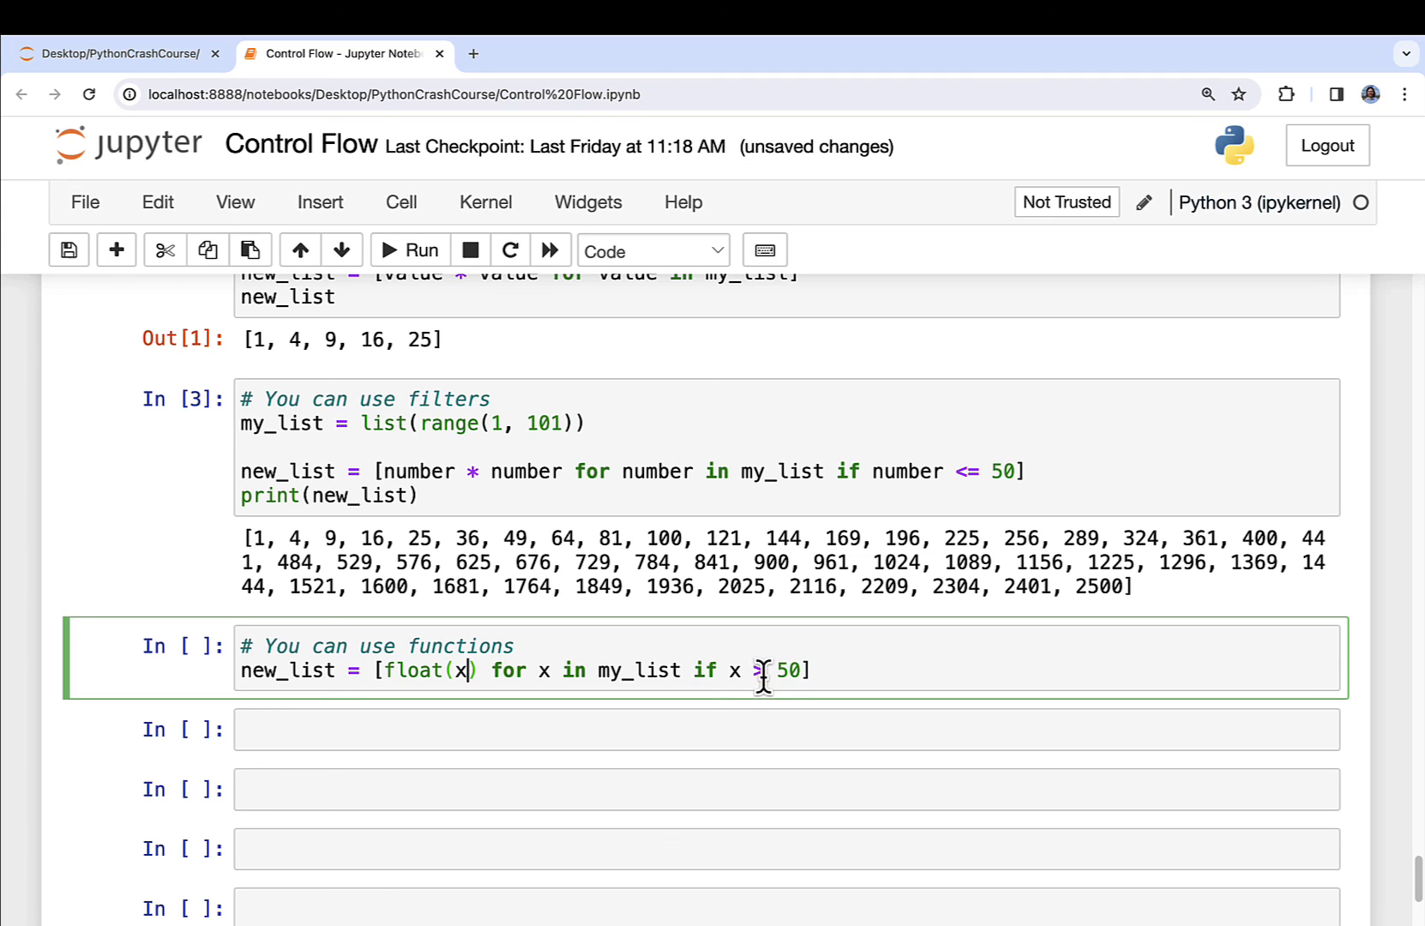
mouse_move(406, 657)
type("print(new_list)")
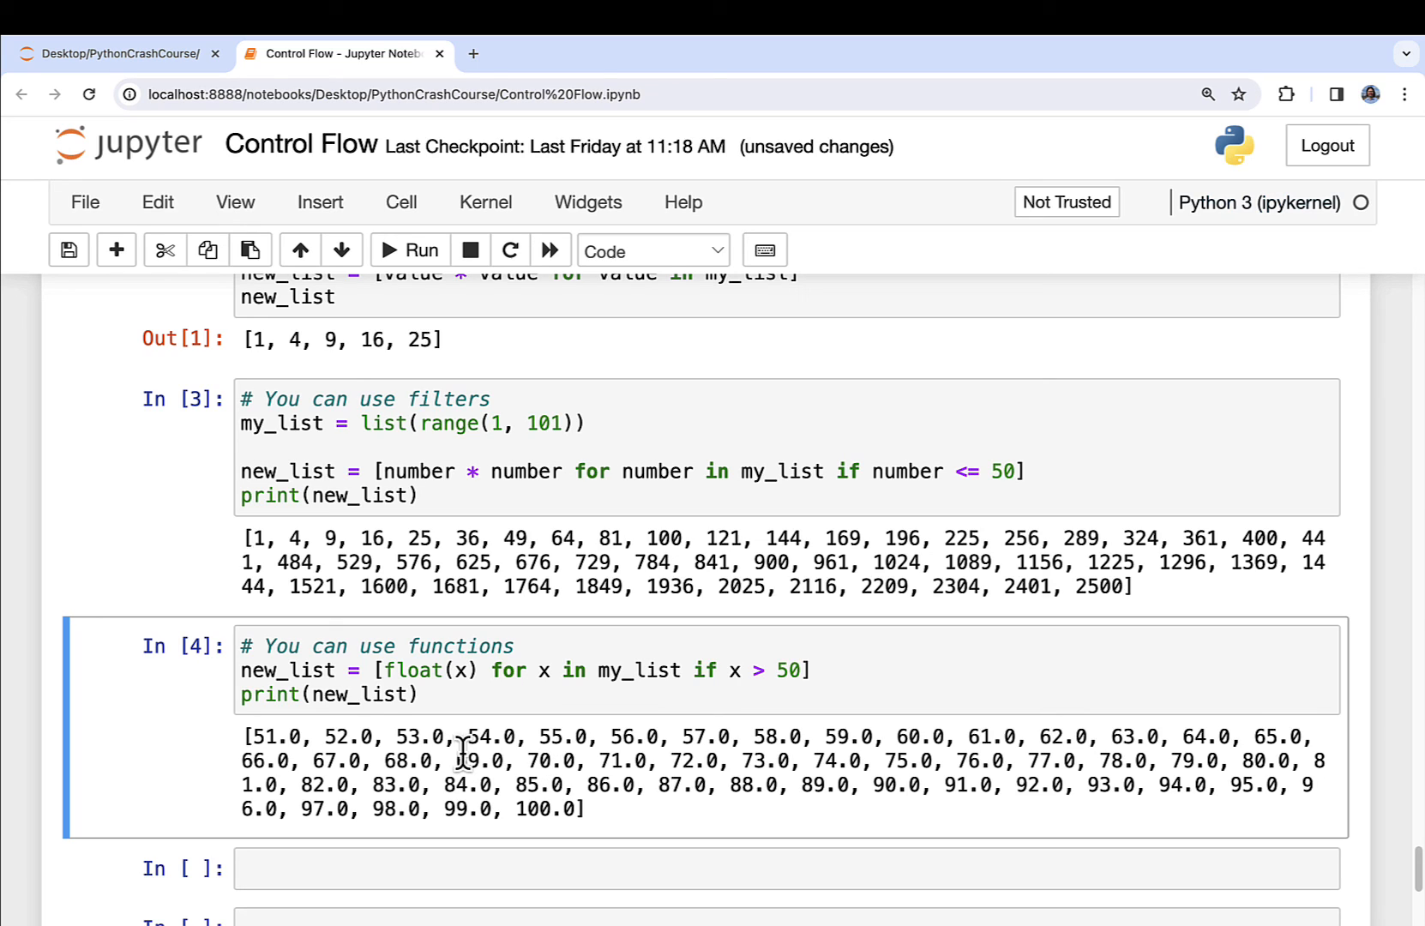
Save the Control Flow notebook with a new checkpoint
left_click(69, 251)
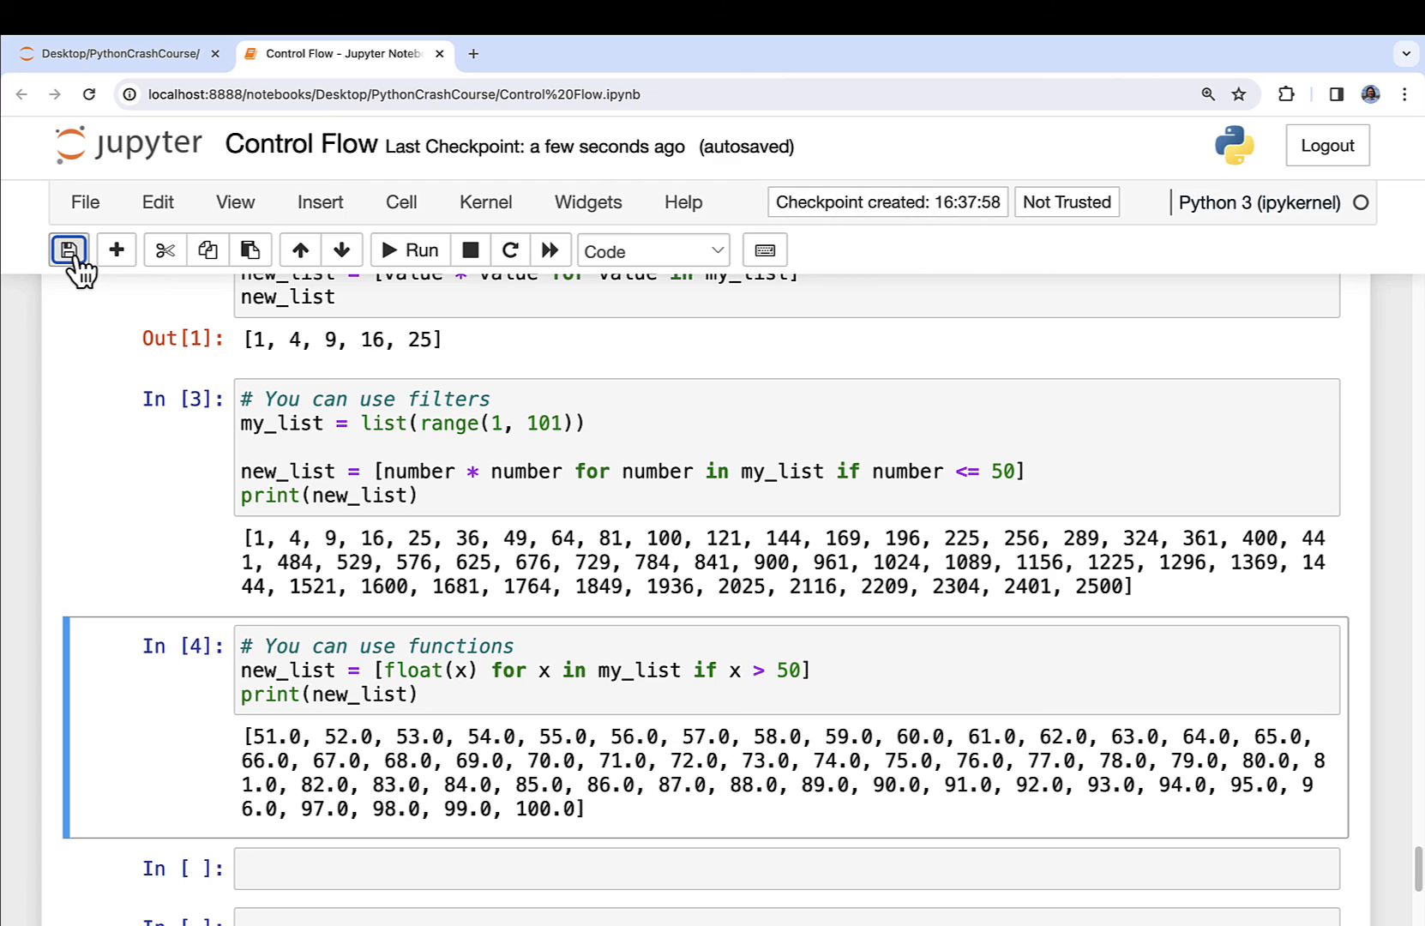
left_click(68, 251)
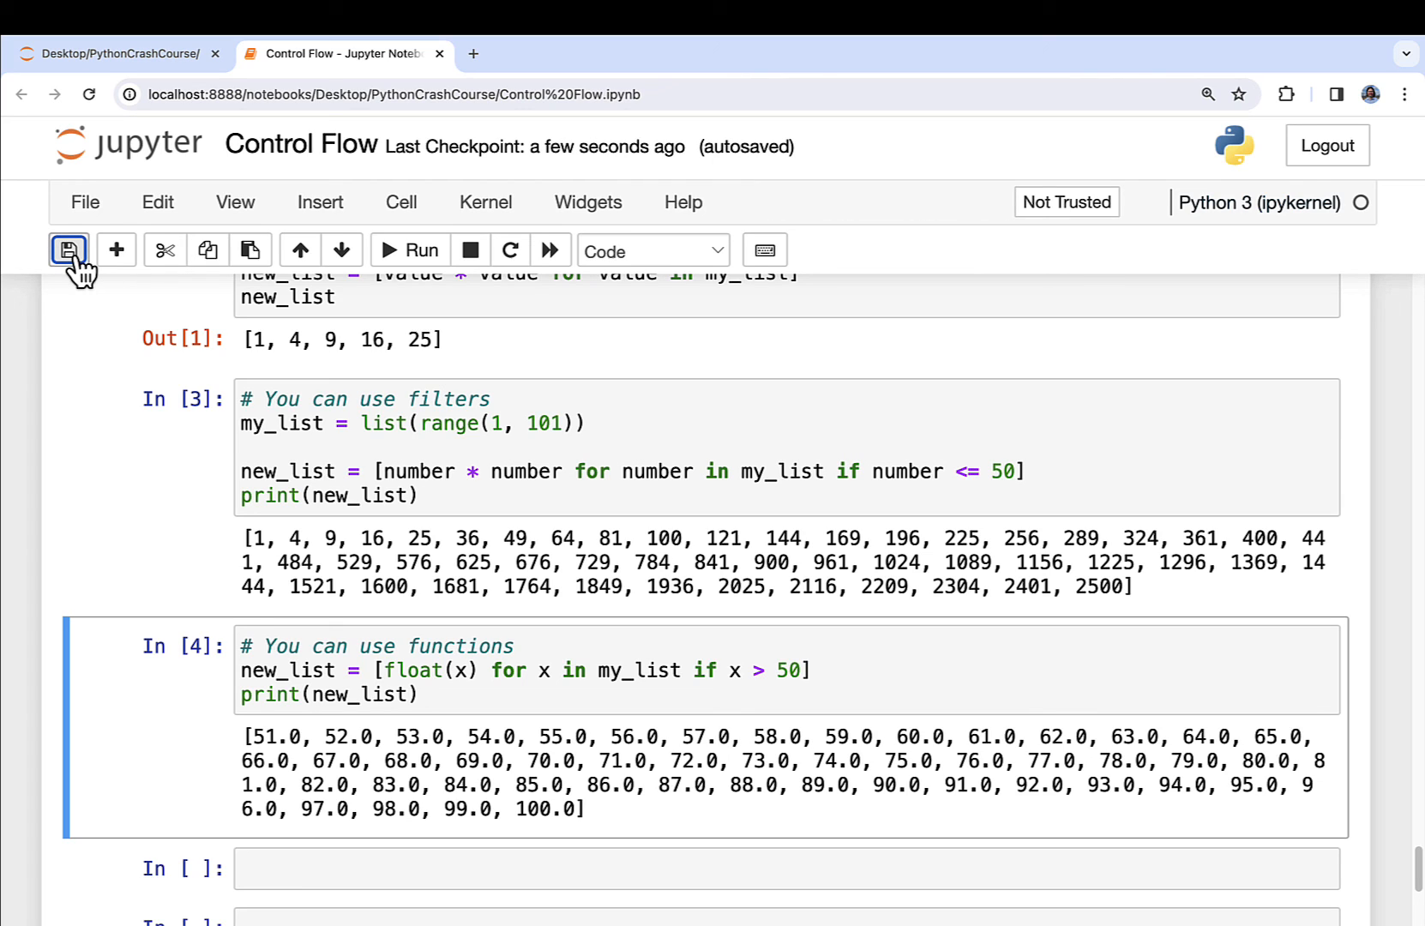